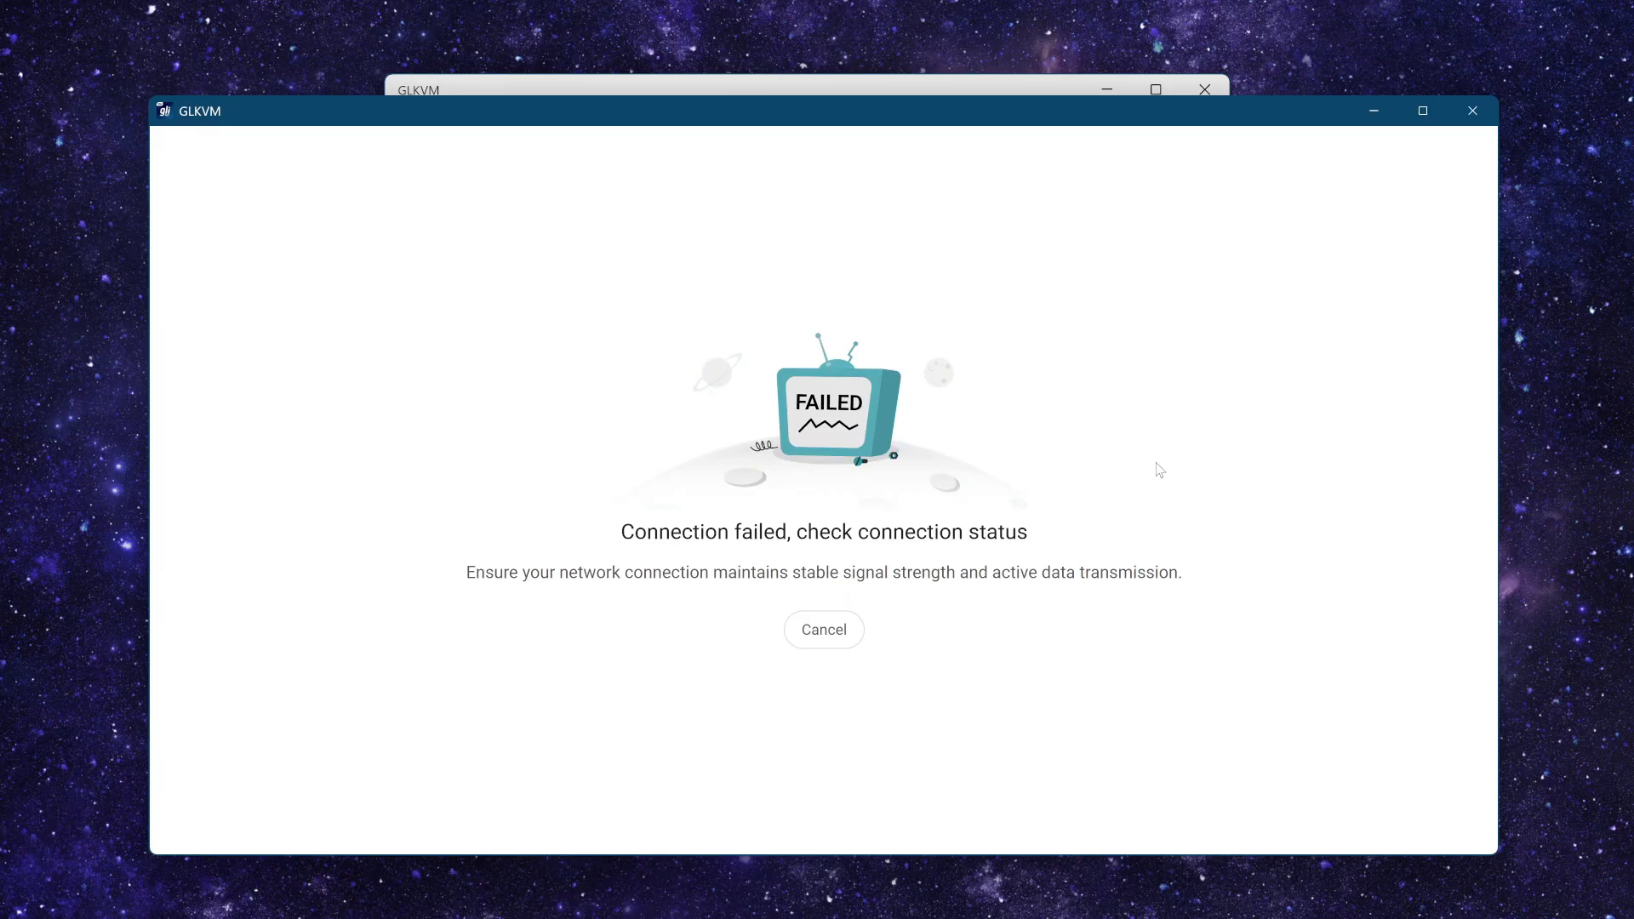
mouse_move(844, 667)
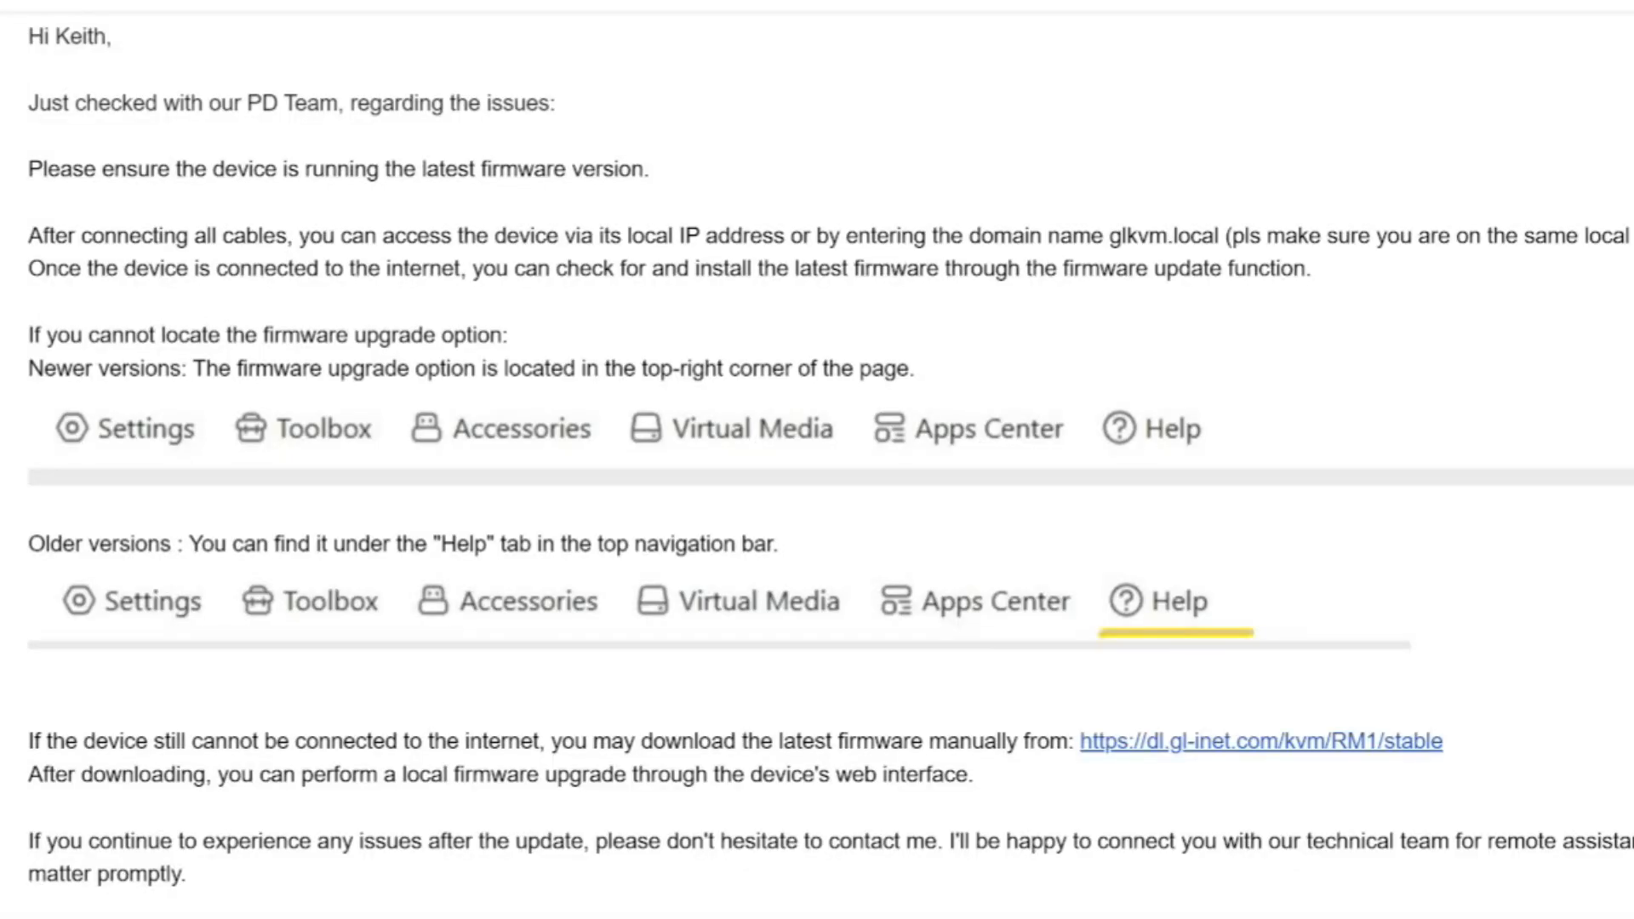
mouse_move(1008, 85)
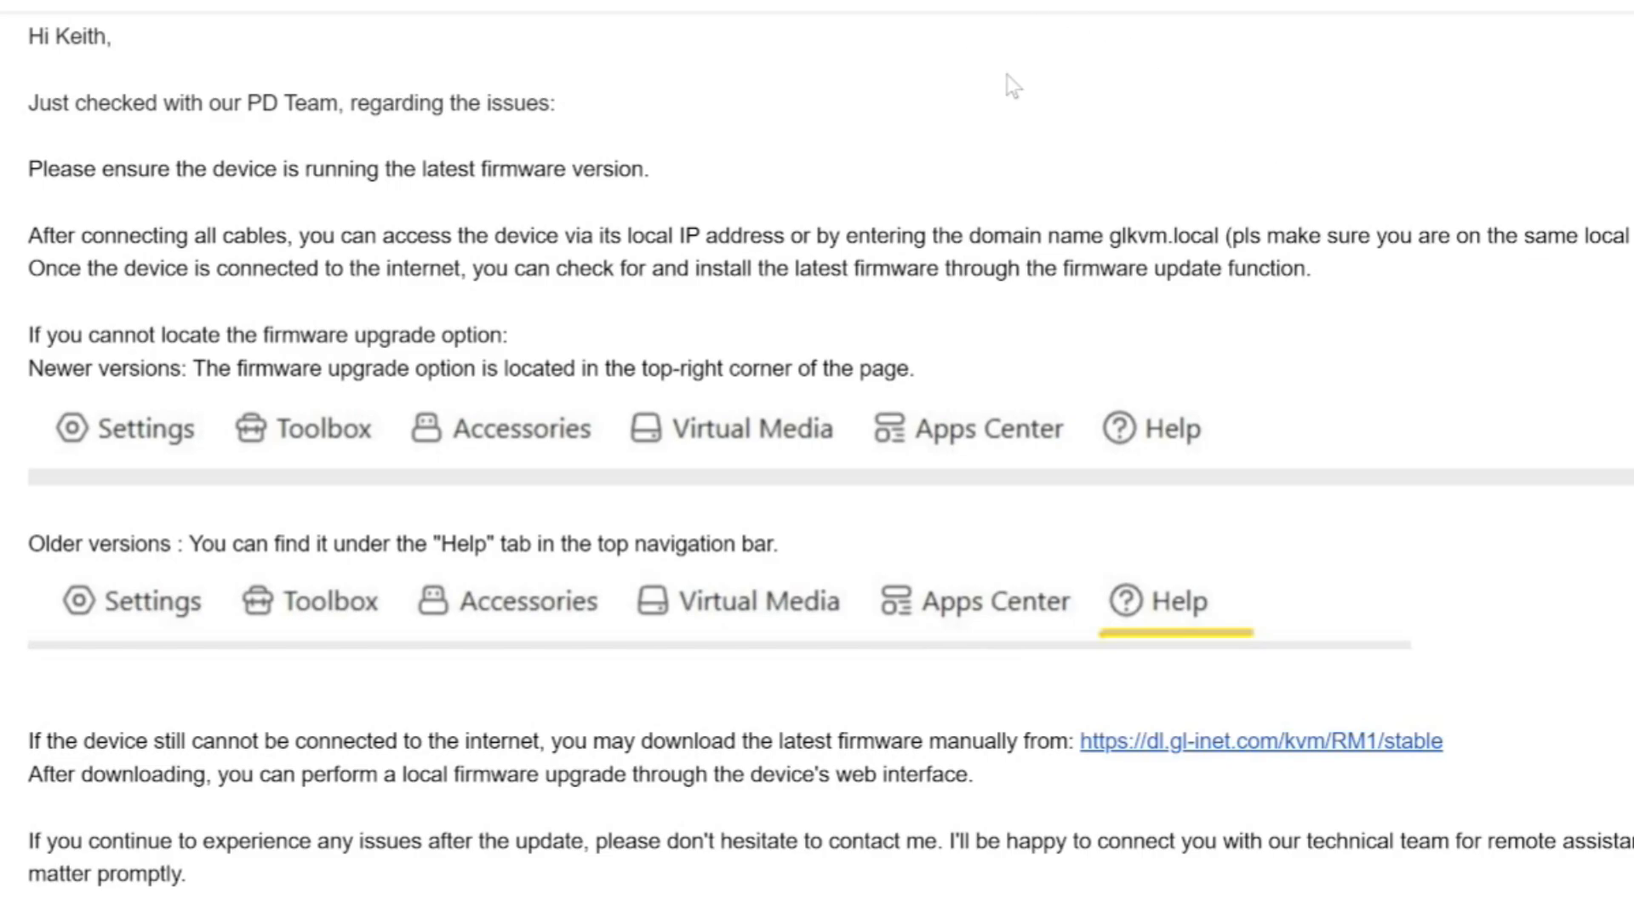
mouse_move(1050, 115)
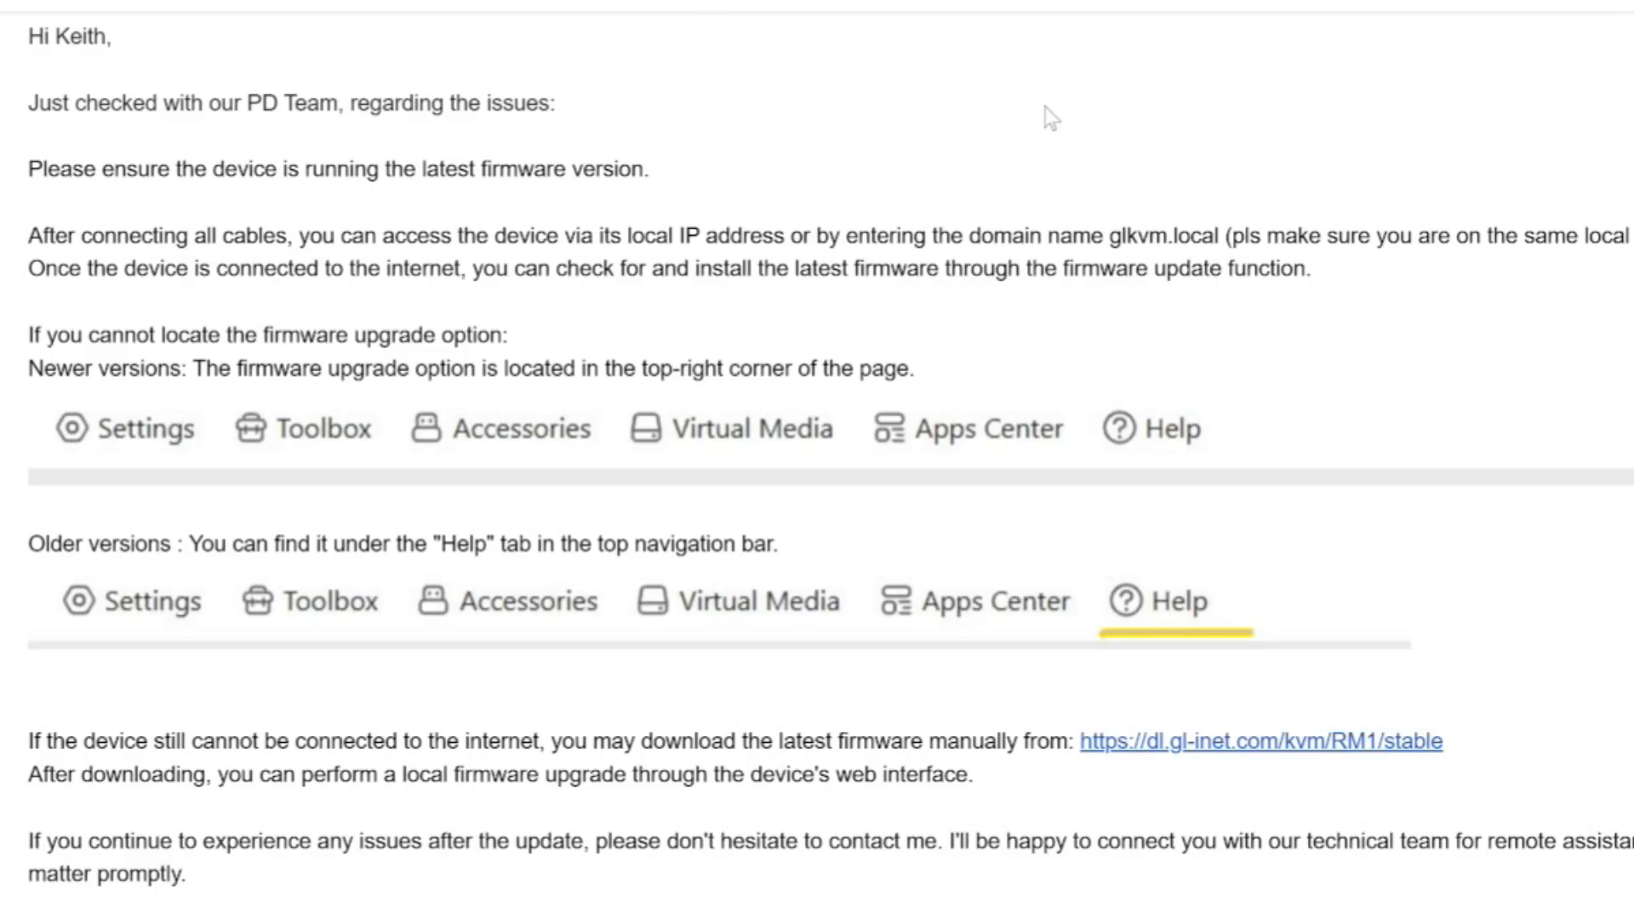
mouse_move(1268, 83)
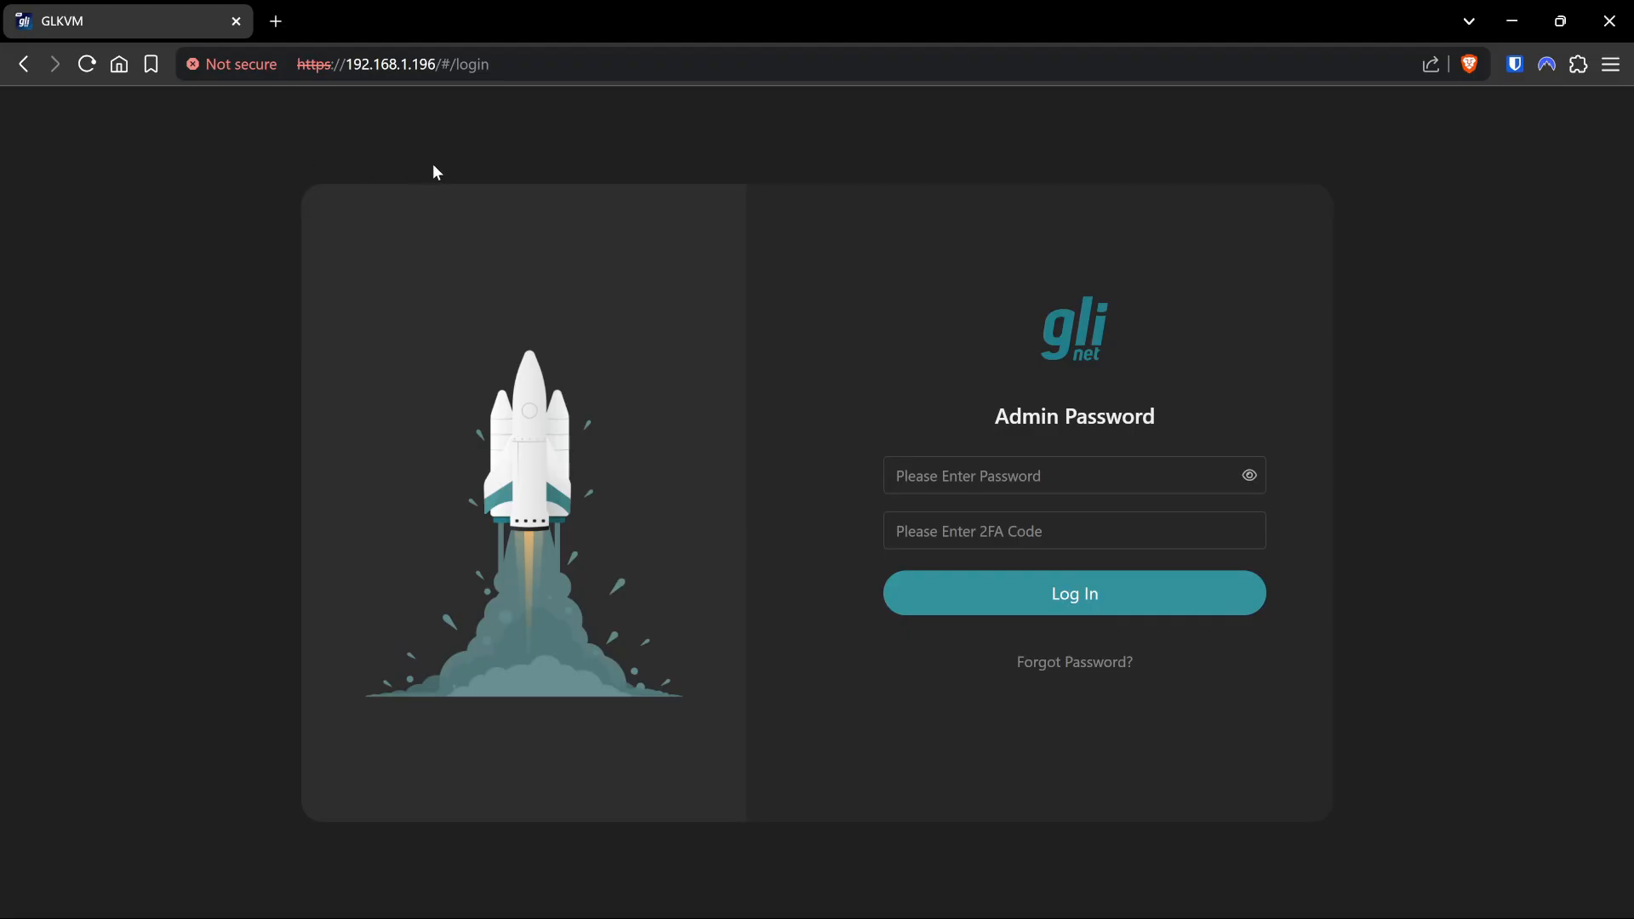
mouse_move(636, 120)
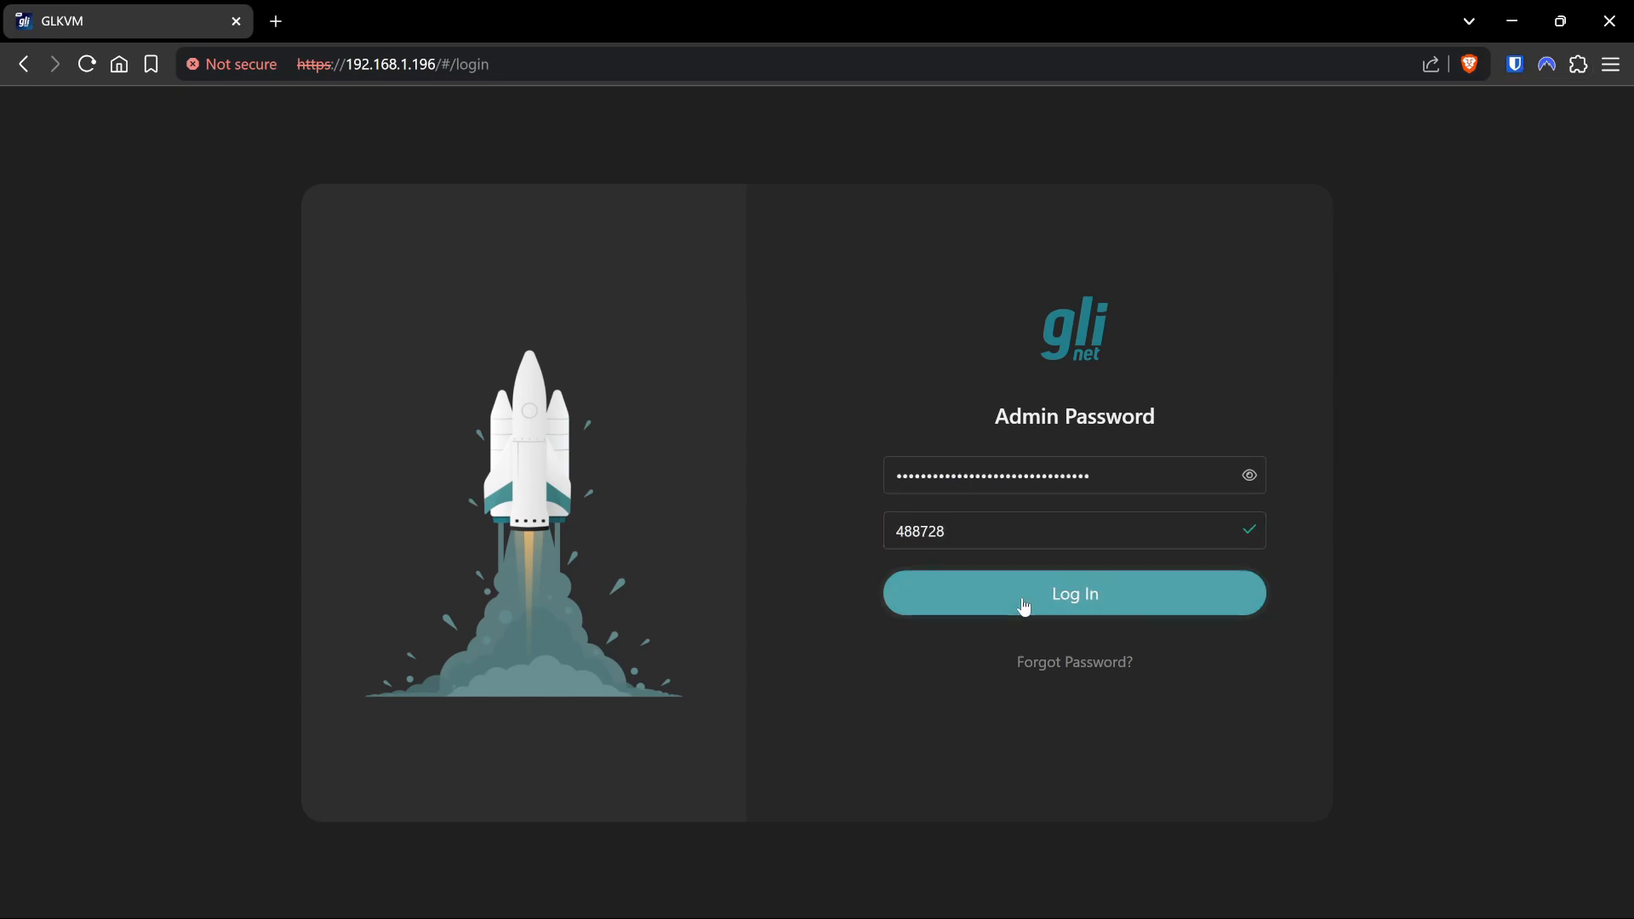
Sign in, check the firmware version under Help, and start the upgrade to the latest V1.1.0 release2
left_click(1073, 593)
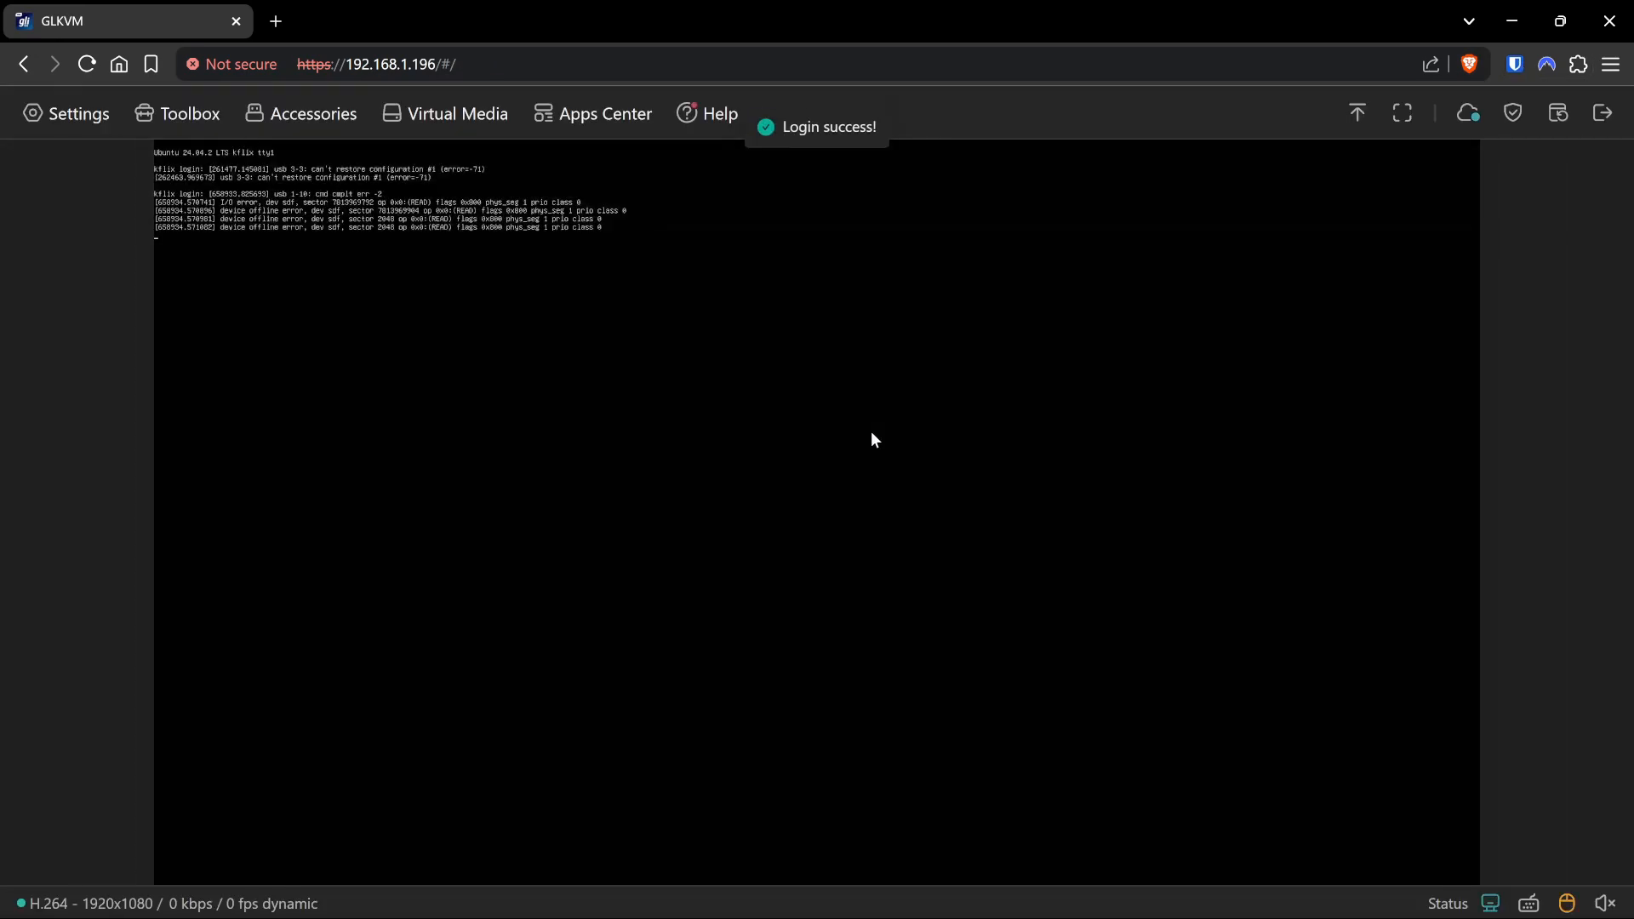
left_click(717, 113)
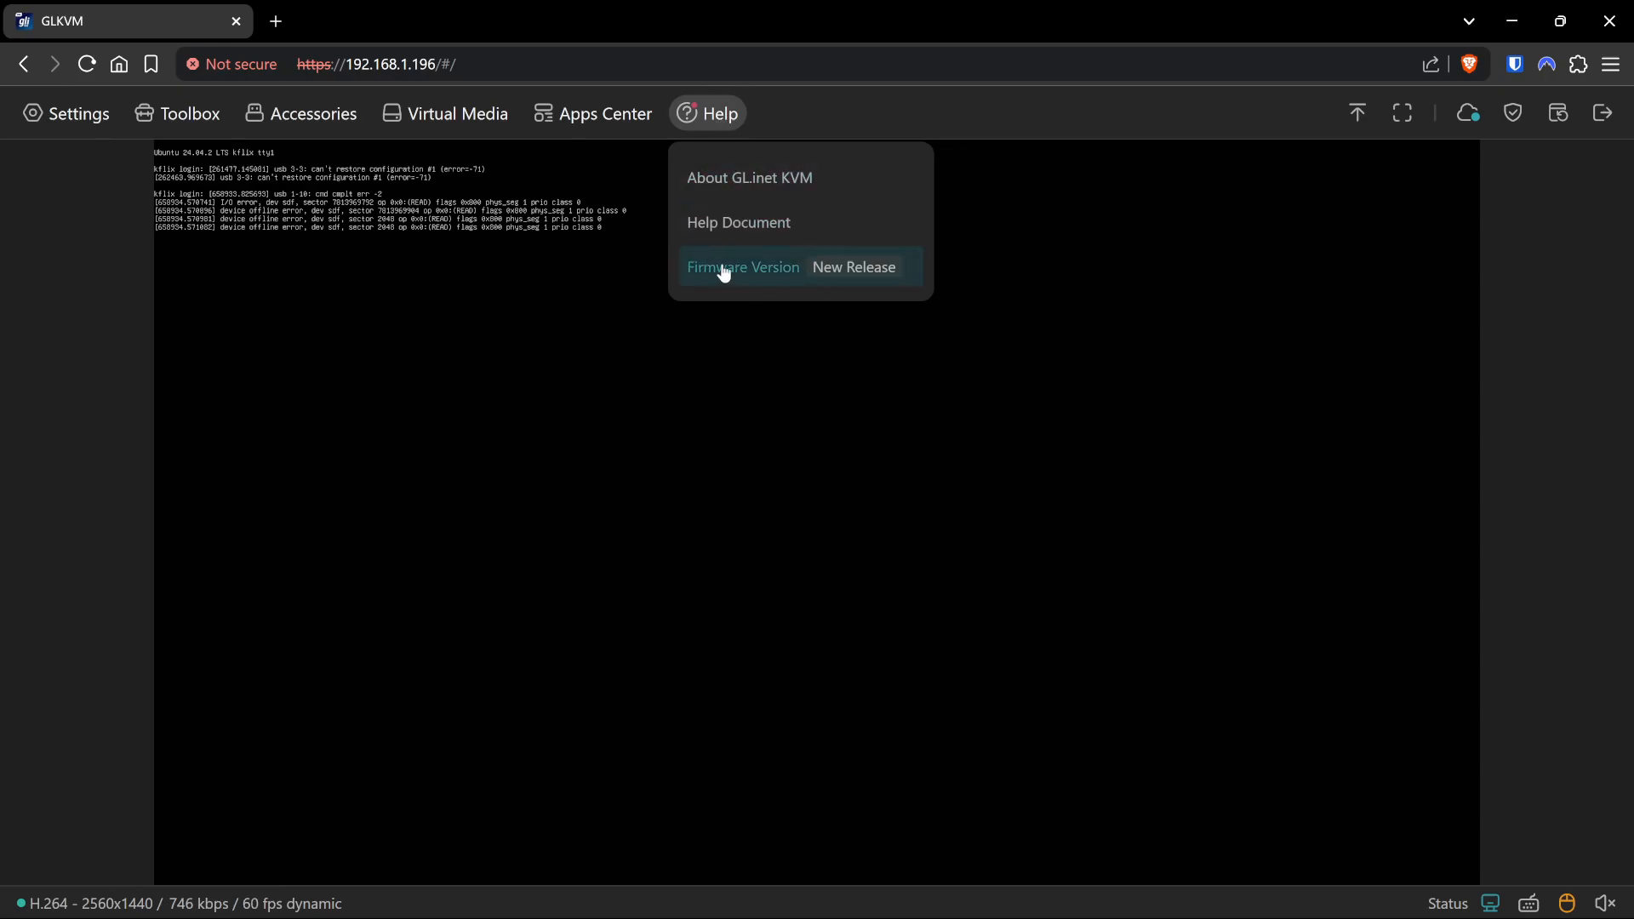
left_click(744, 266)
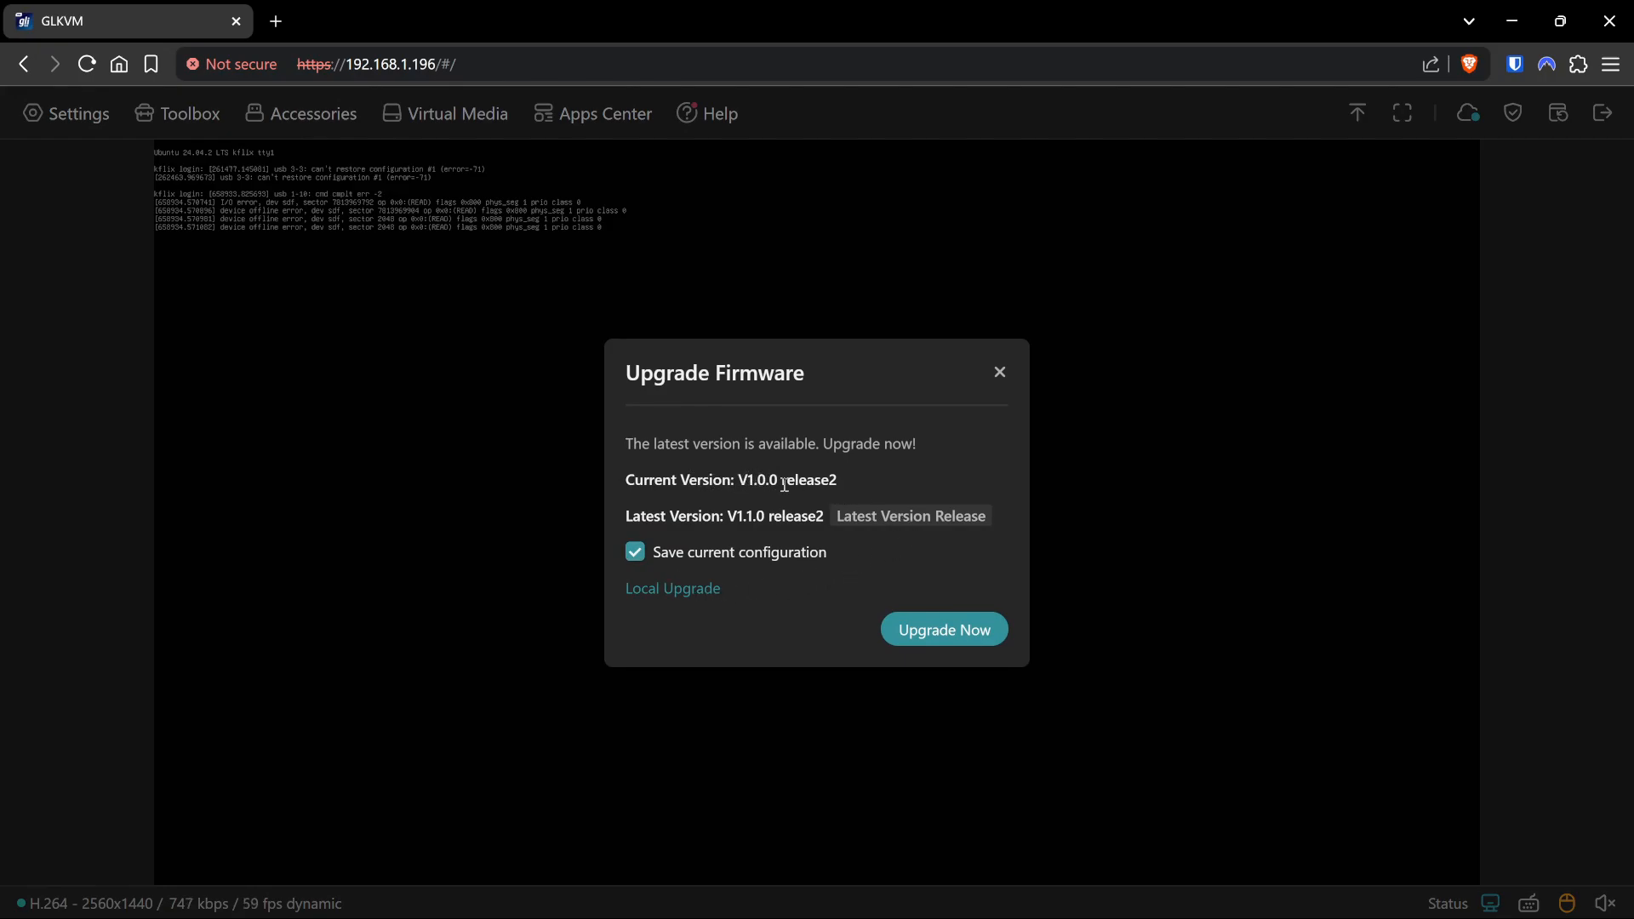
mouse_move(644, 509)
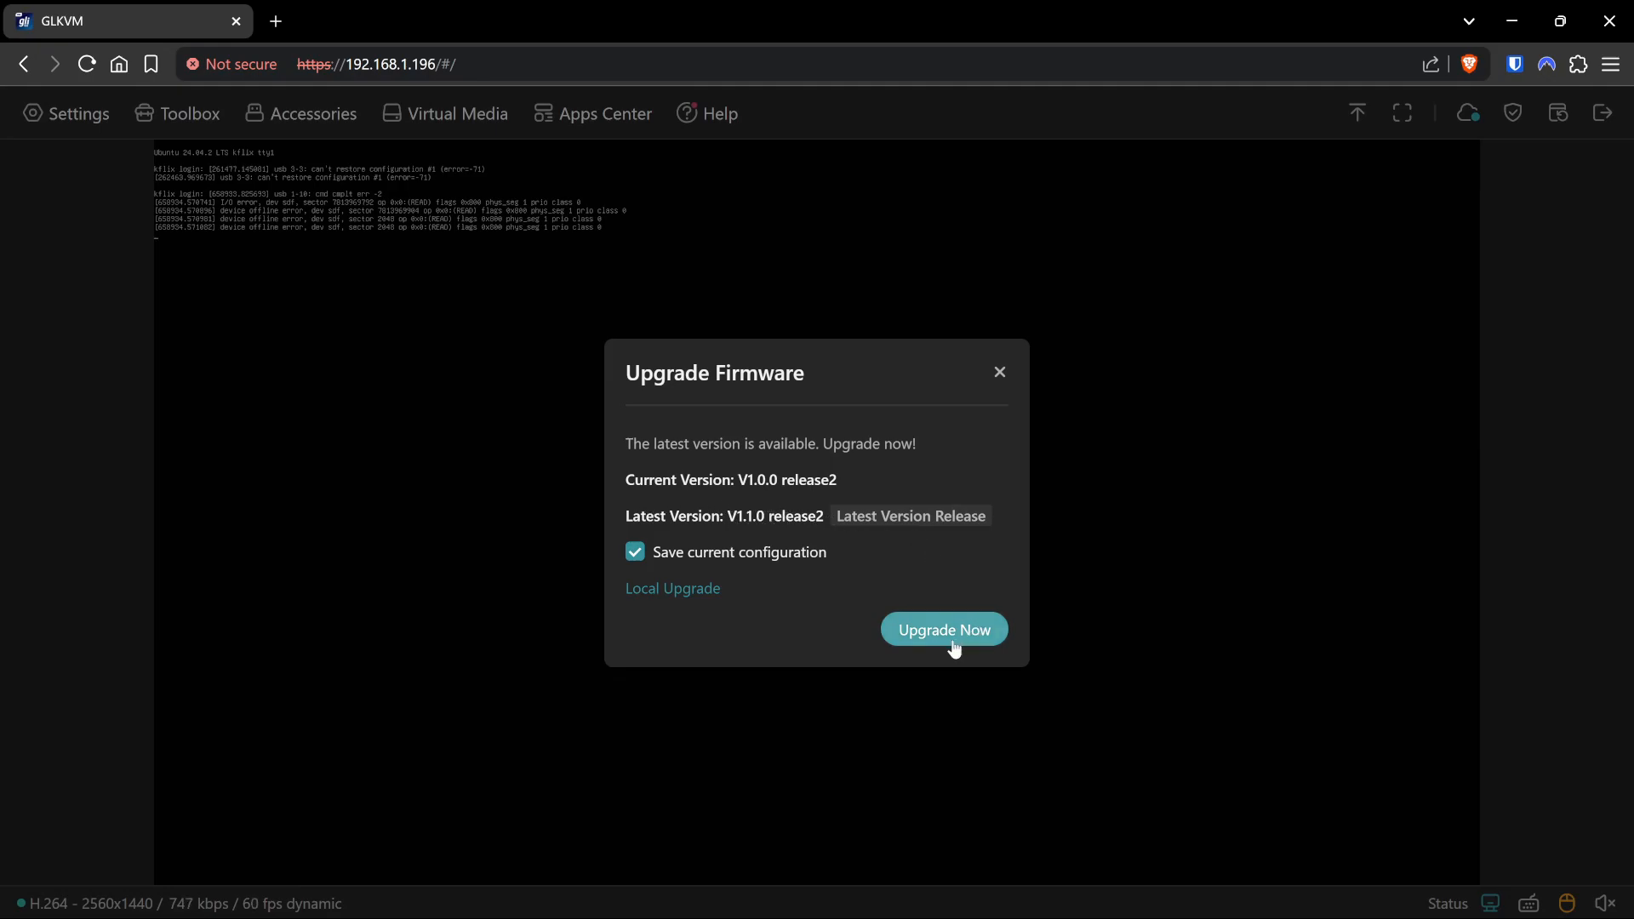
left_click(942, 630)
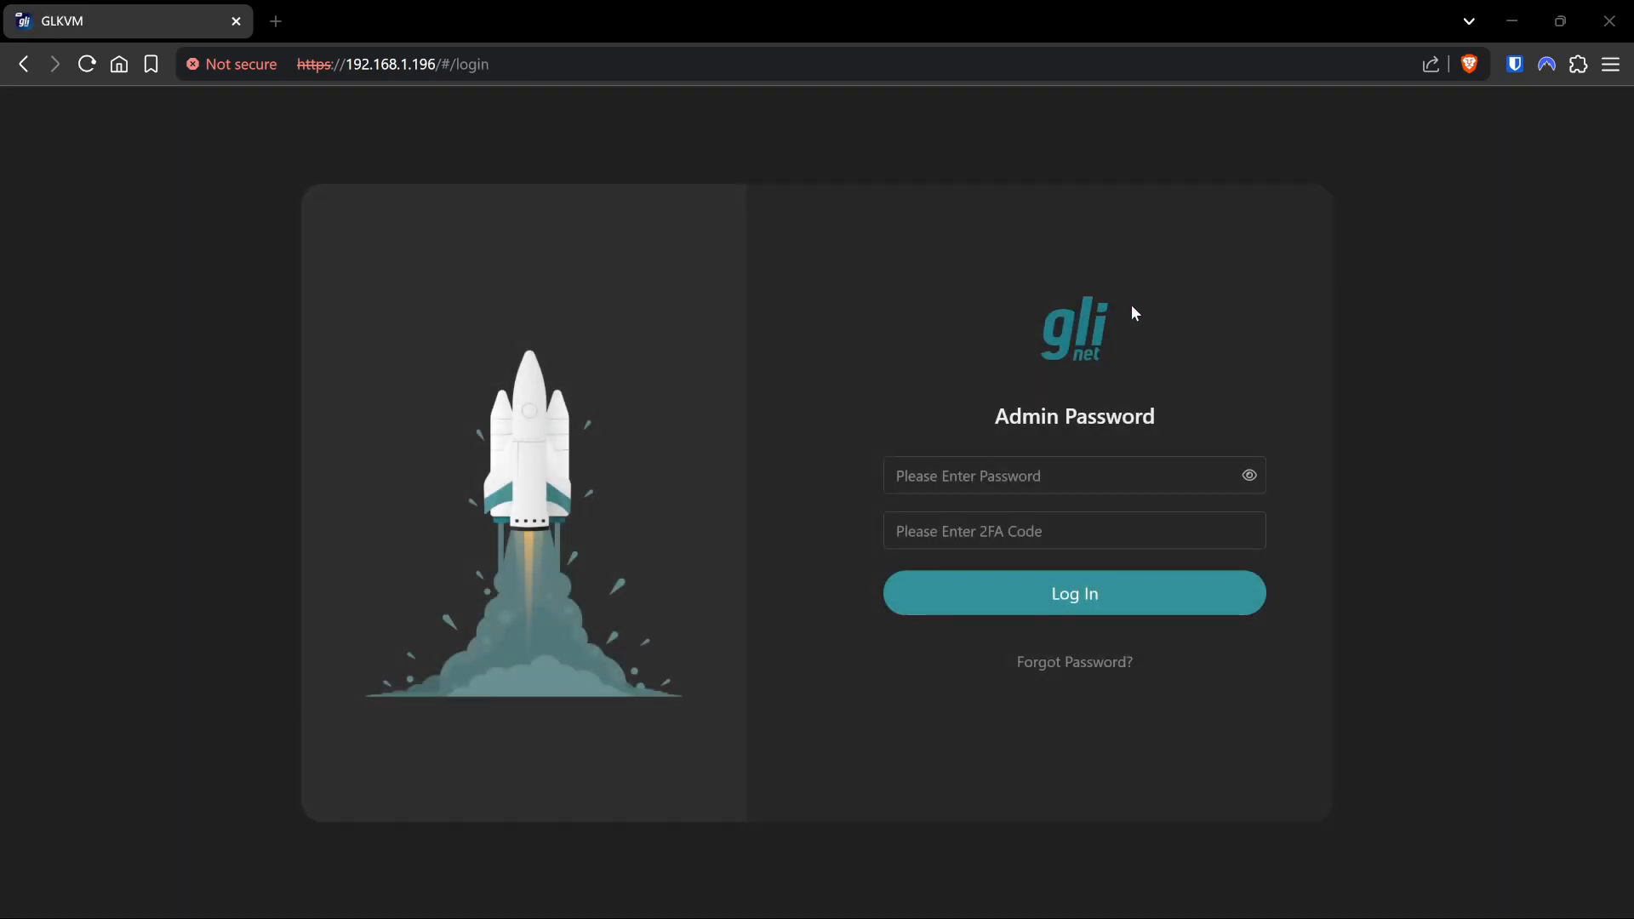
Sign back in with the admin password and view the installed V1.1.0 release2 firmware details
left_click(1063, 475)
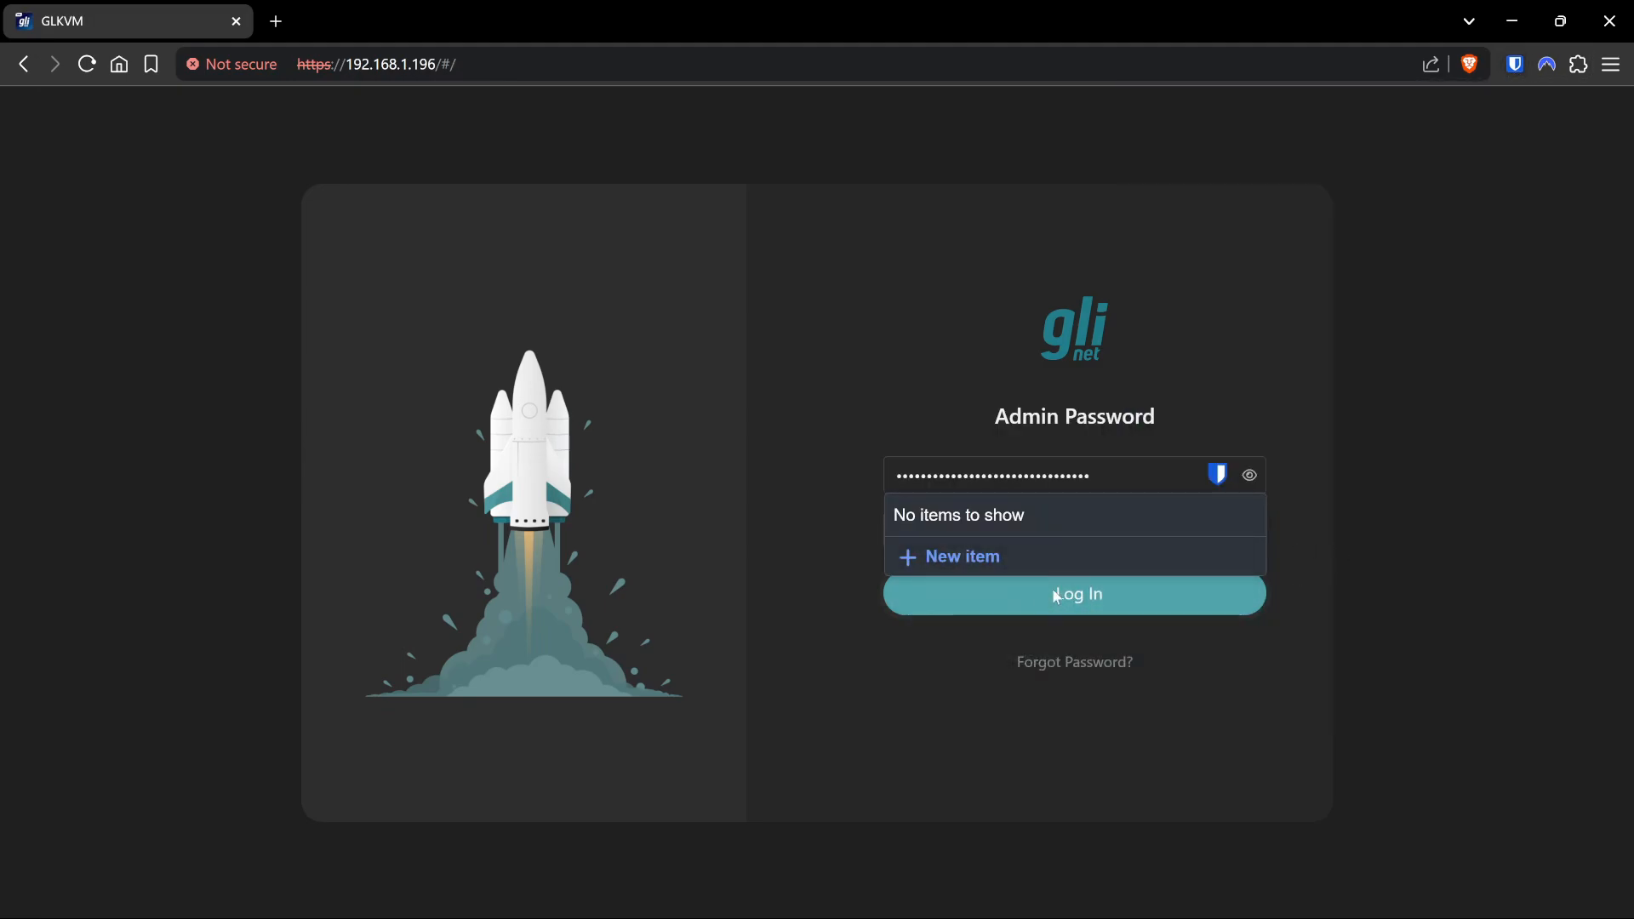
left_click(1072, 594)
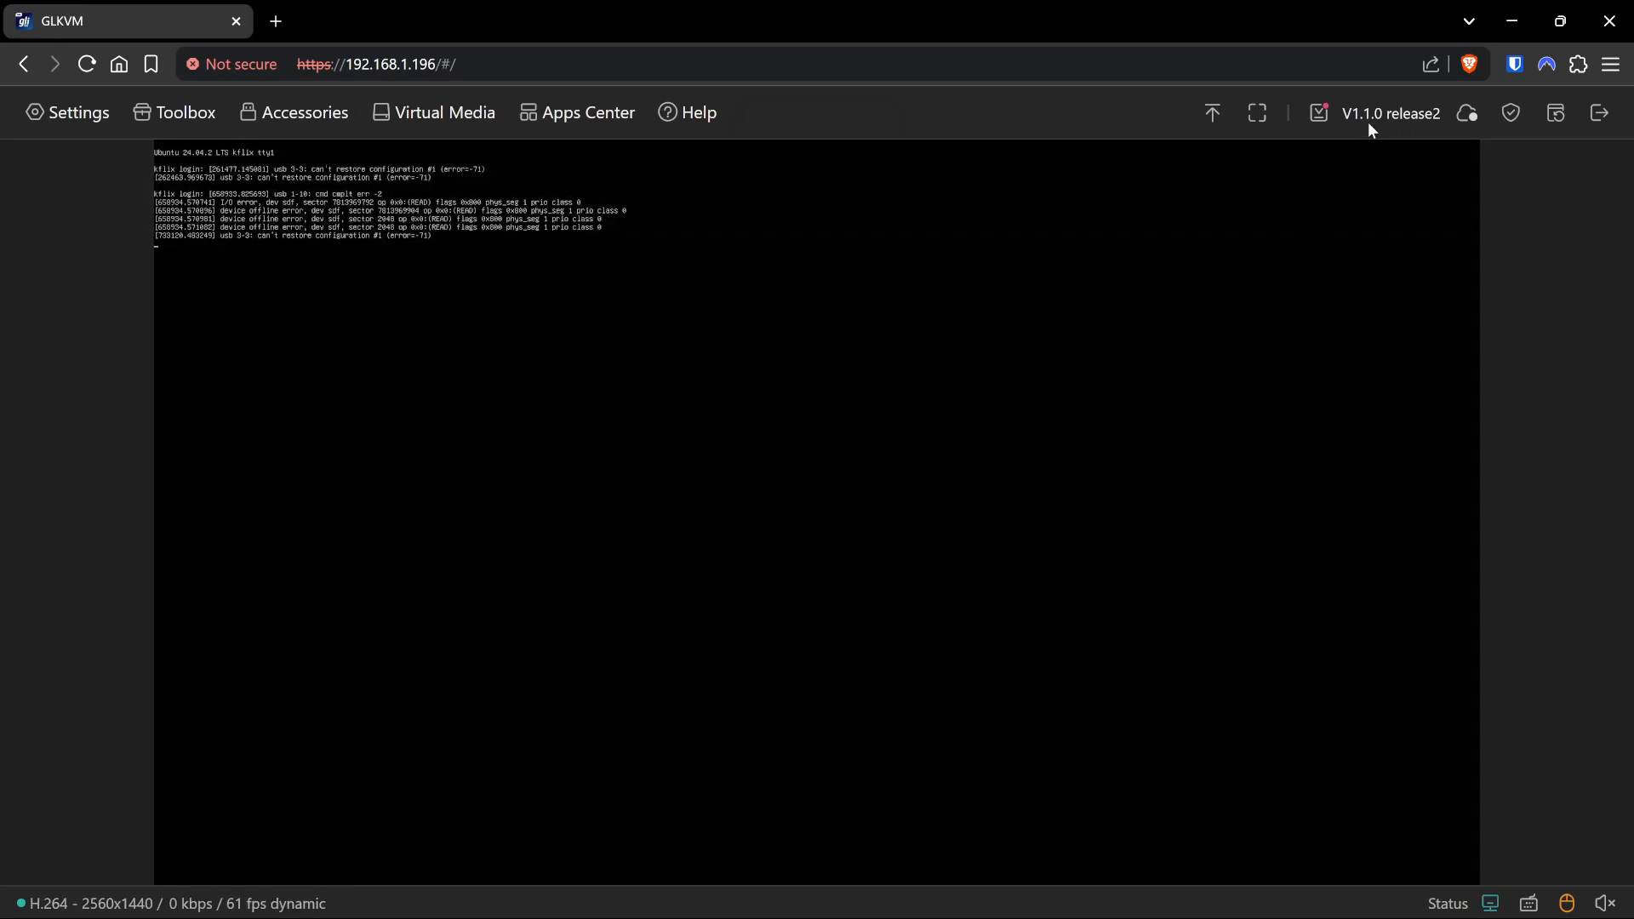
left_click(1466, 113)
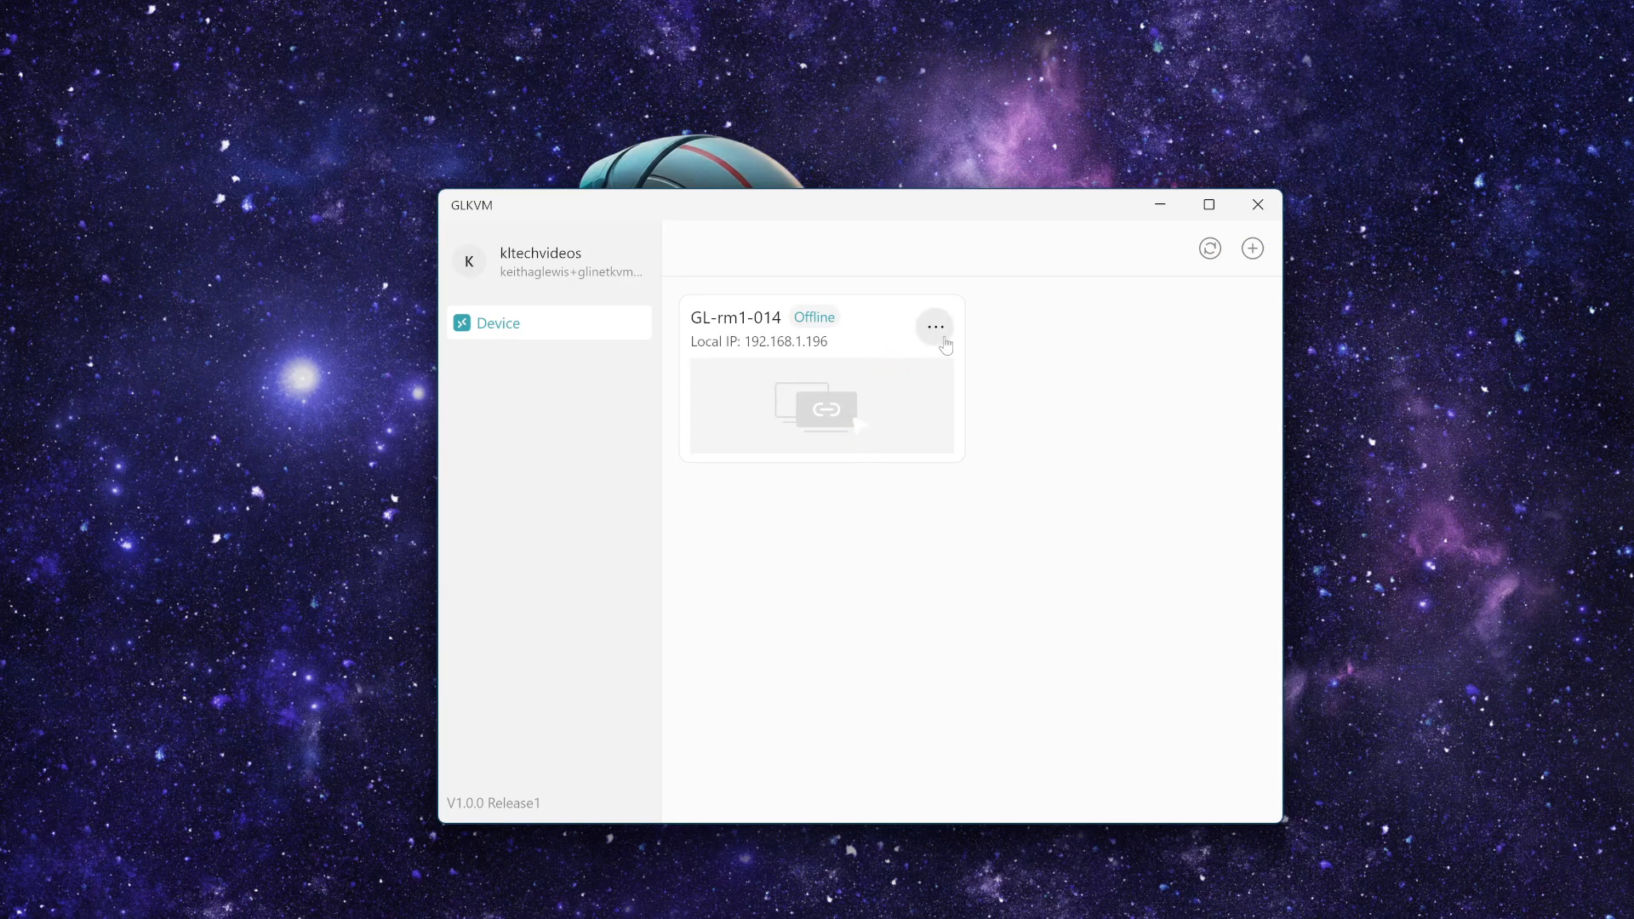
View the GL-rm1-014 device's info and start a remote control session from its card
left_click(932, 326)
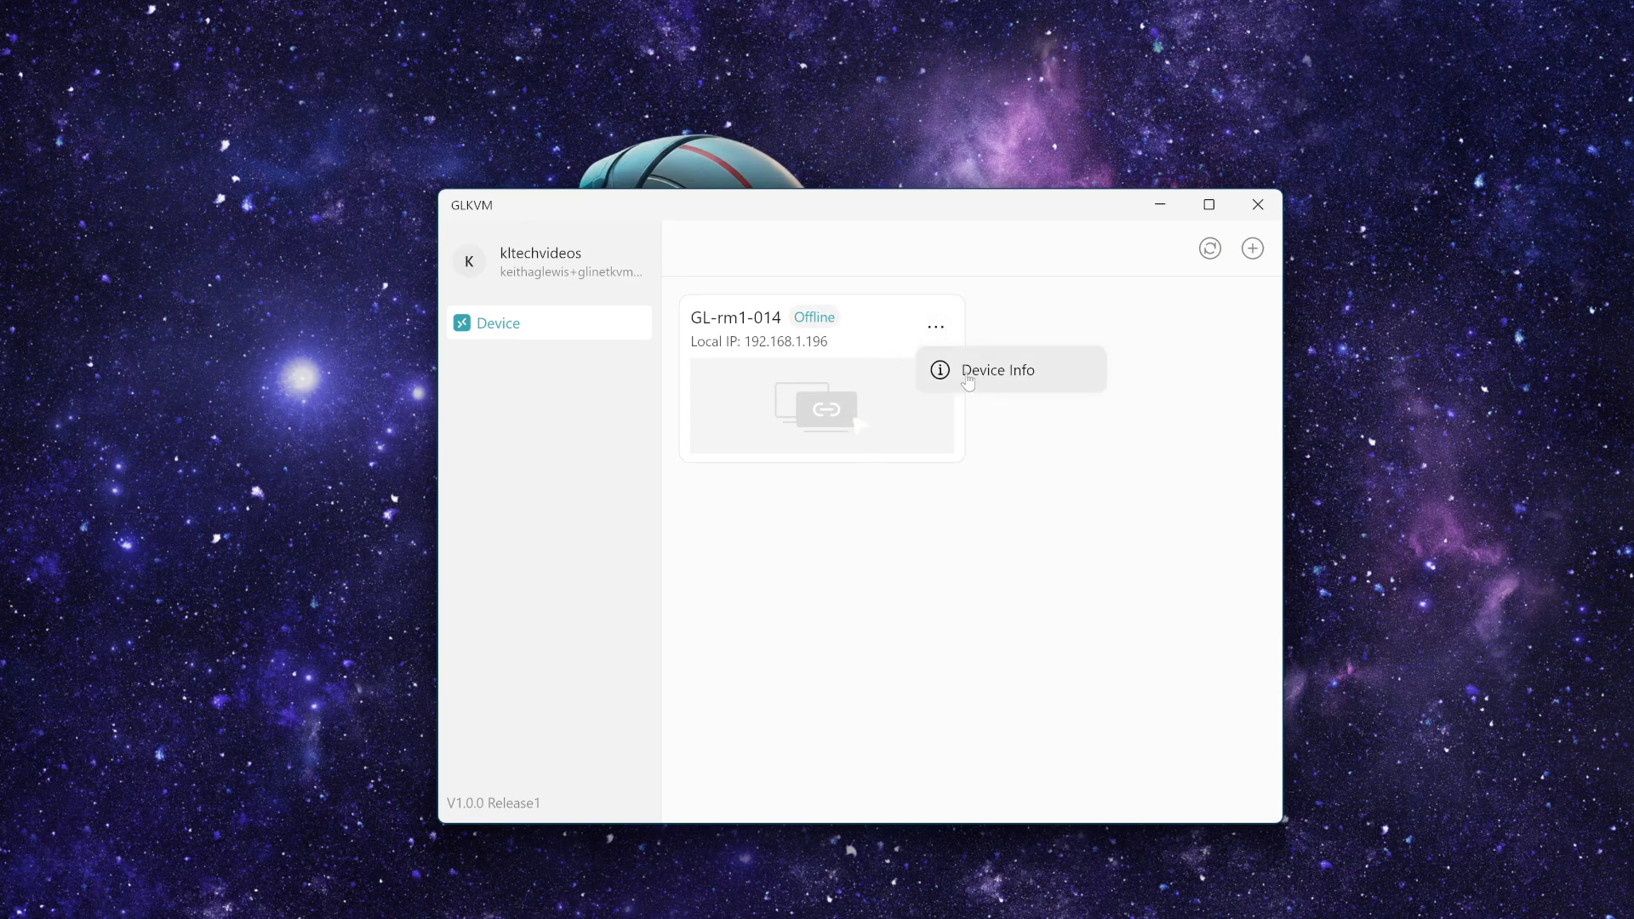
left_click(996, 370)
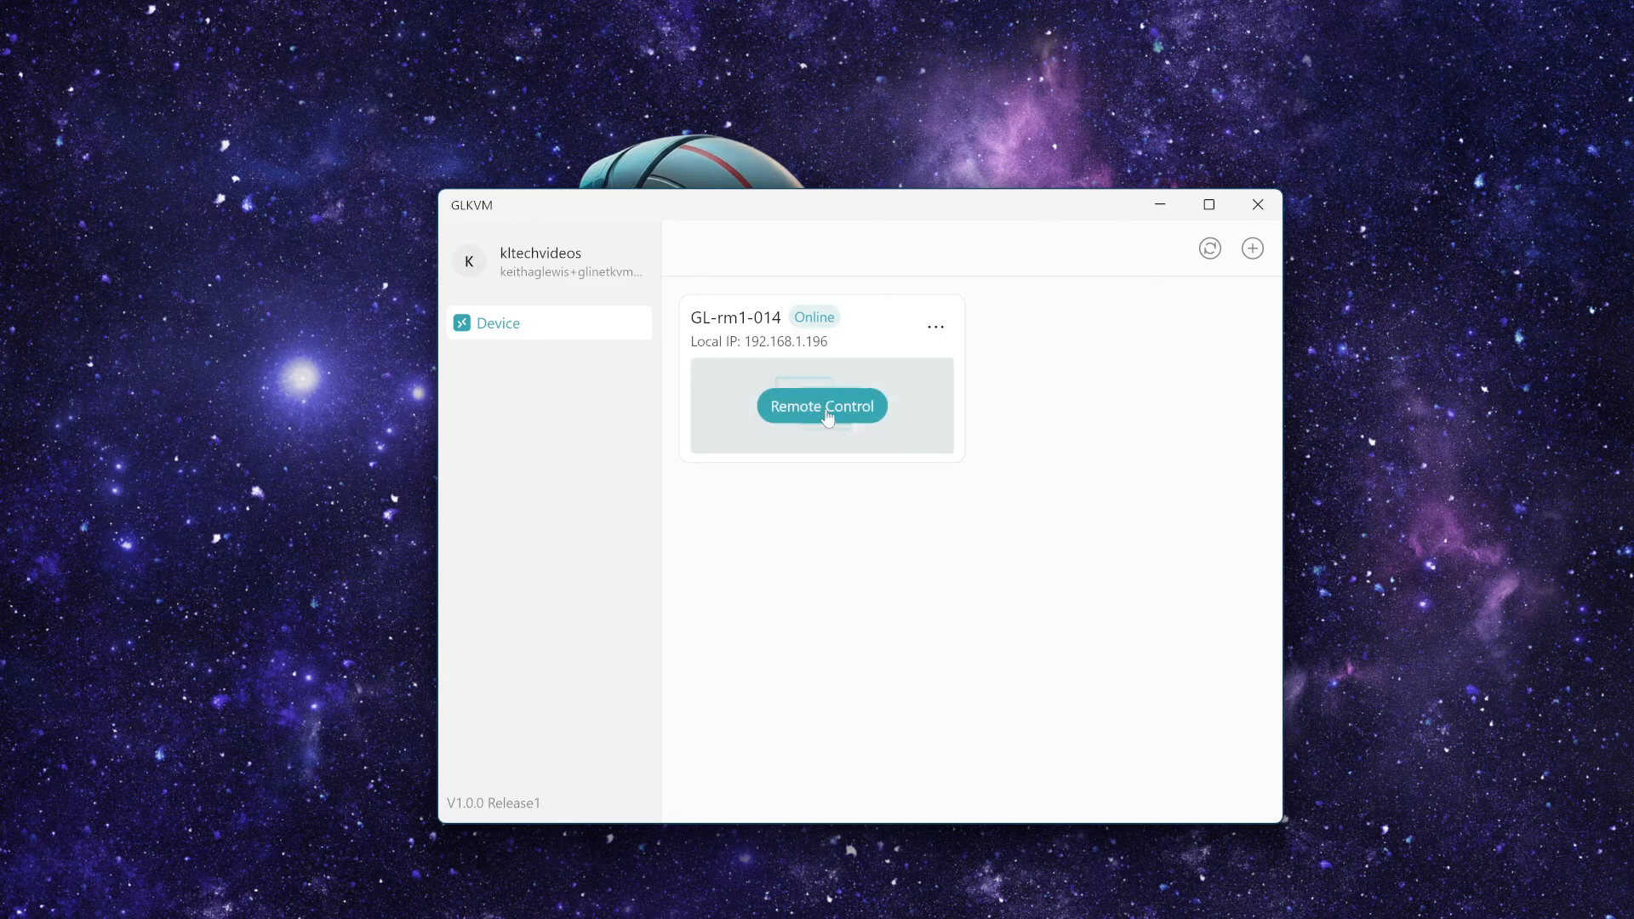
left_click(821, 405)
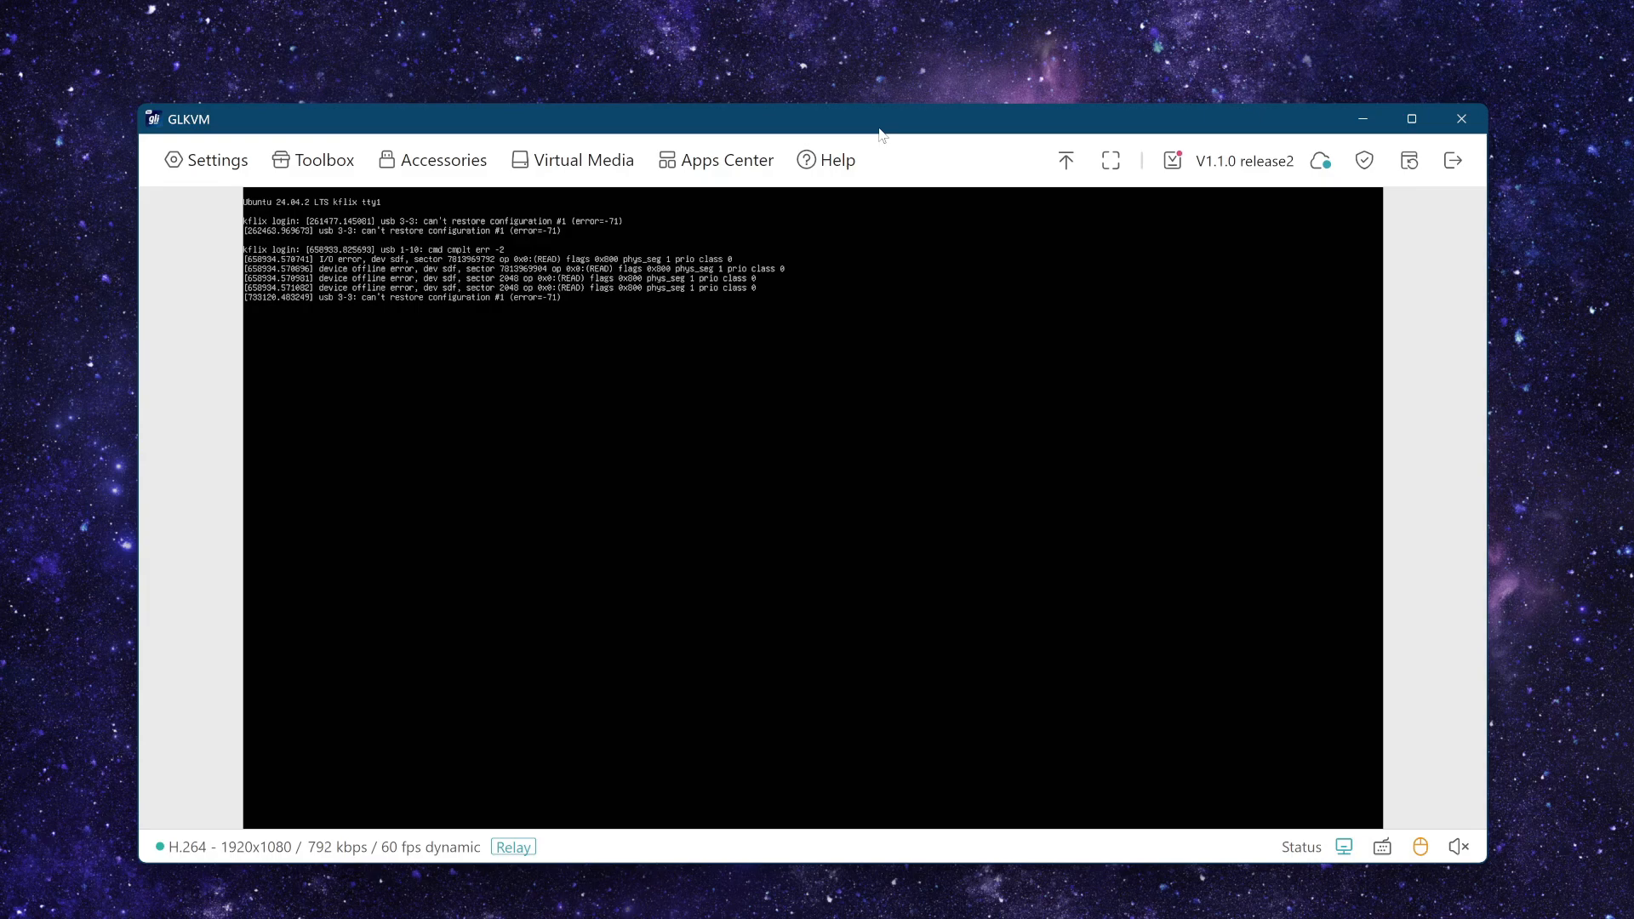
mouse_move(317, 138)
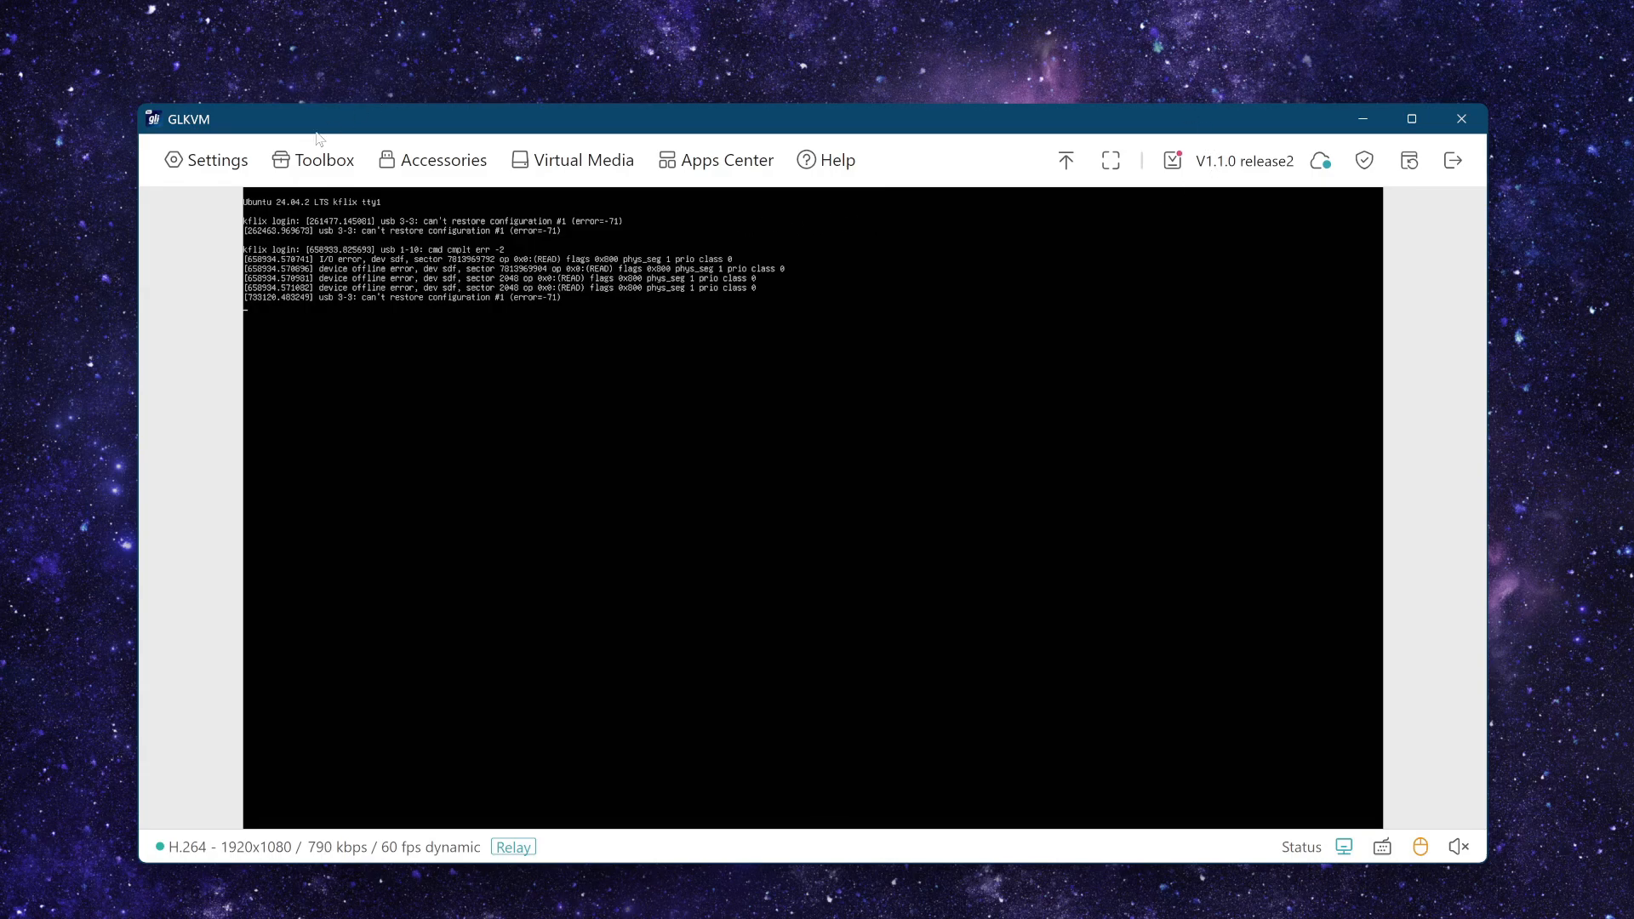
Check the Toolbox panel, then show the Cloud Service details confirming the device is bound to the account
left_click(312, 159)
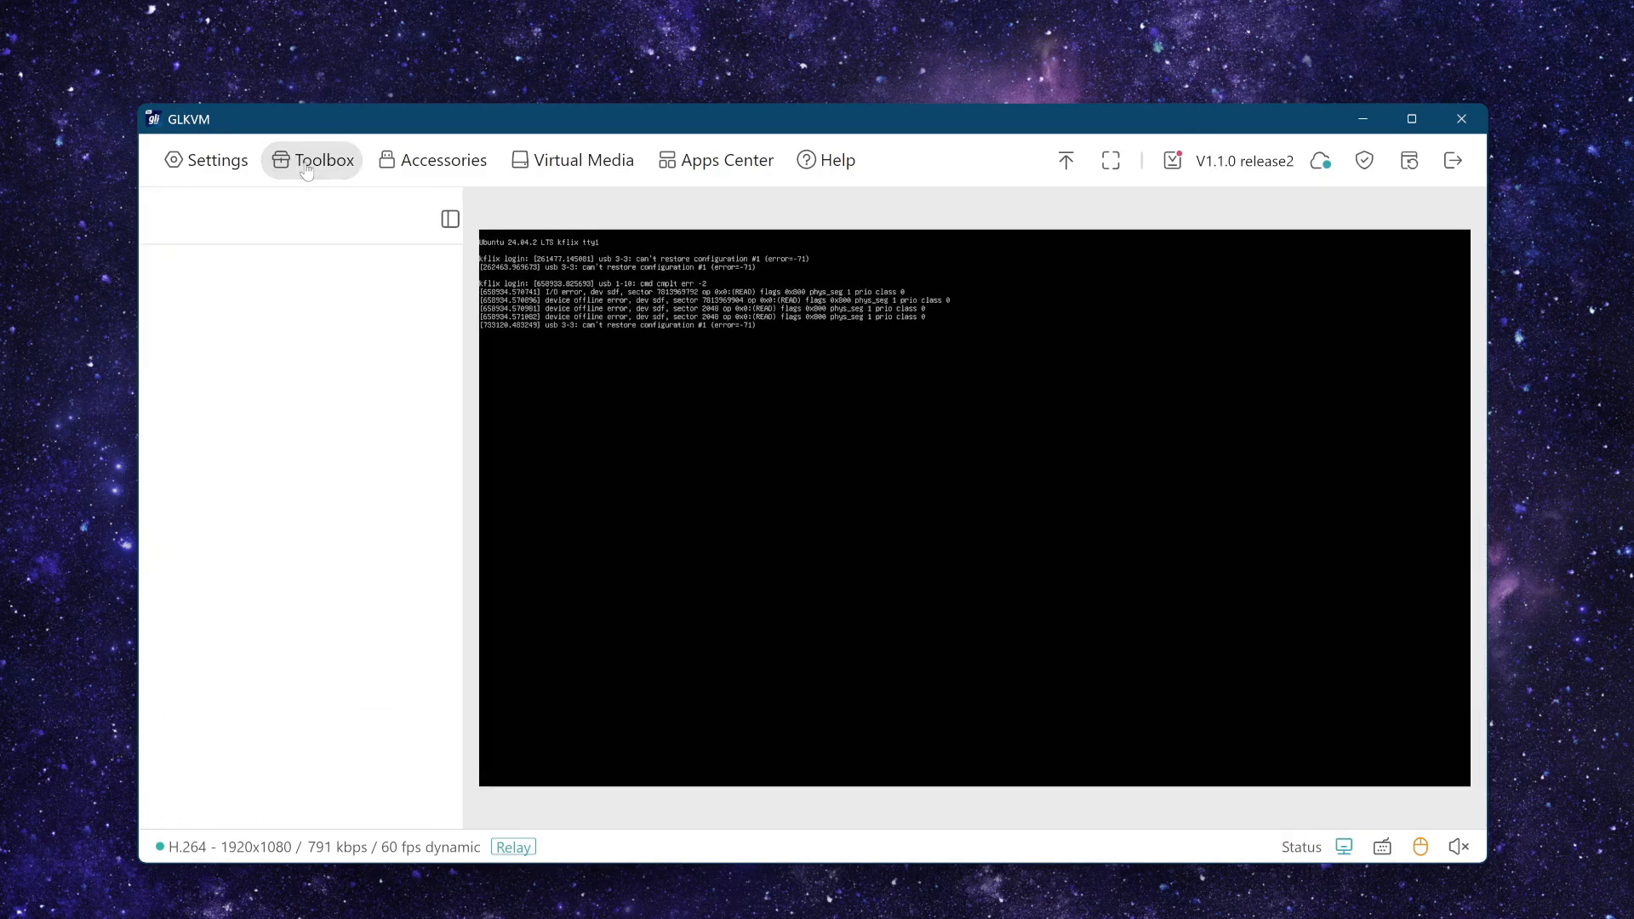
left_click(572, 159)
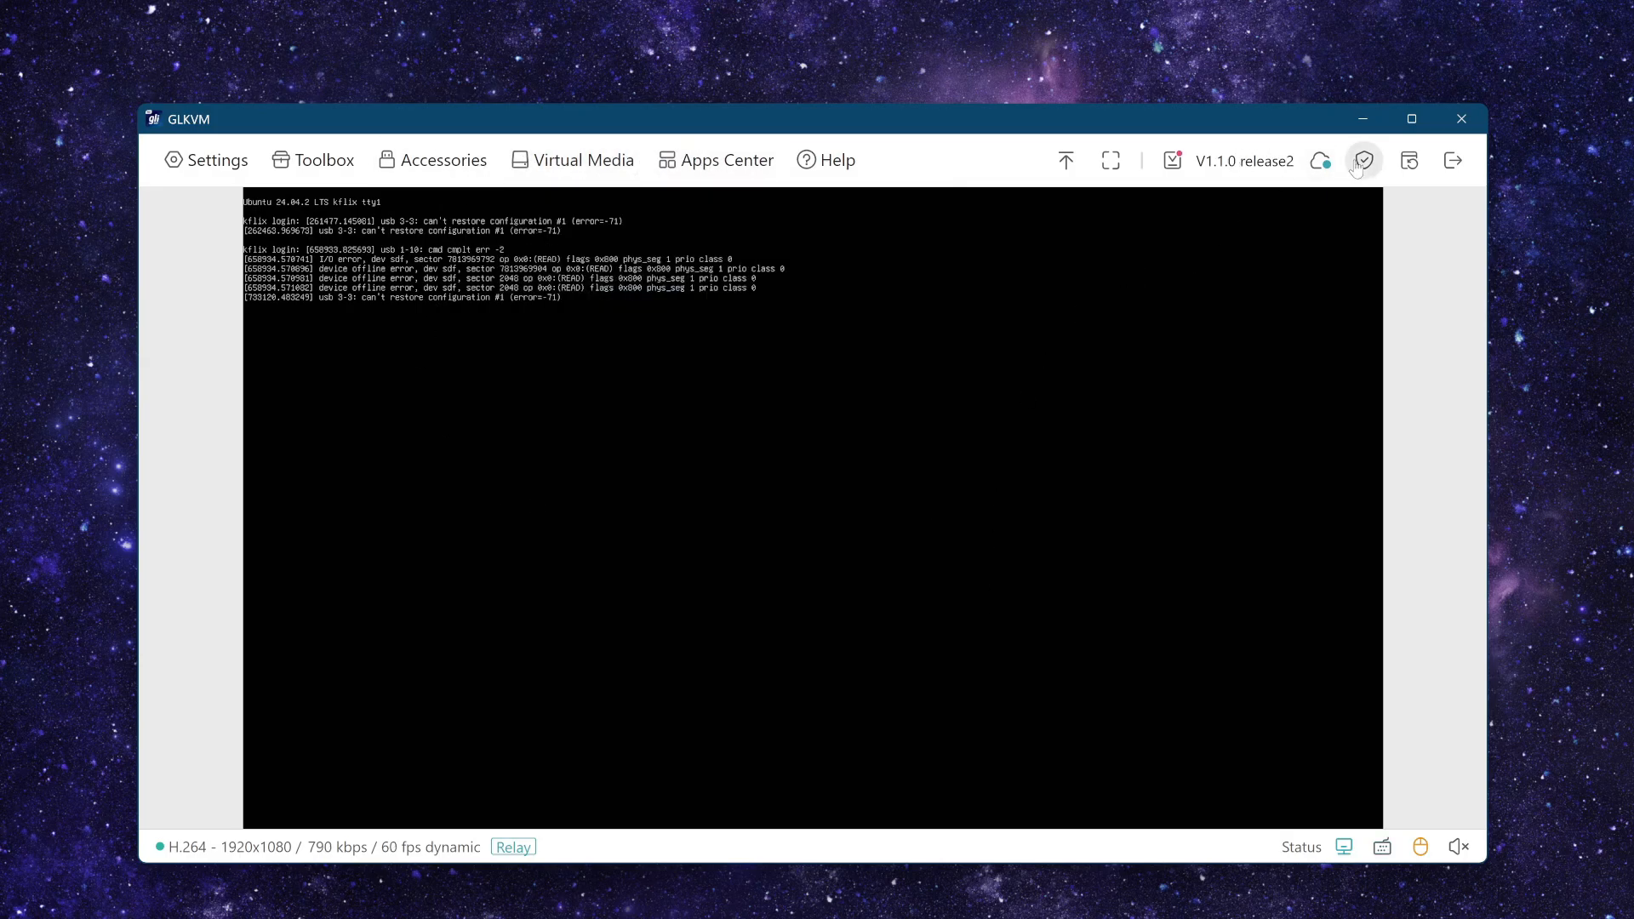
left_click(1318, 159)
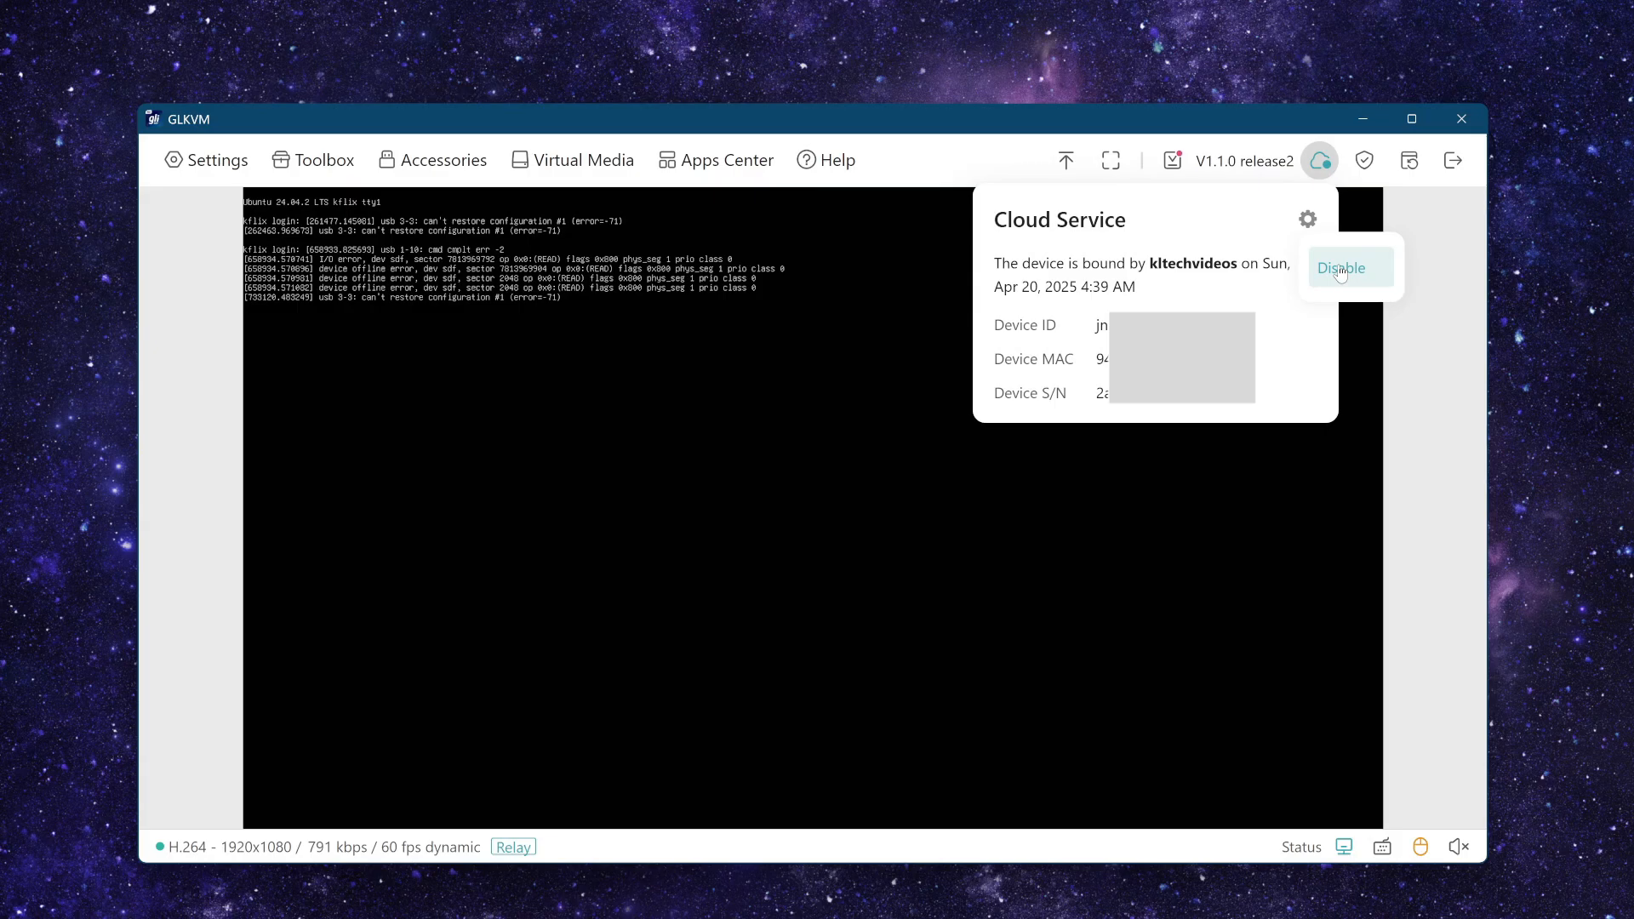
mouse_move(1445, 417)
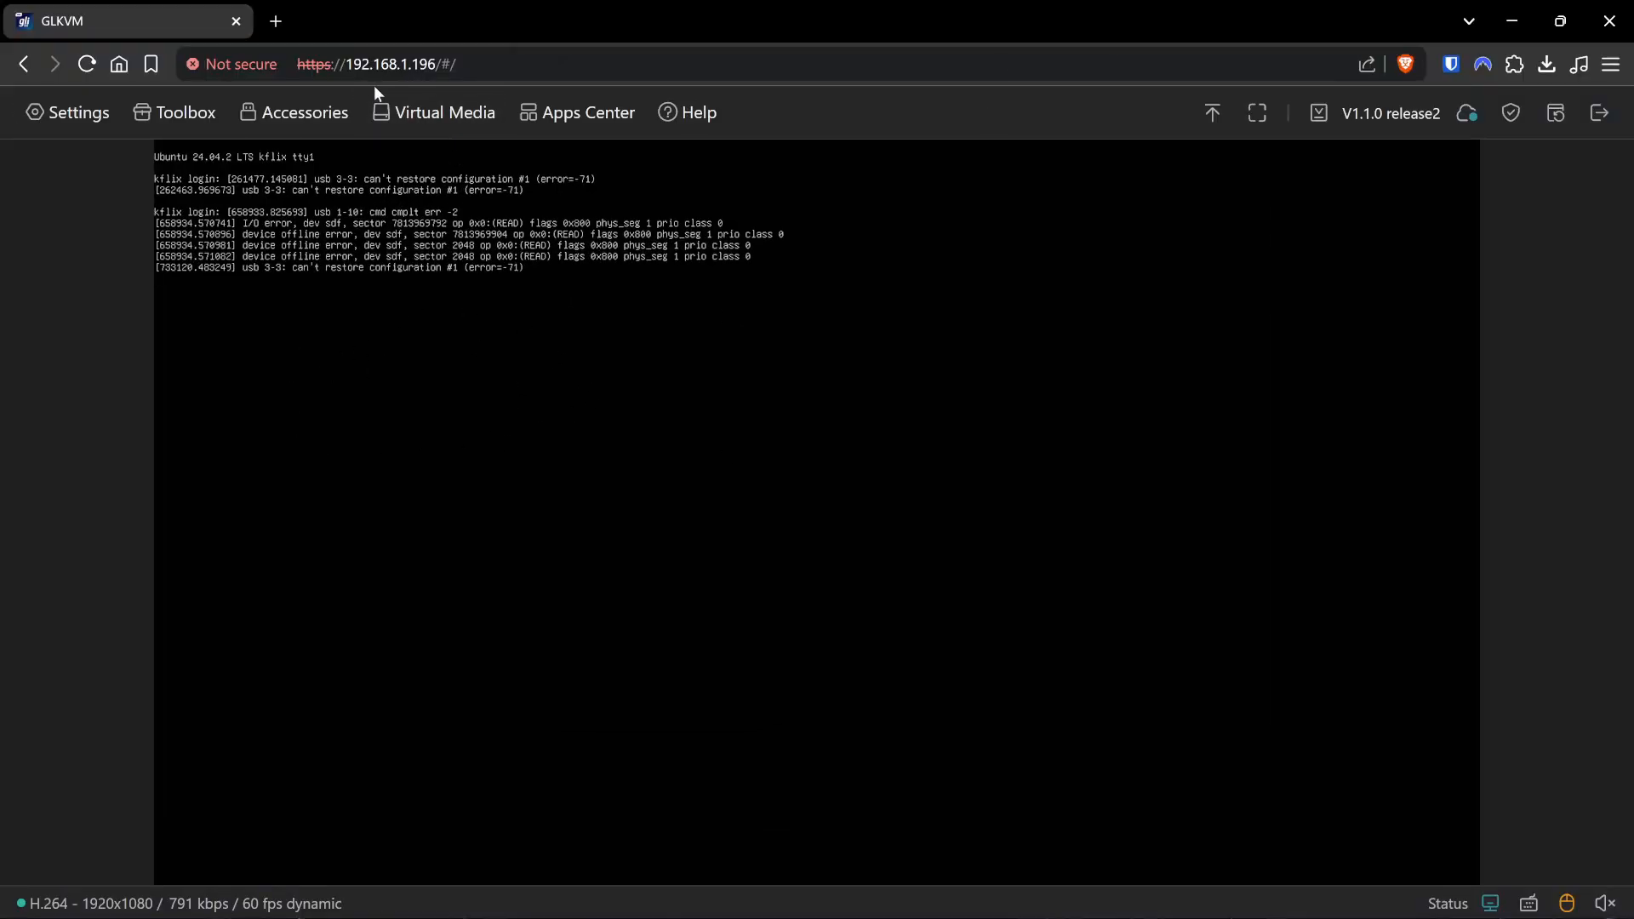
mouse_move(947, 653)
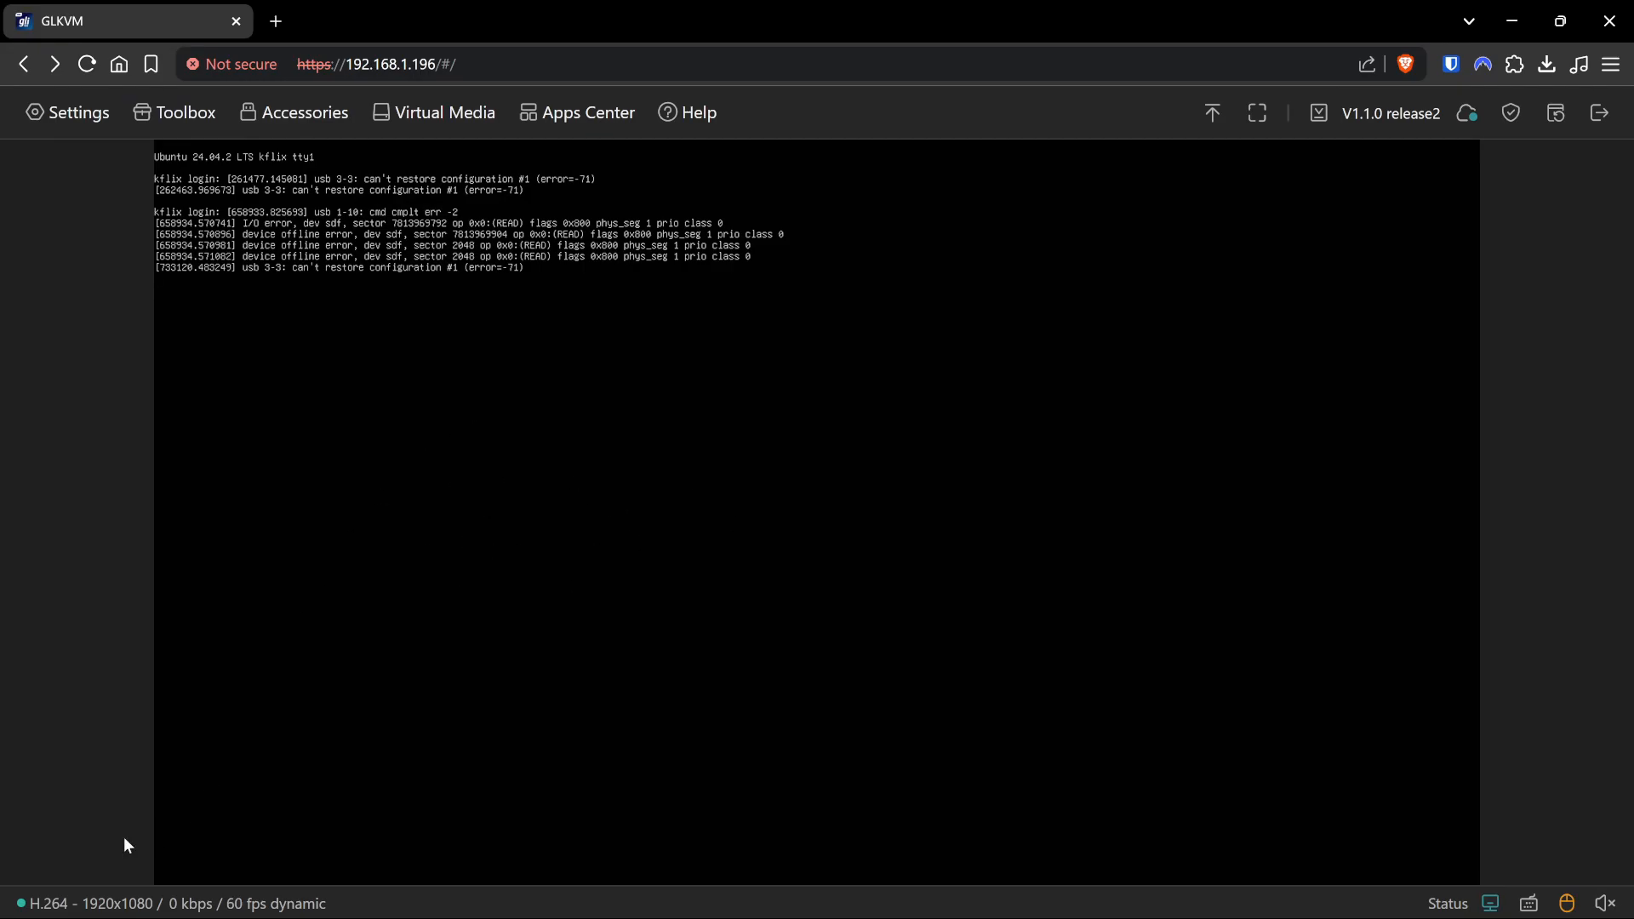
In Settings > Video, set the display EDID to 1920x1080/ASUS/60HZ
left_click(67, 112)
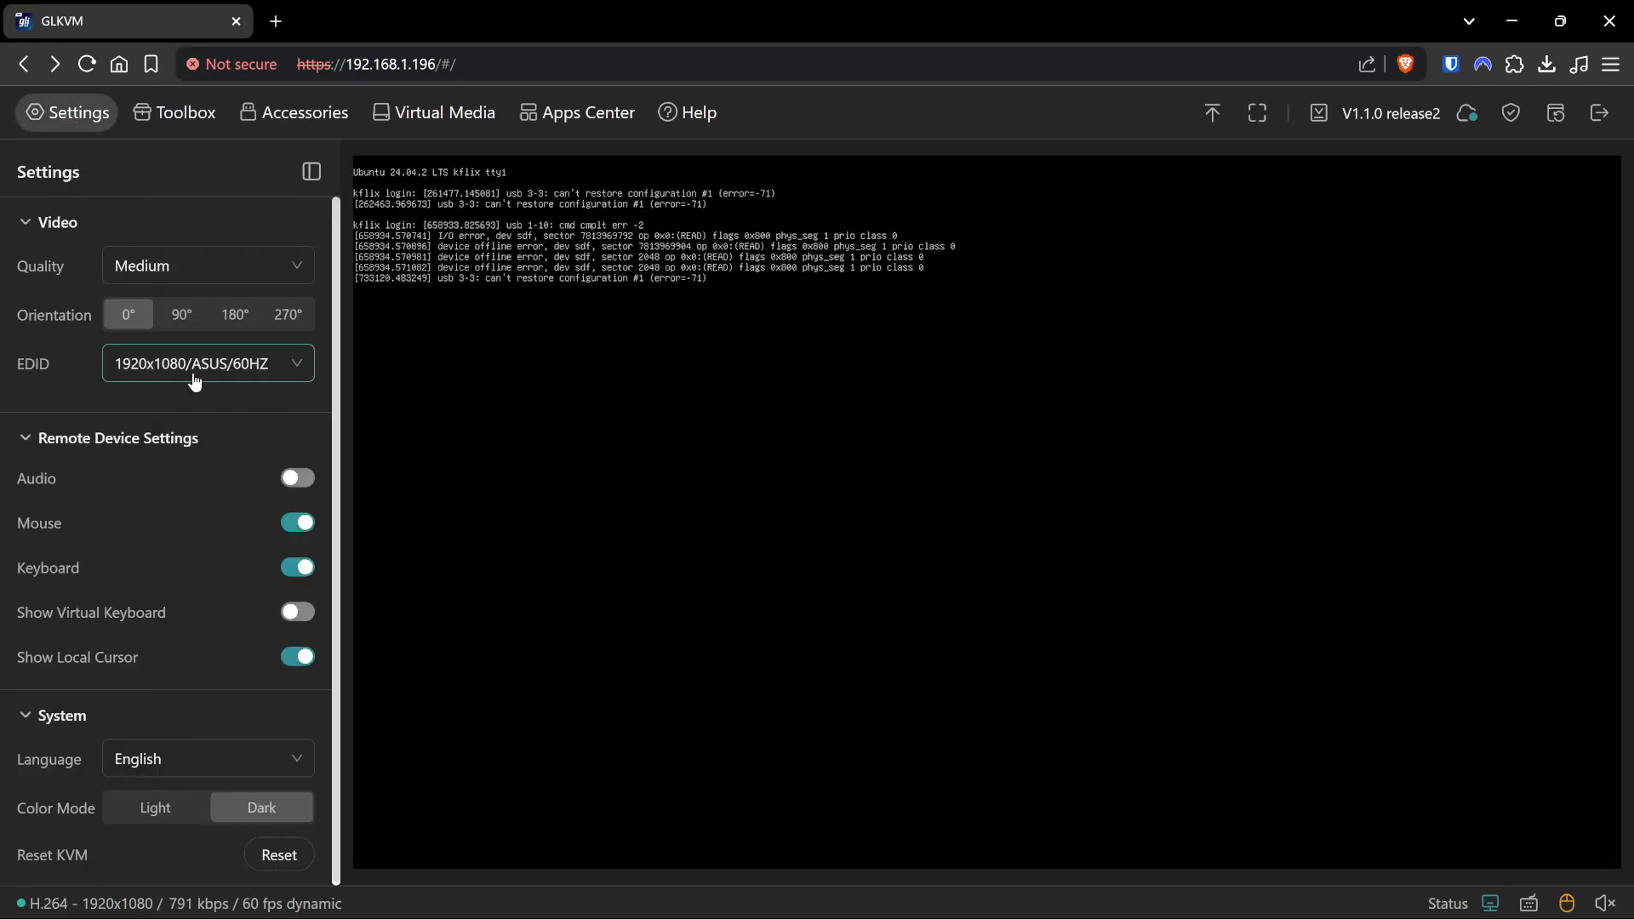
left_click(206, 362)
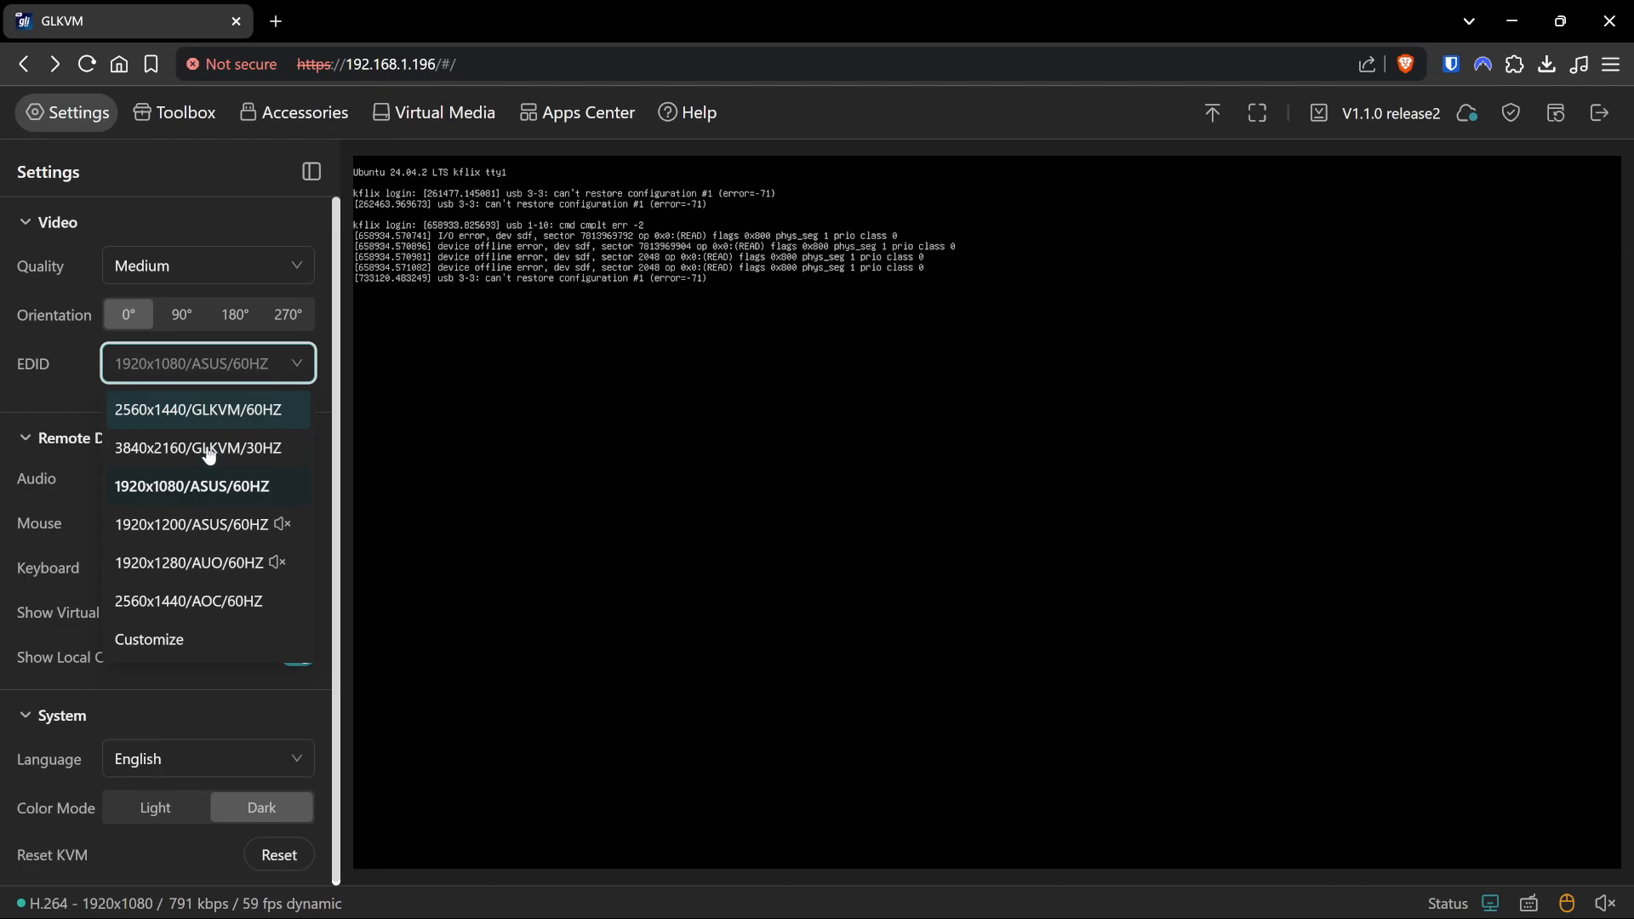
mouse_move(143, 485)
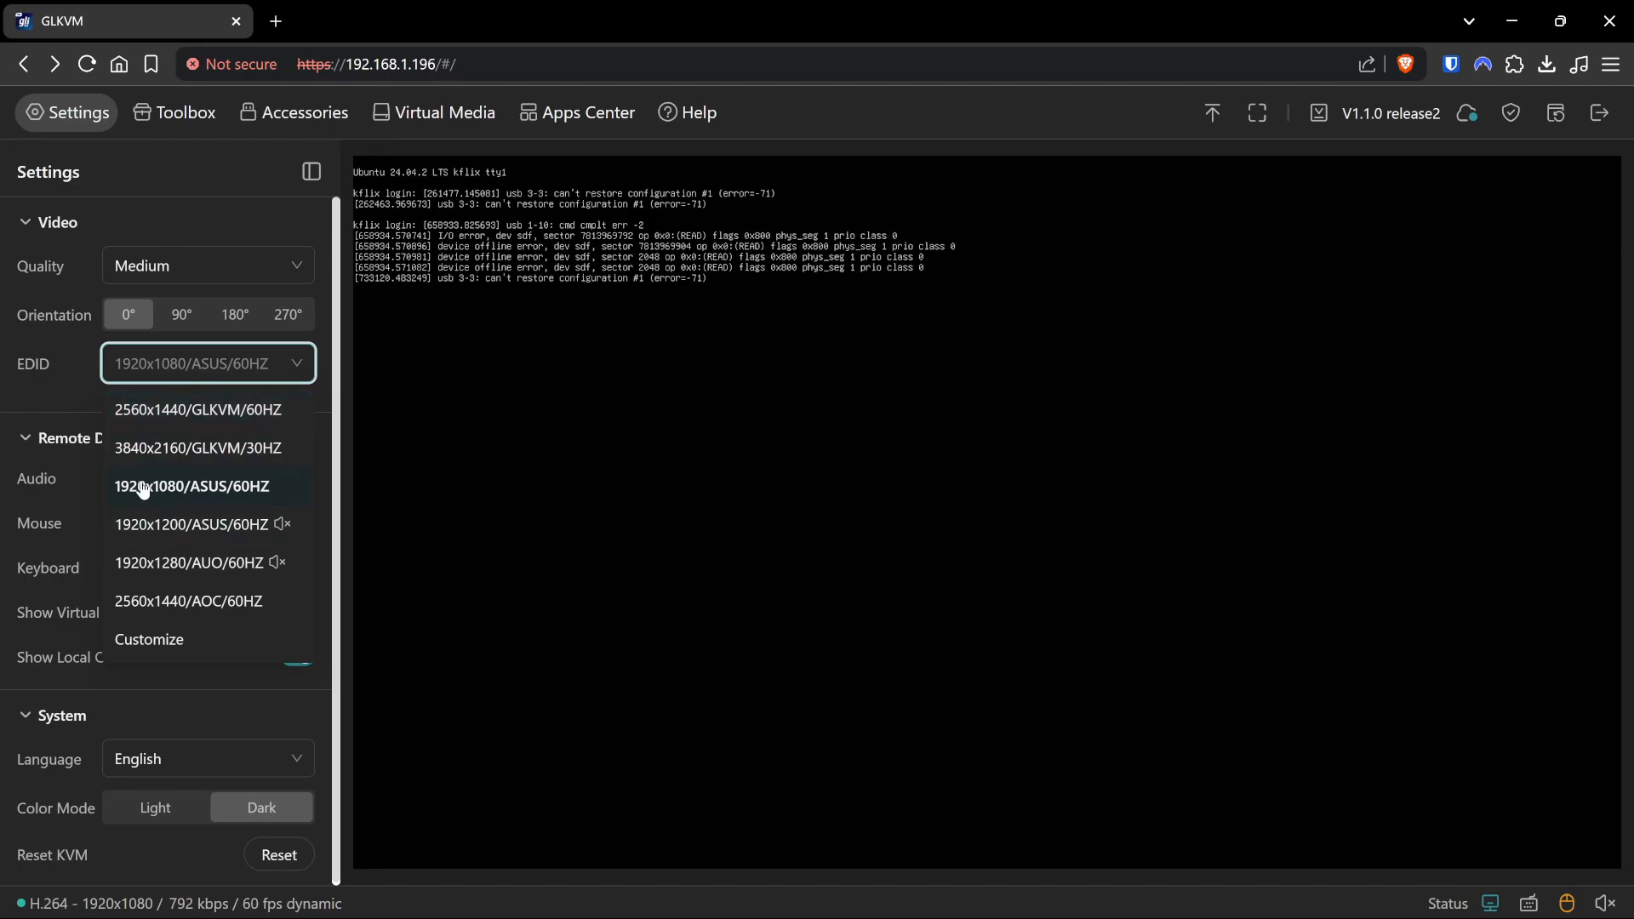
left_click(191, 487)
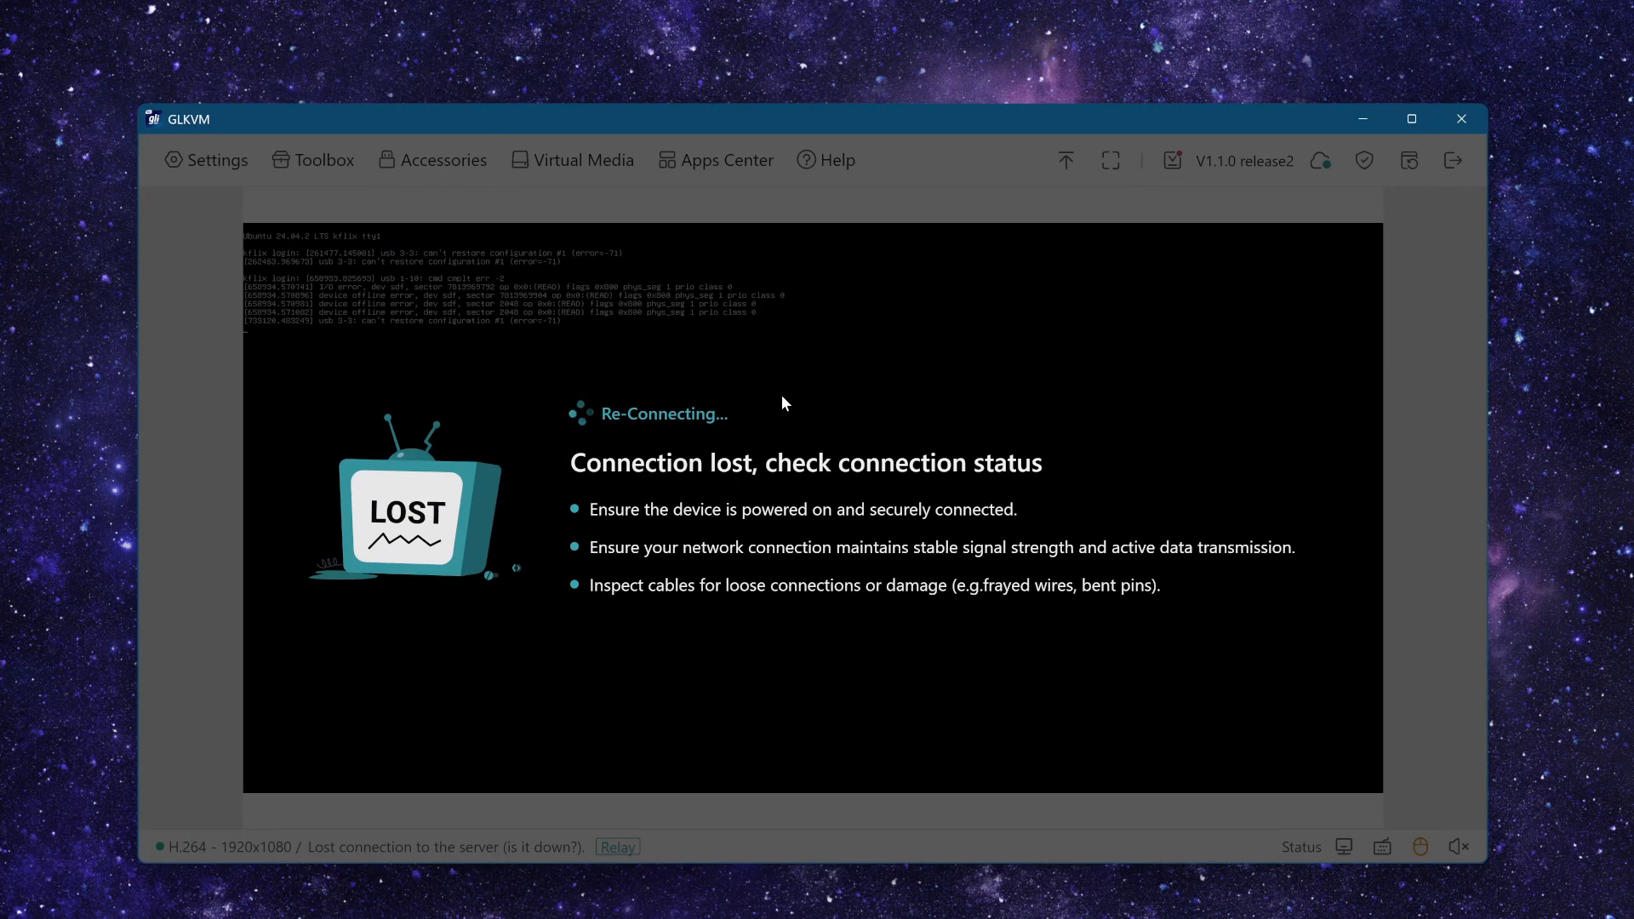
mouse_move(758, 594)
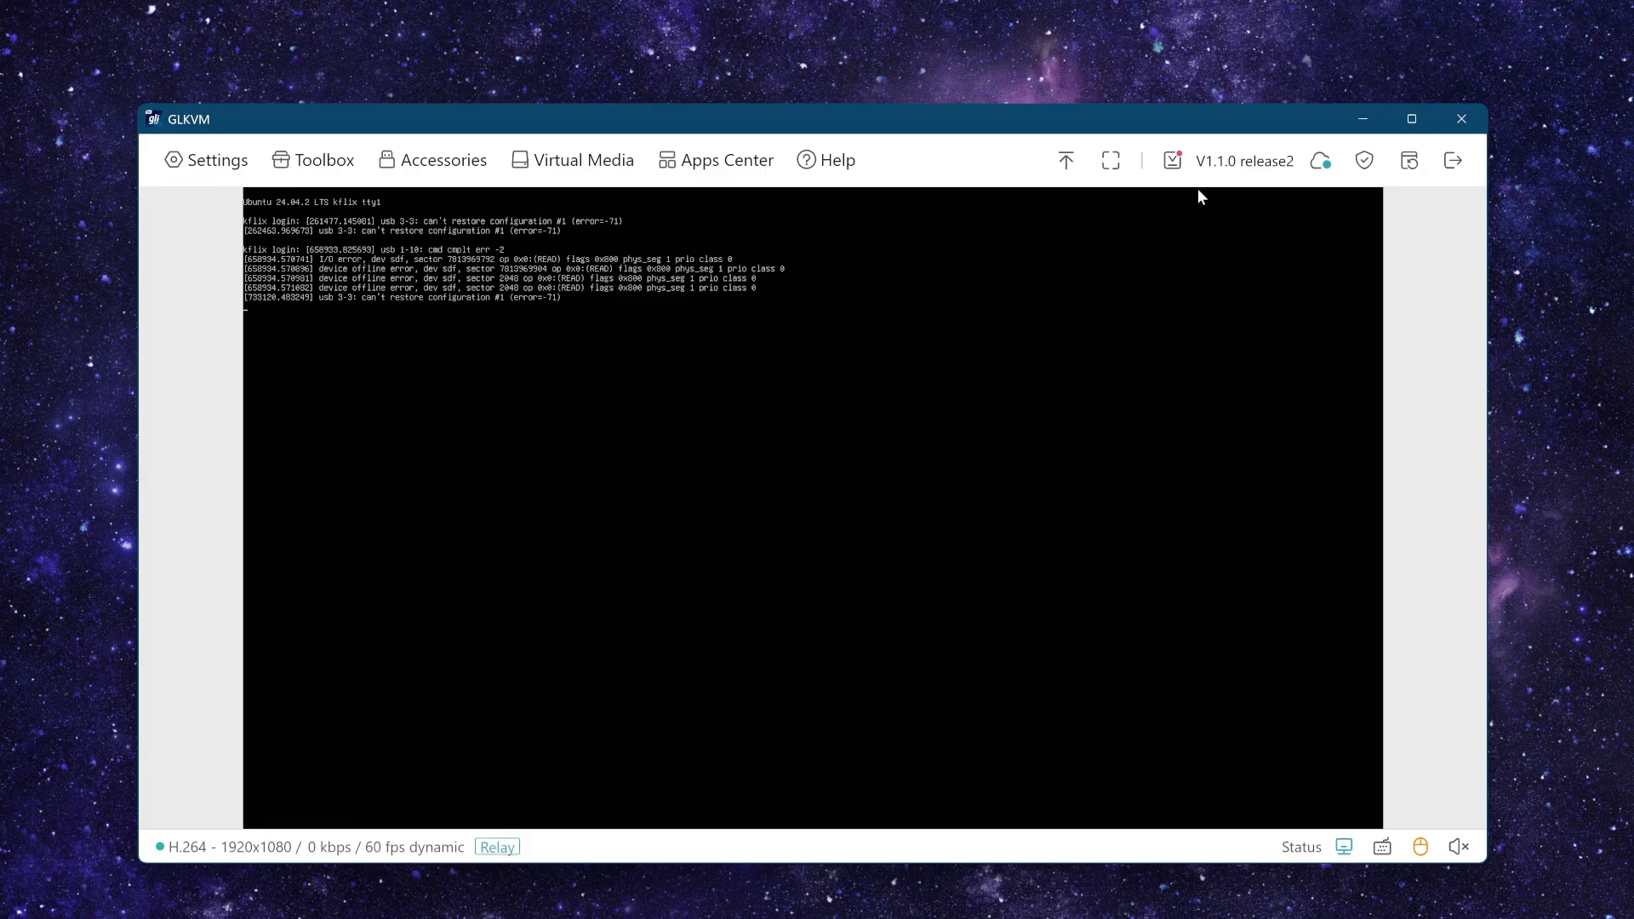
mouse_move(1319, 161)
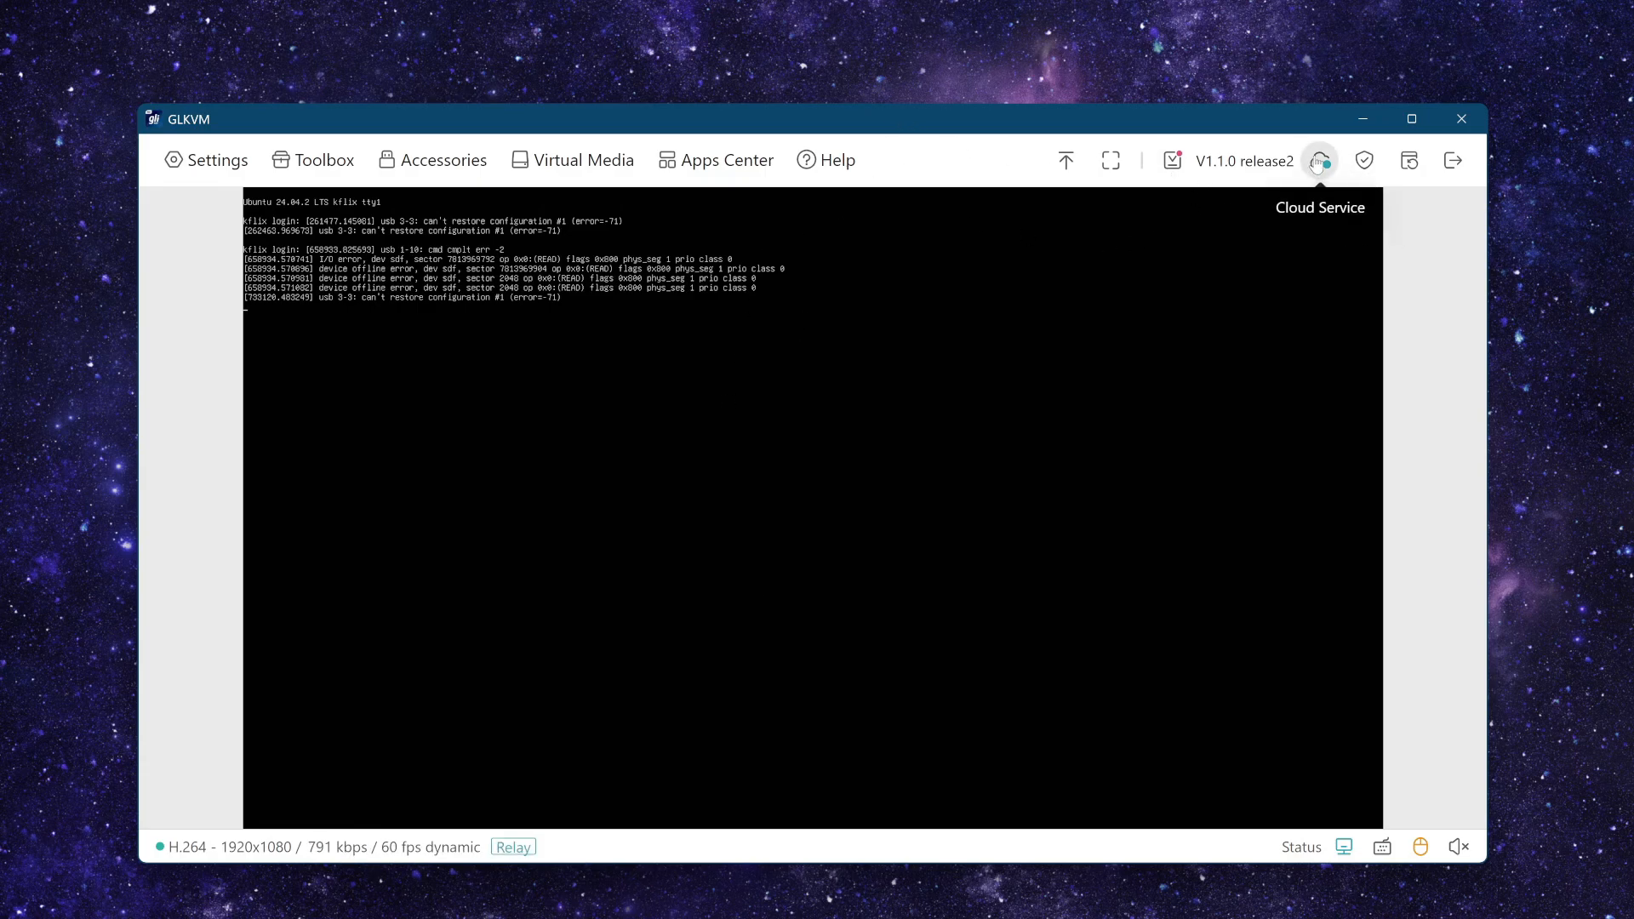
Disable the device's cloud service and confirm it in the Caution dialog
left_click(1318, 159)
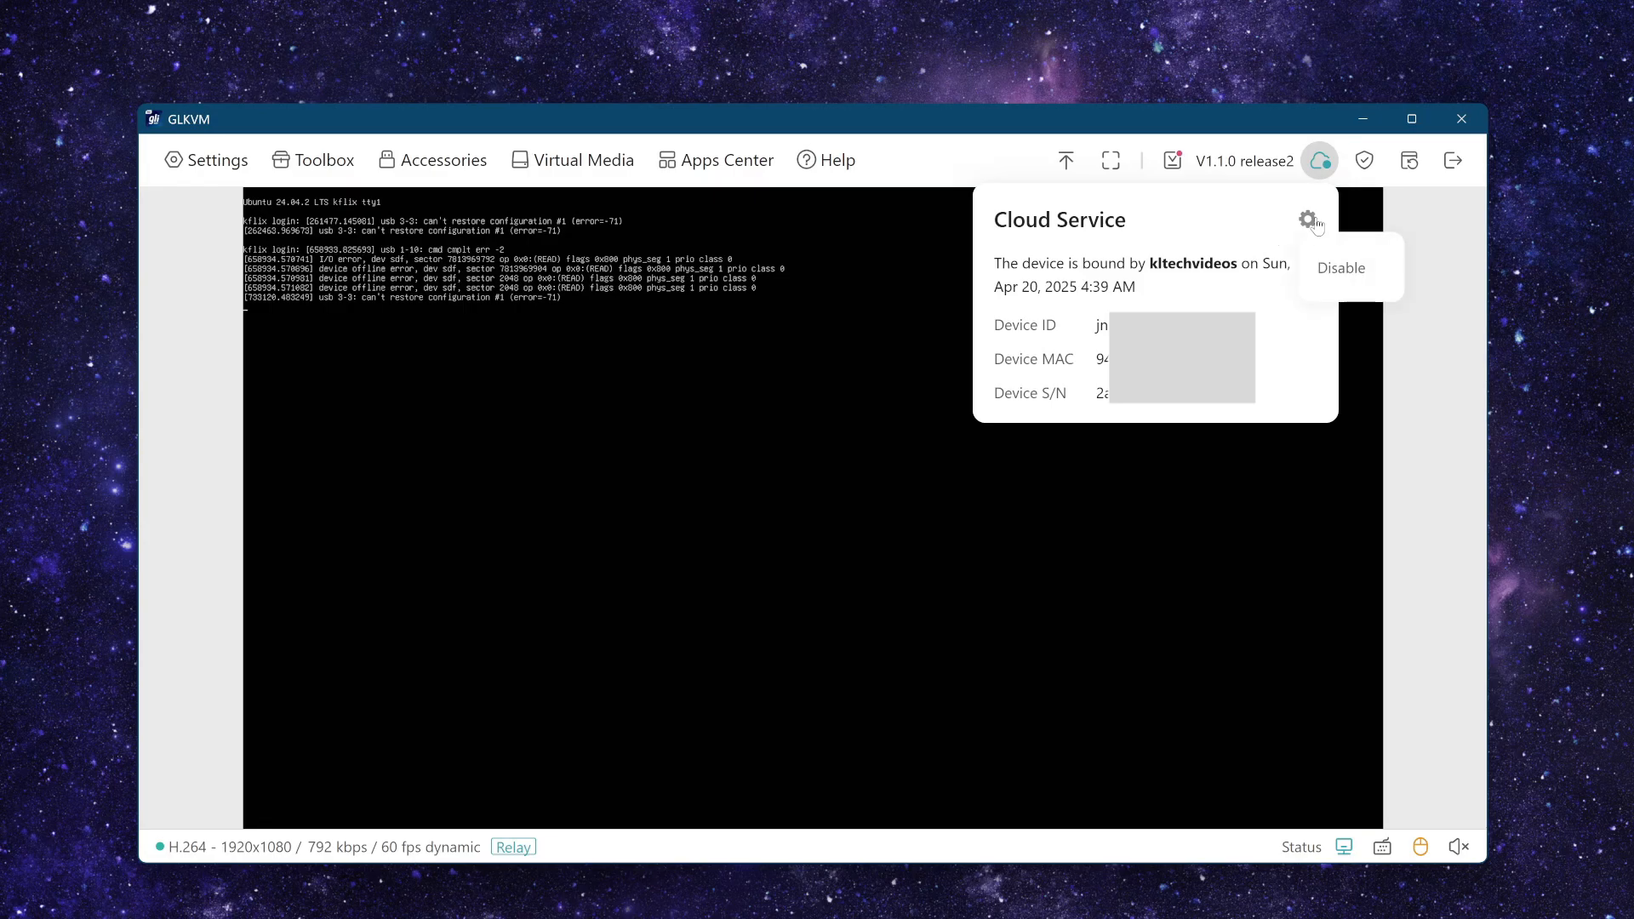
left_click(1341, 268)
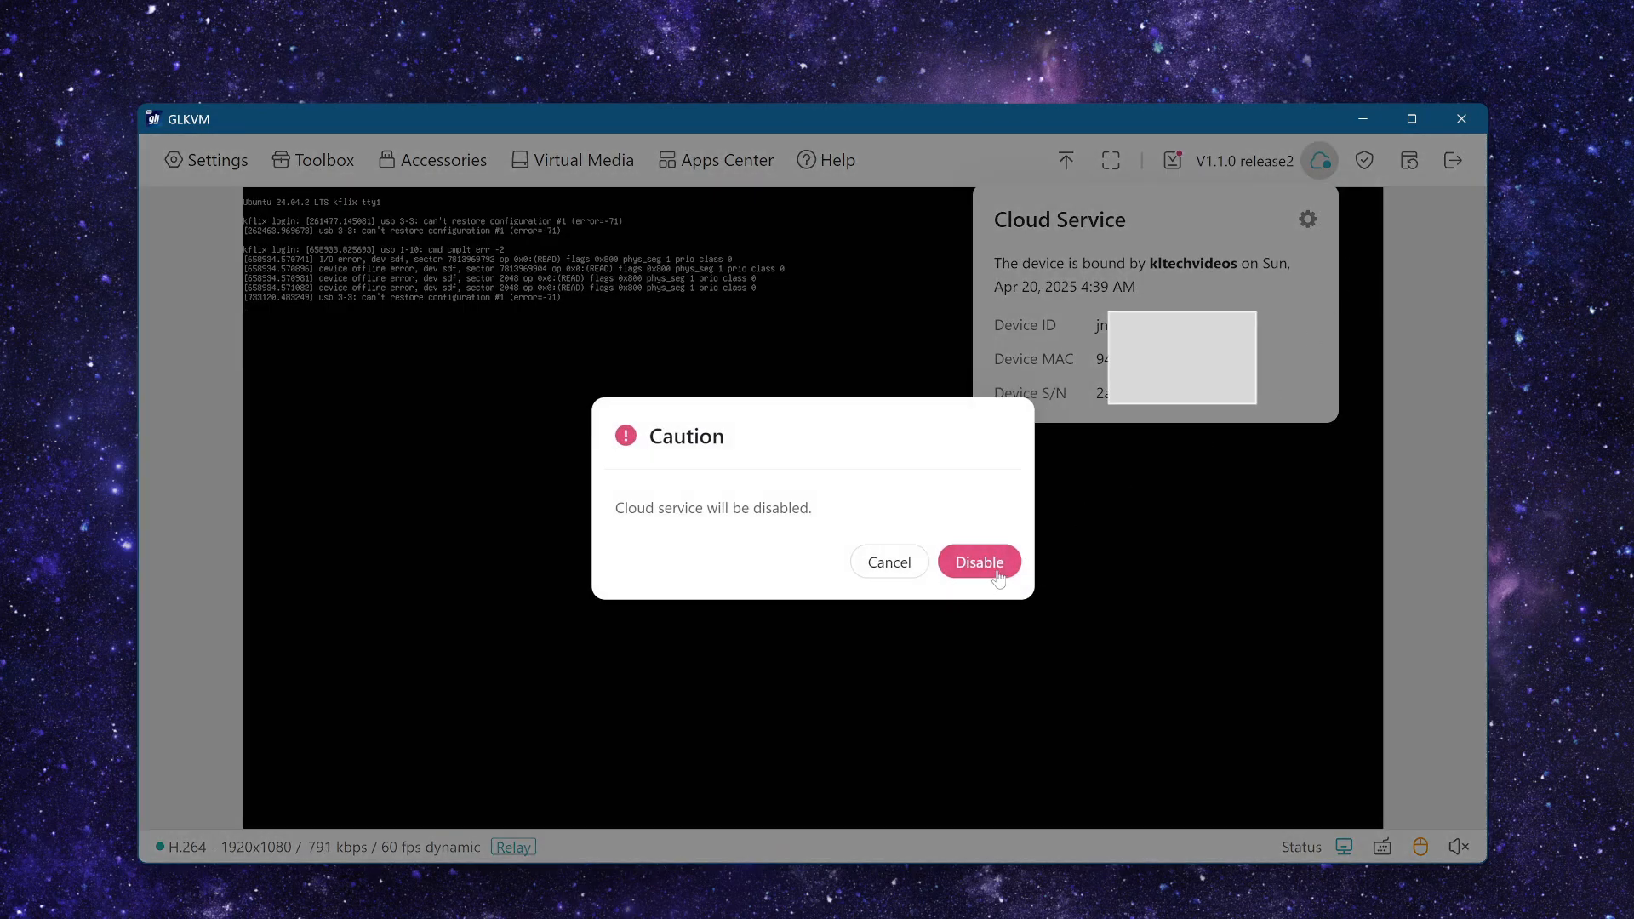
left_click(978, 562)
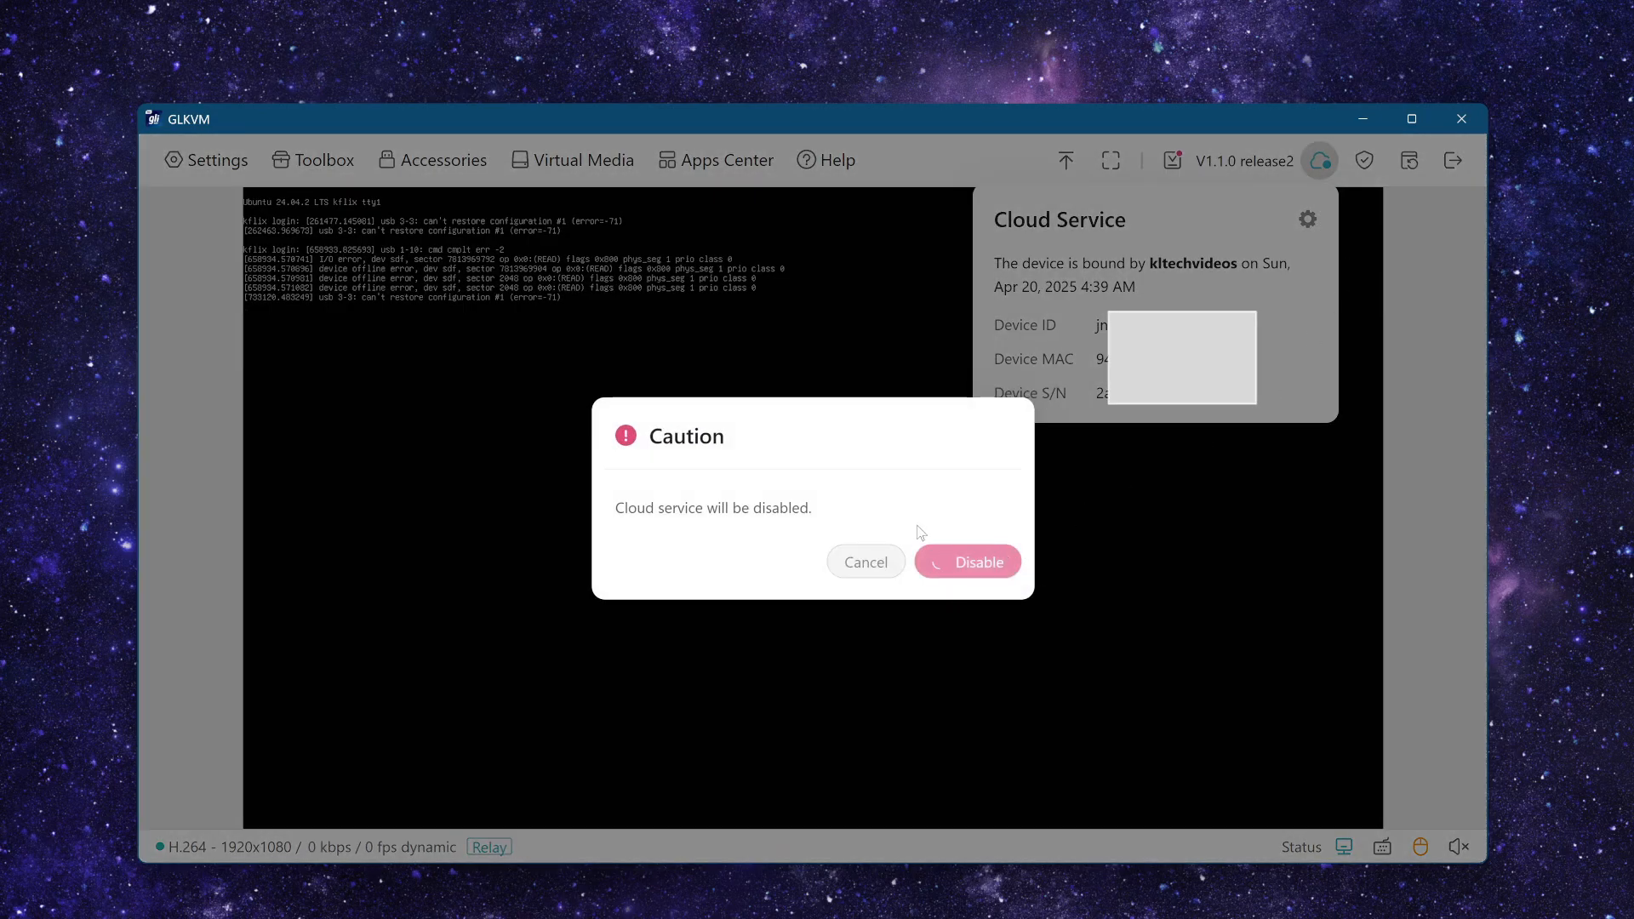
left_click(965, 561)
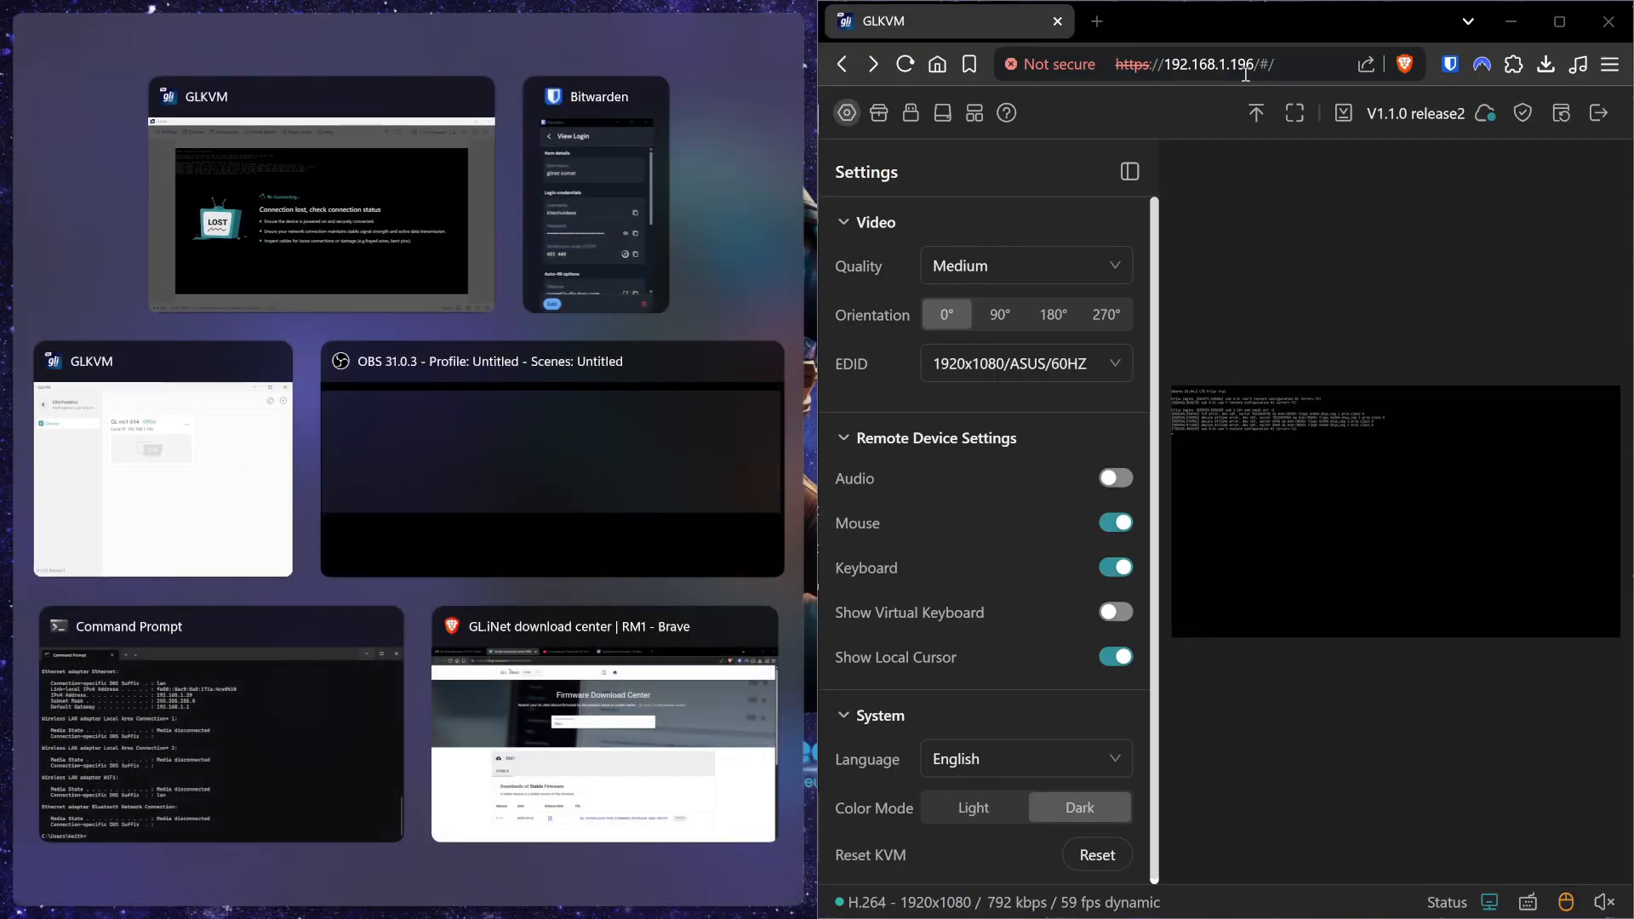
In the browser session, close the sidebar and check Accessories, then view the offline device in the desktop app
left_click(1559, 21)
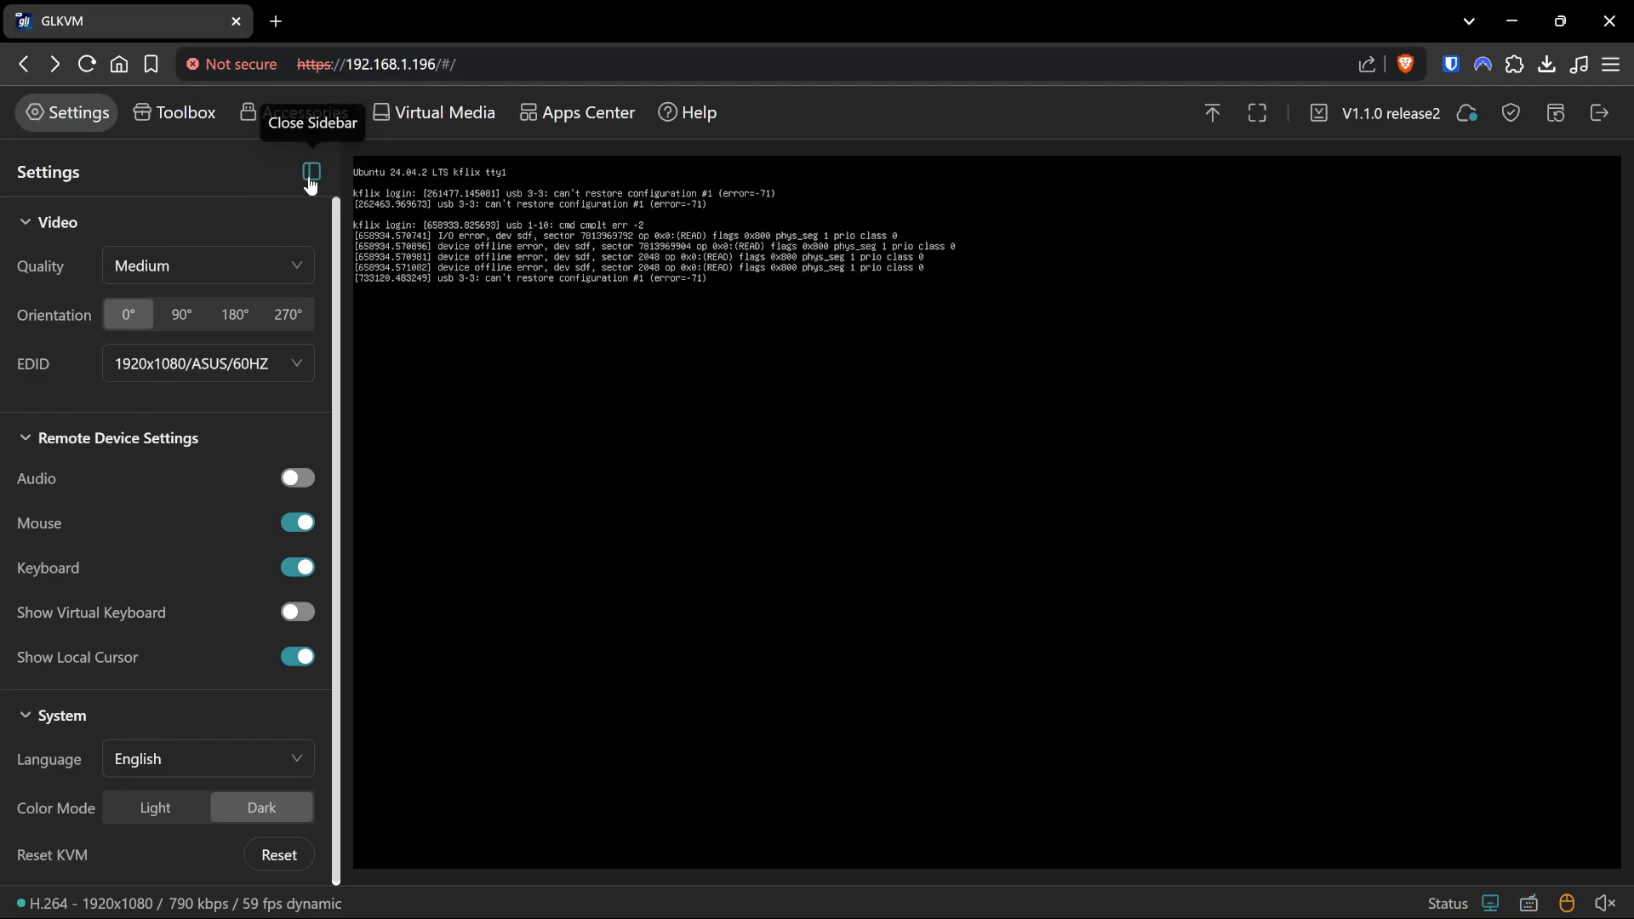
left_click(310, 172)
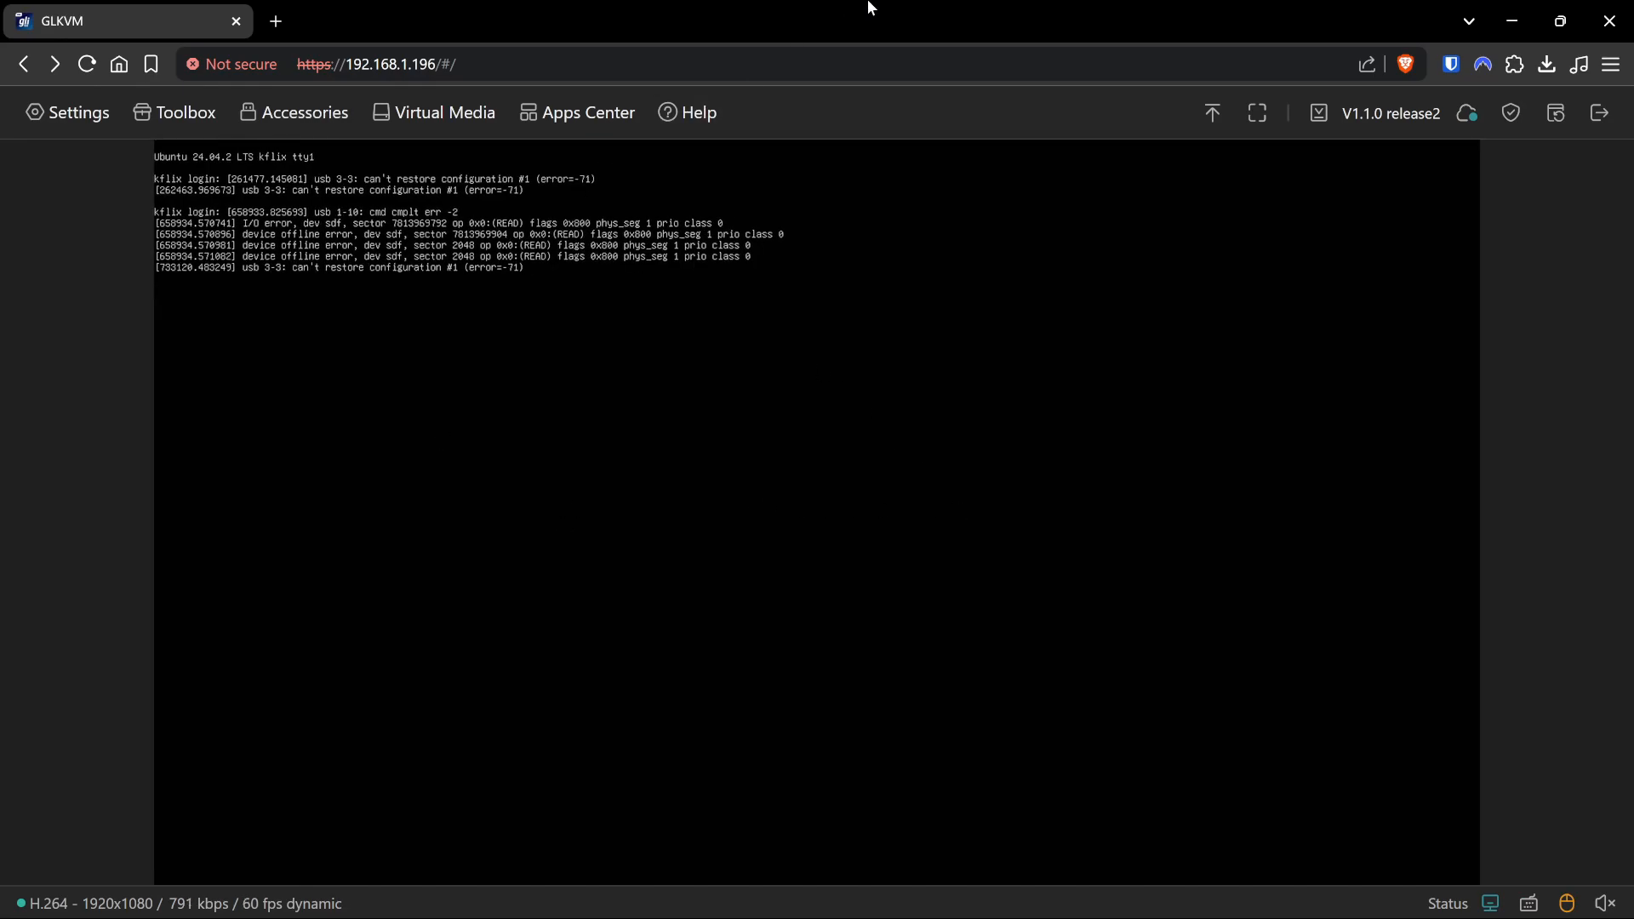
left_click(303, 112)
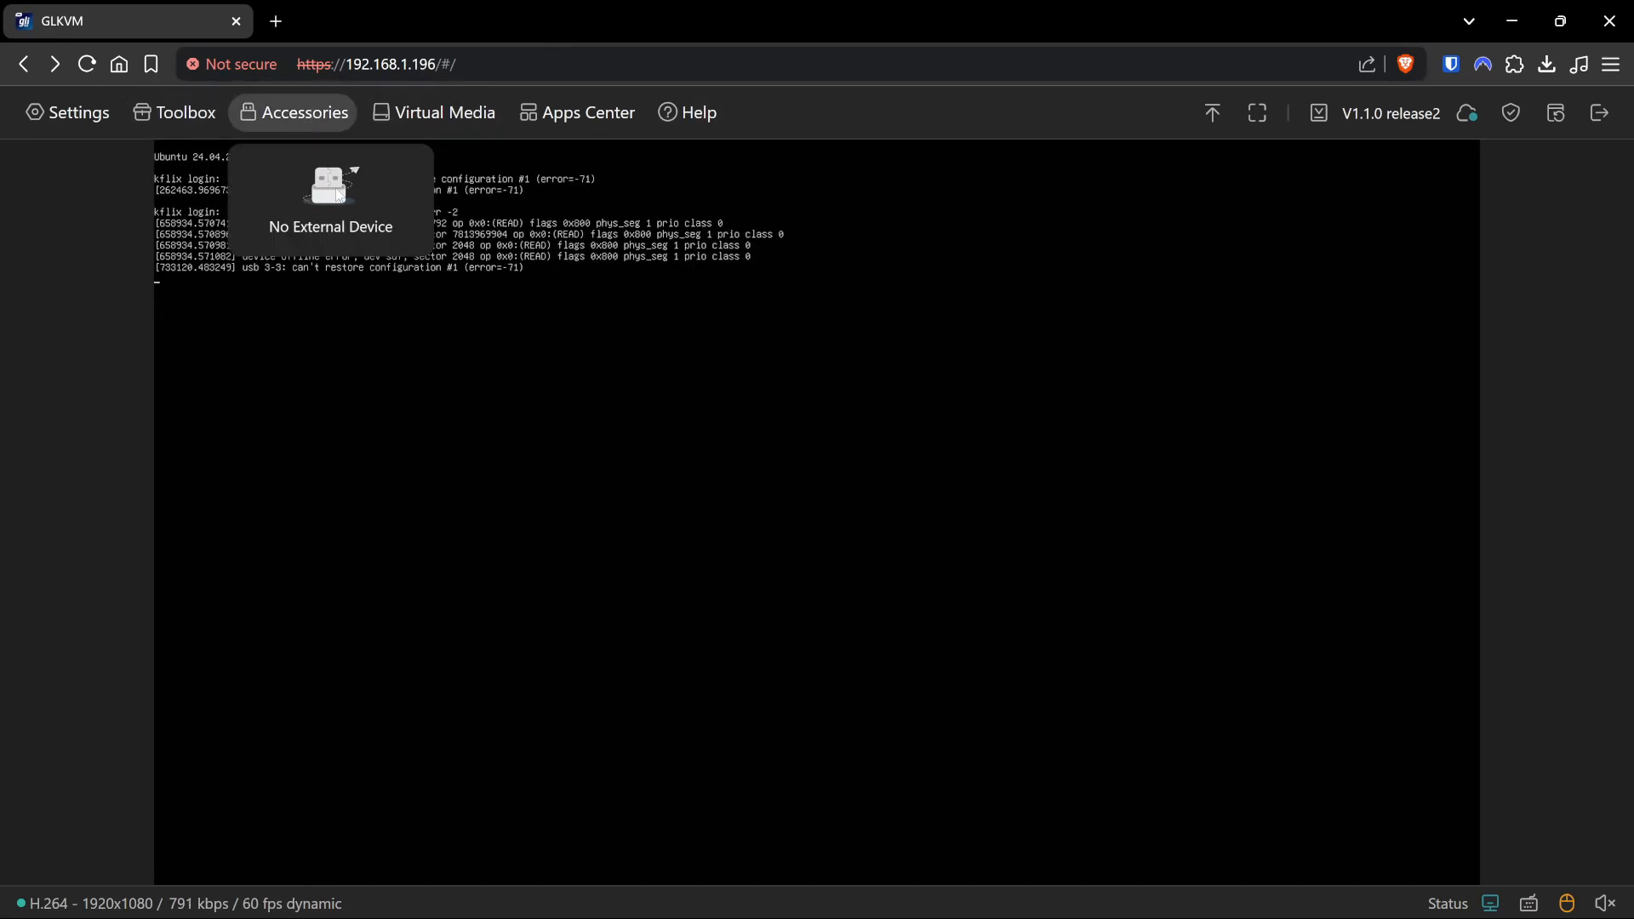
mouse_move(352, 161)
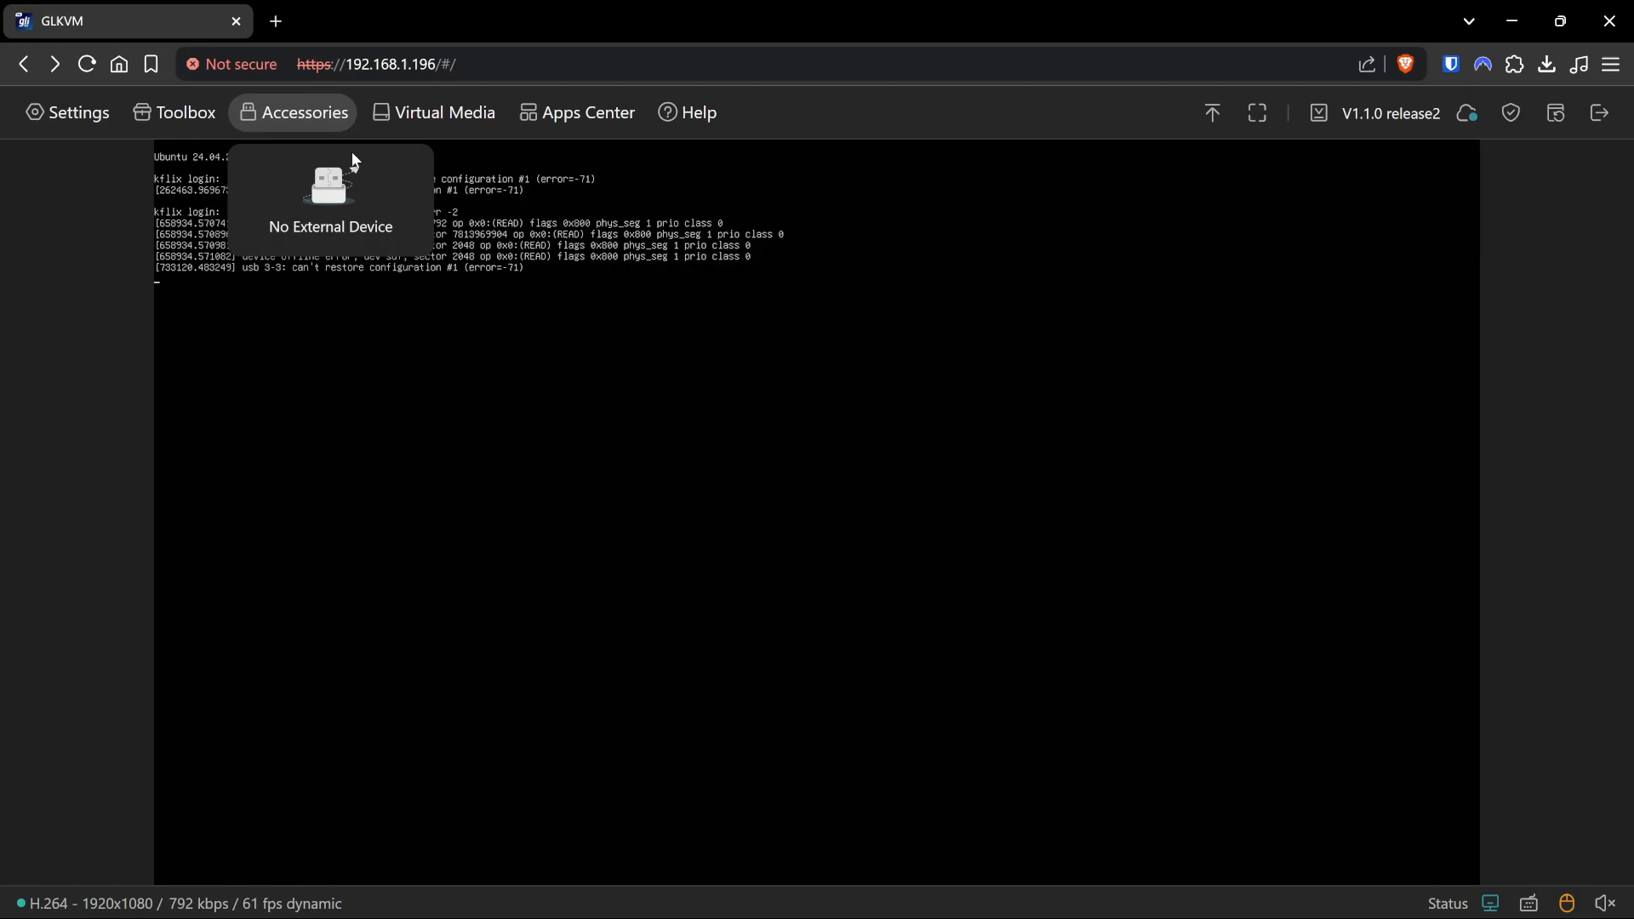
mouse_move(349, 167)
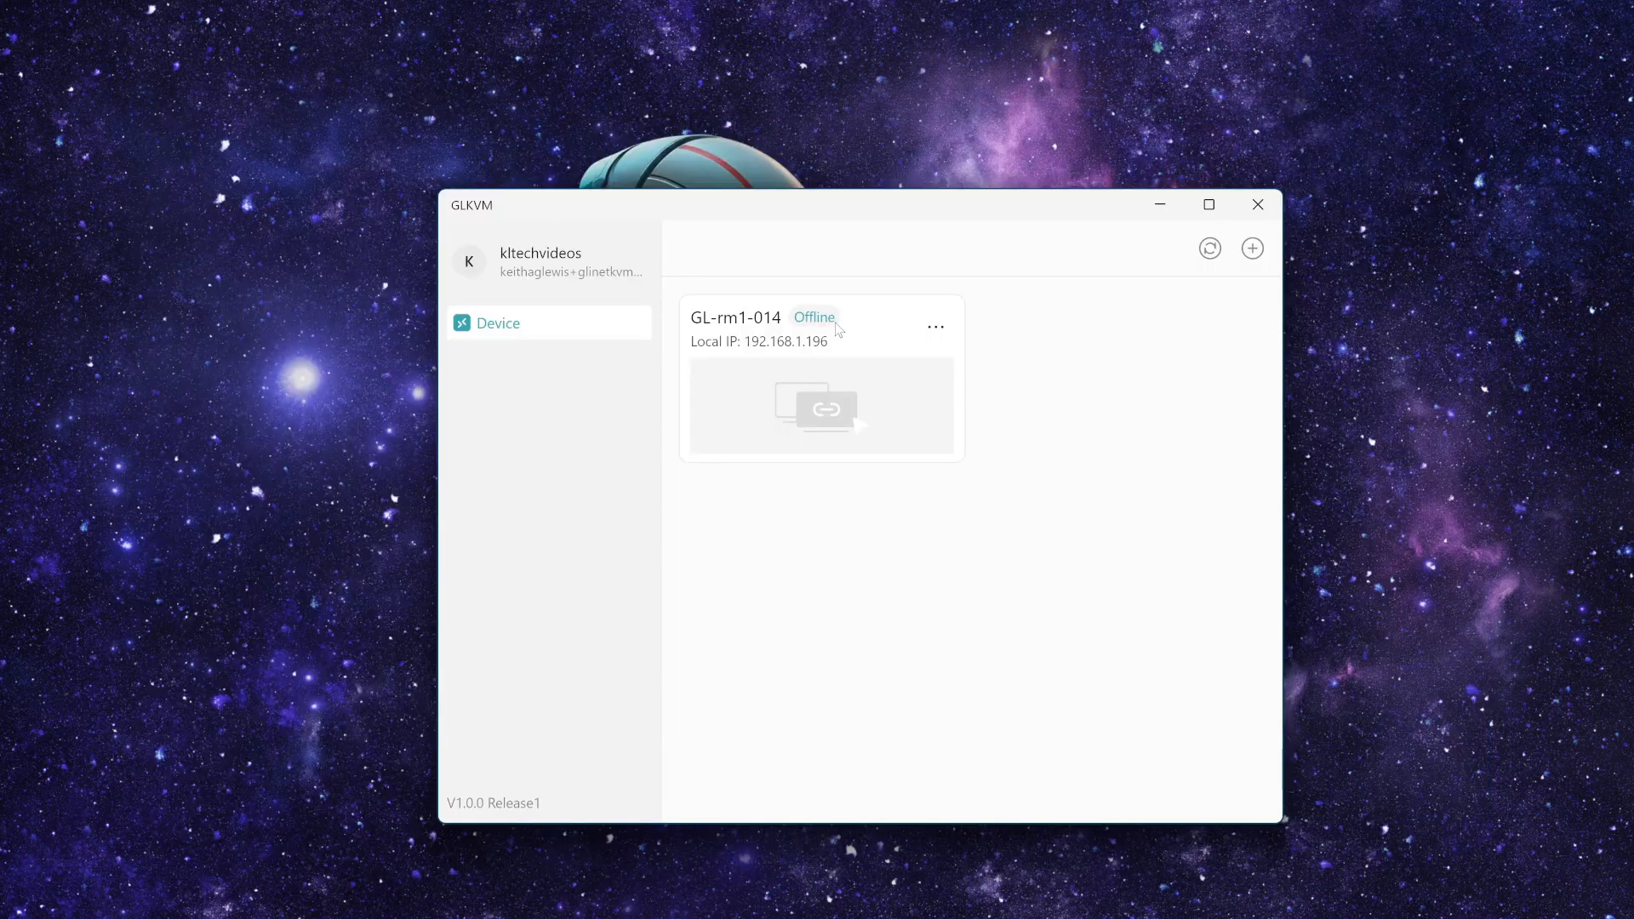
left_click(822, 407)
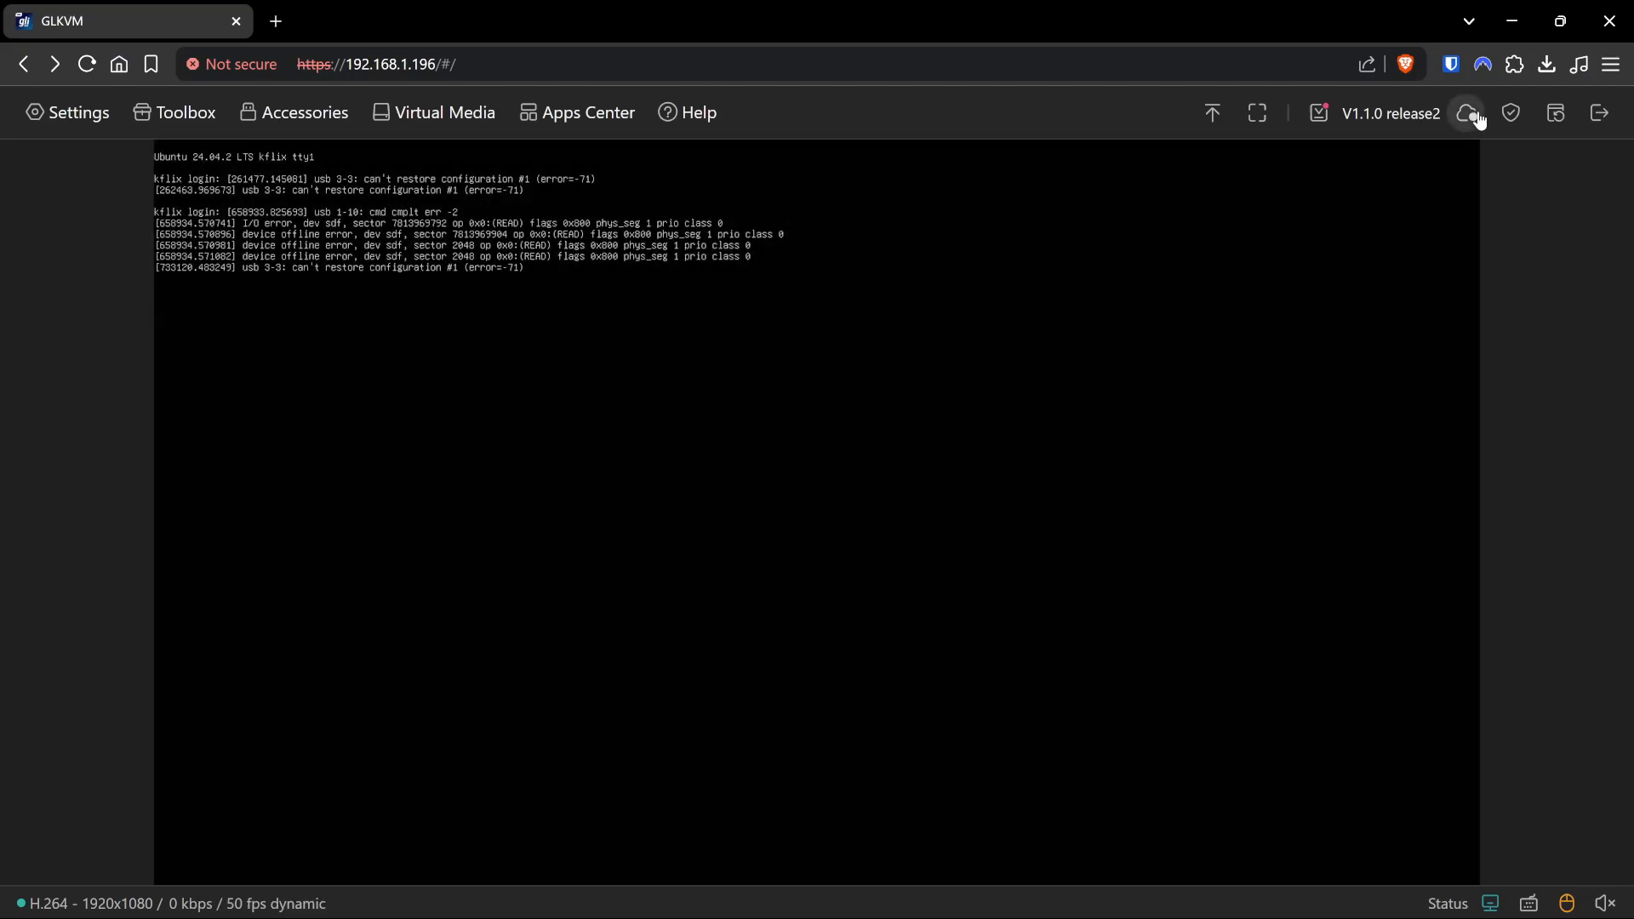
View the Cloud Service status panel confirming the service is disabled, toggling it closed and open again
left_click(1467, 112)
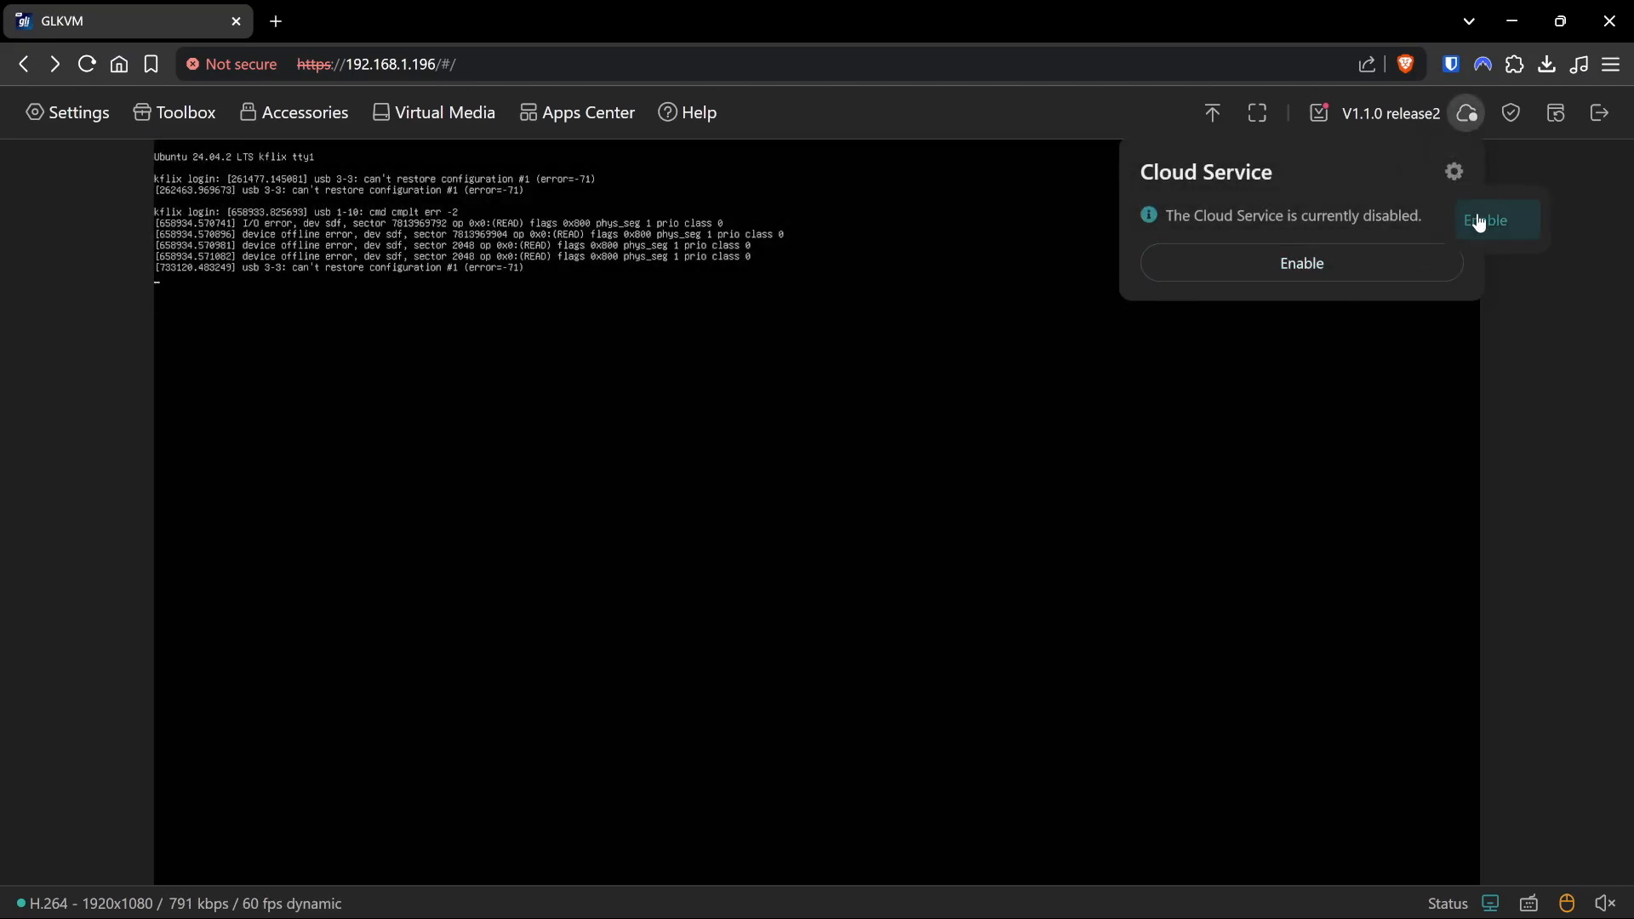
mouse_move(737, 152)
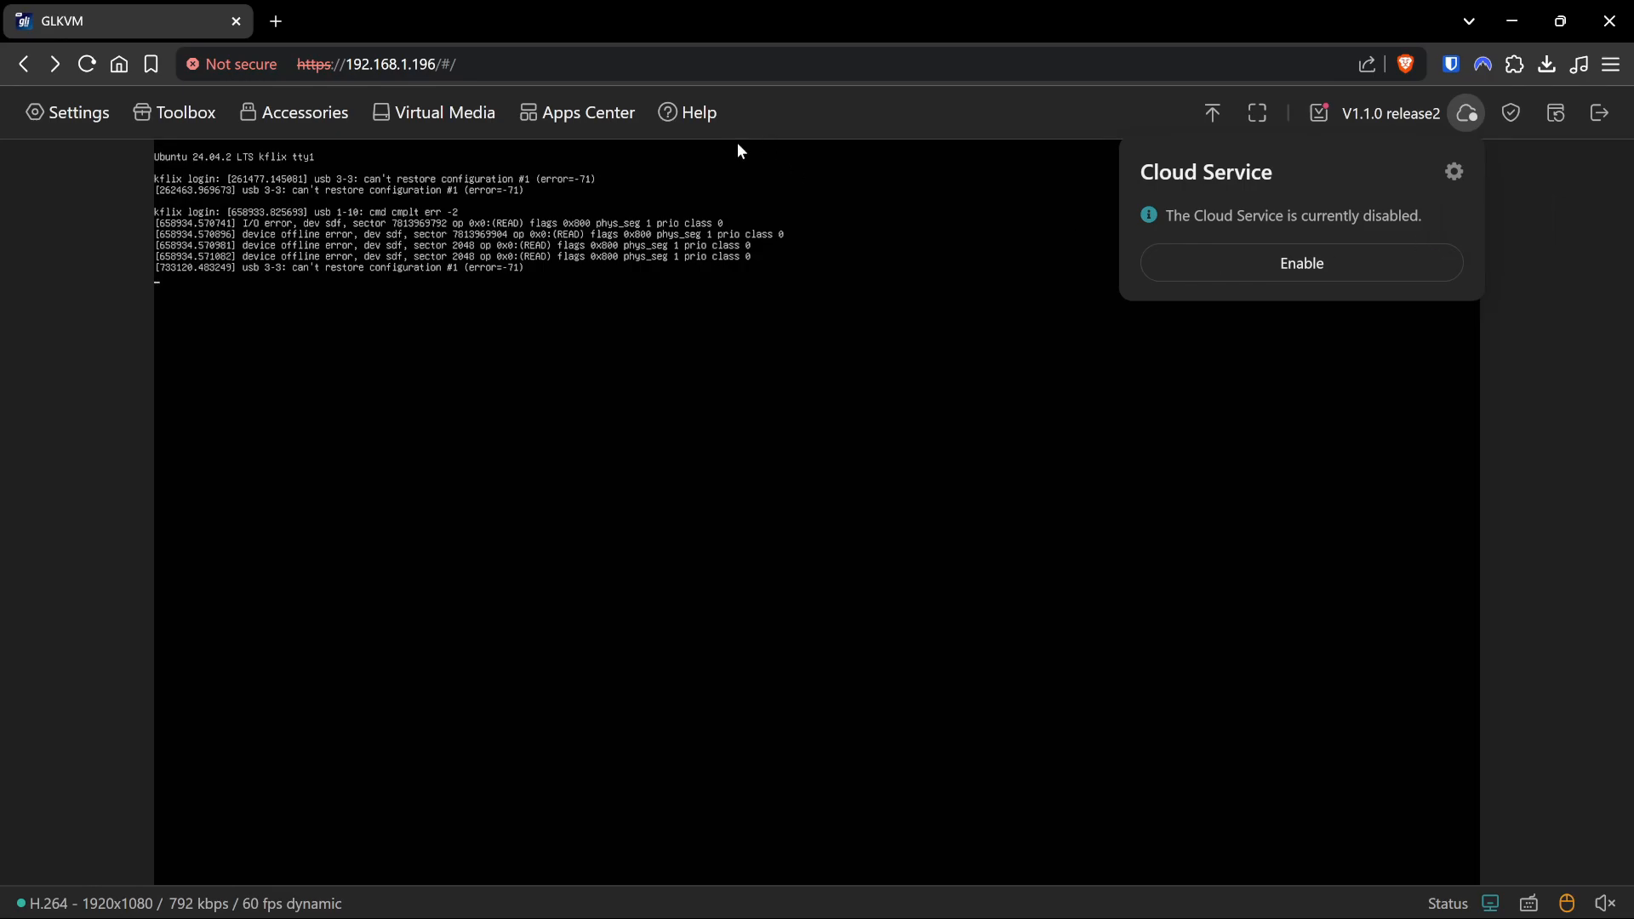
left_click(1467, 112)
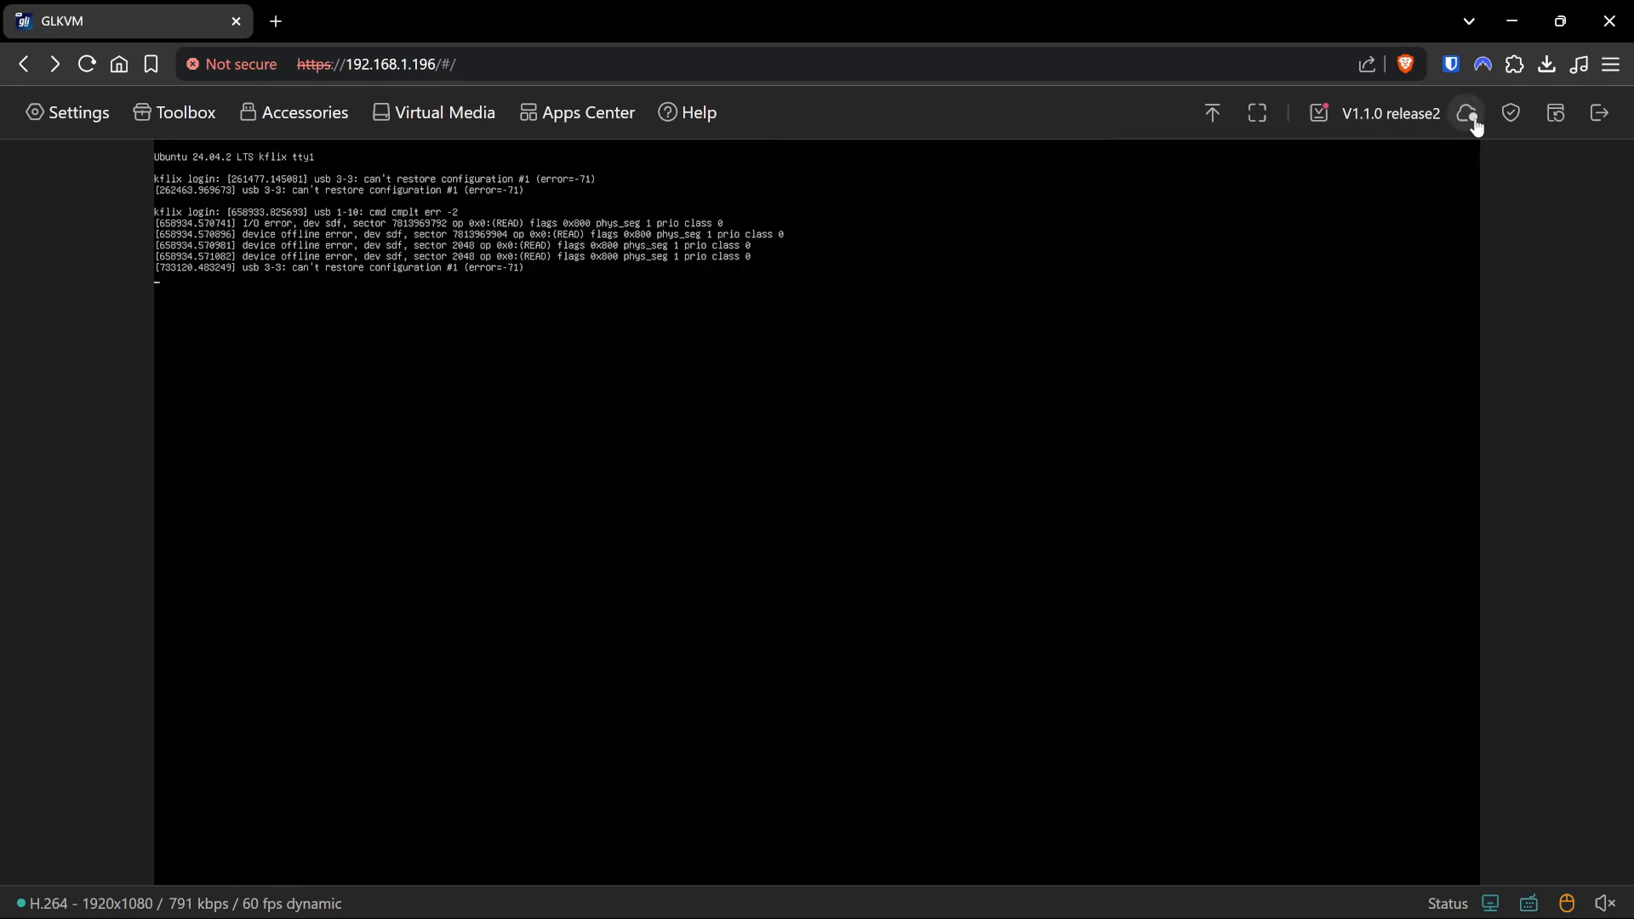
left_click(1467, 113)
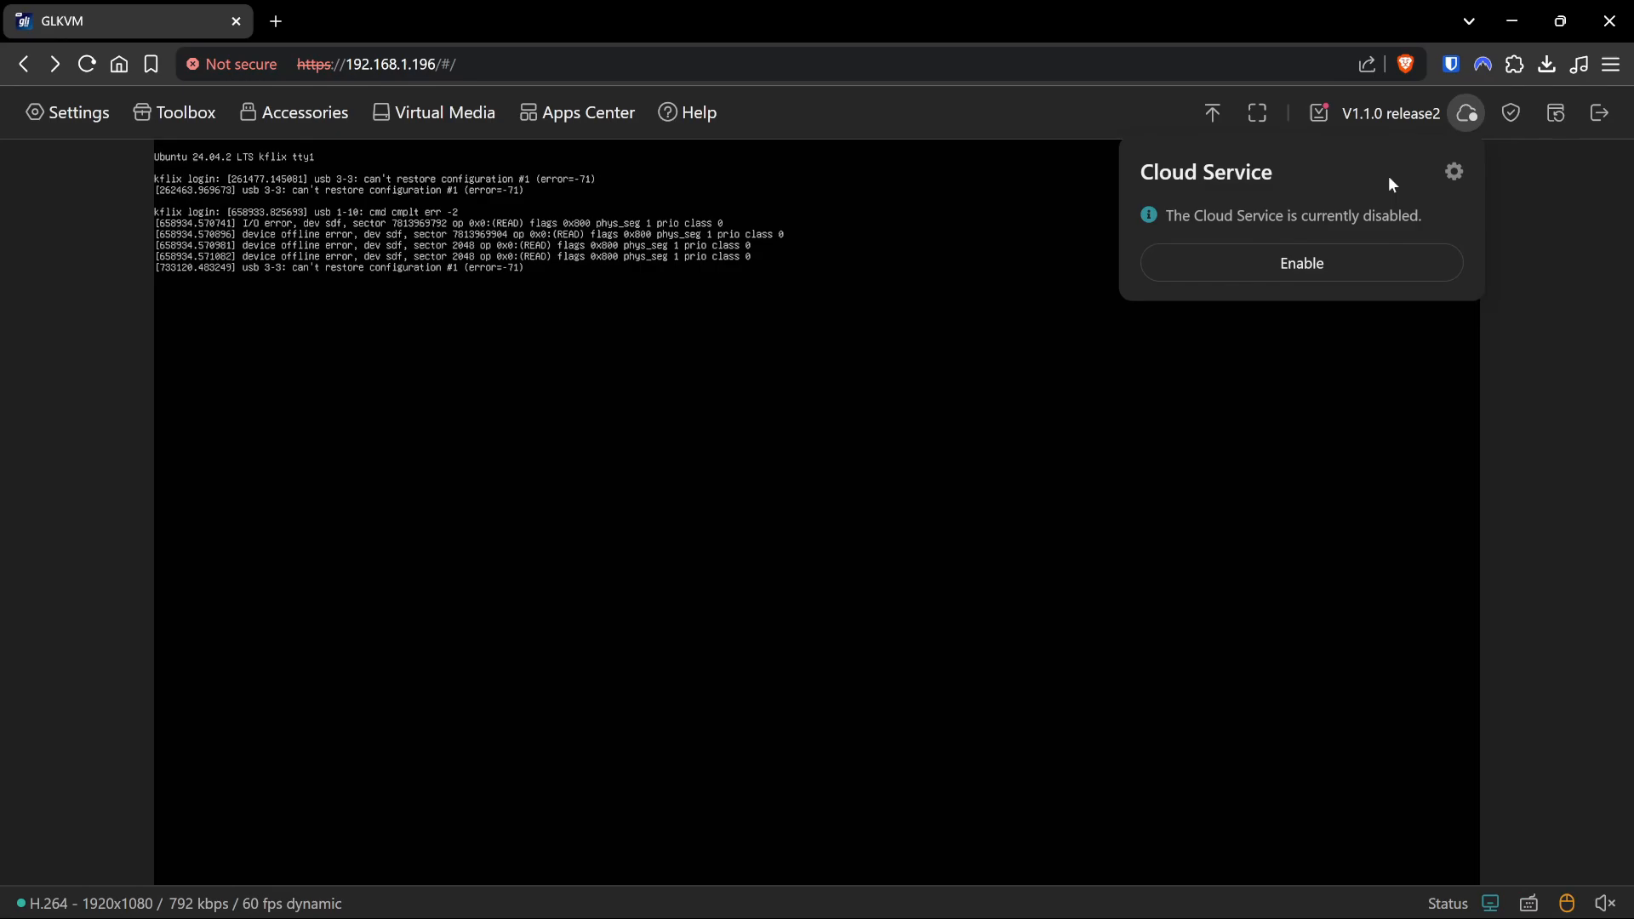
left_click(576, 111)
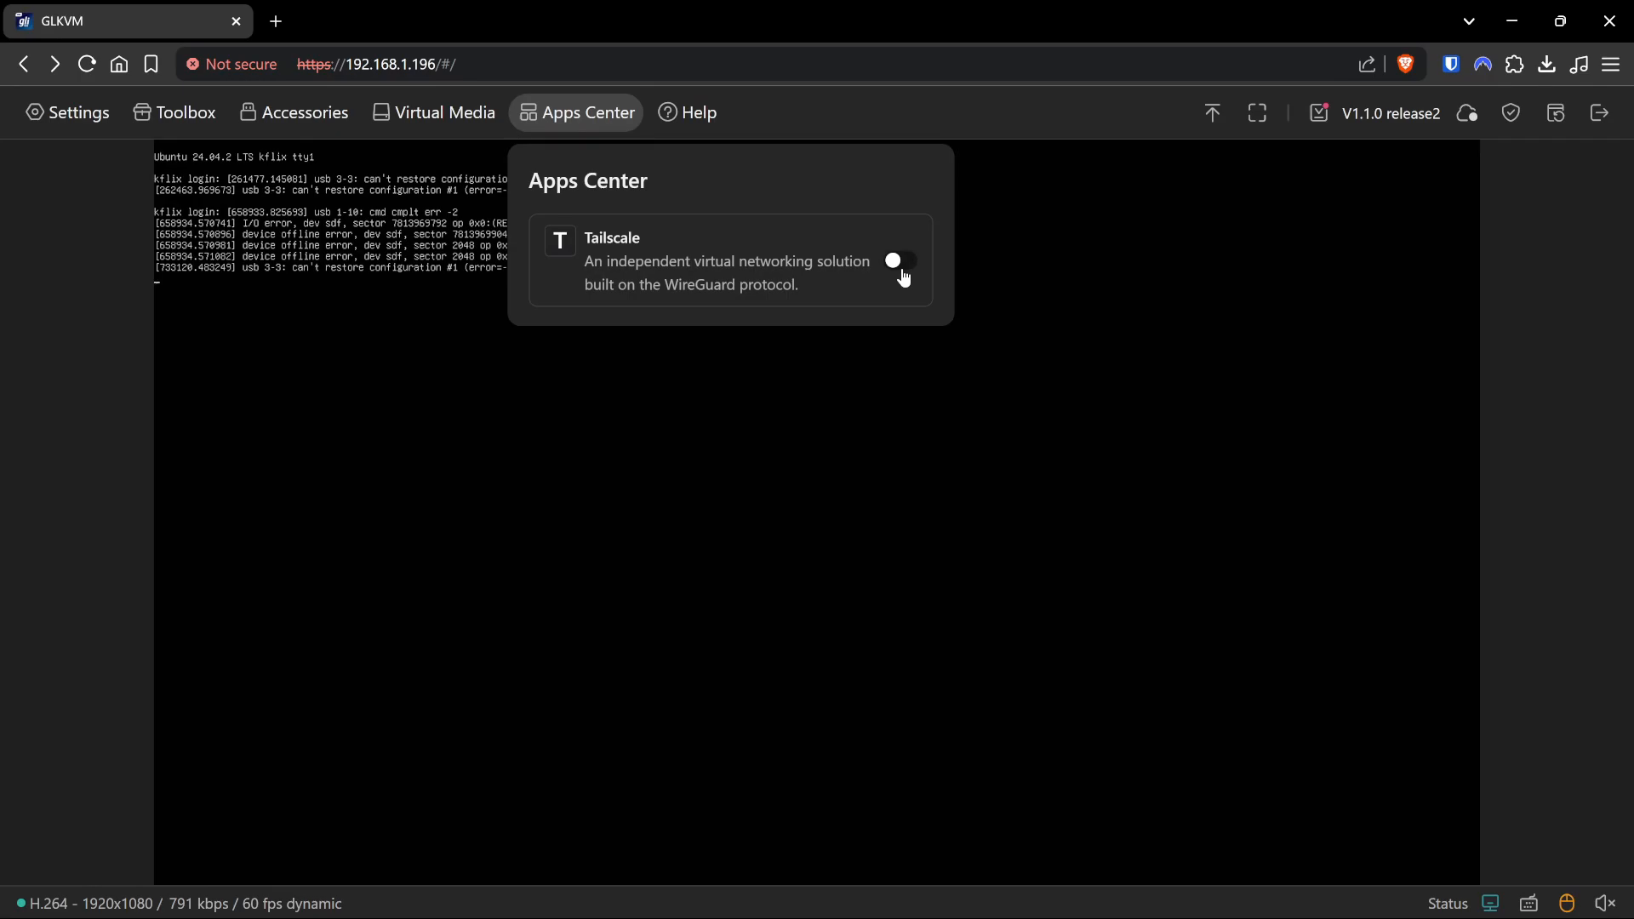
left_click(897, 260)
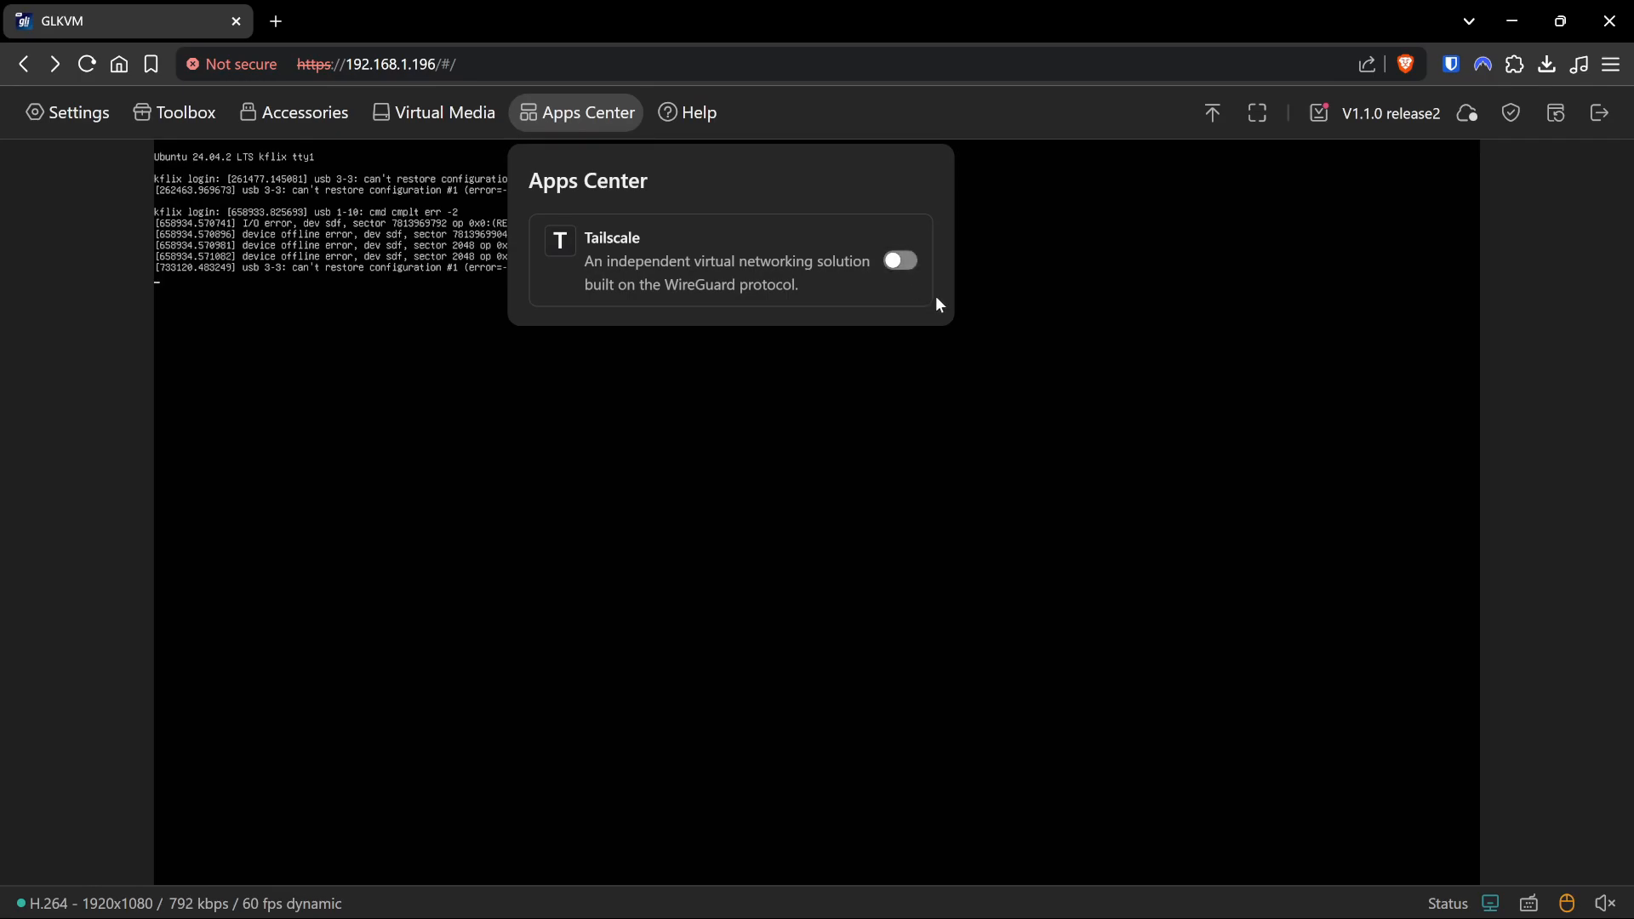
mouse_move(1442, 157)
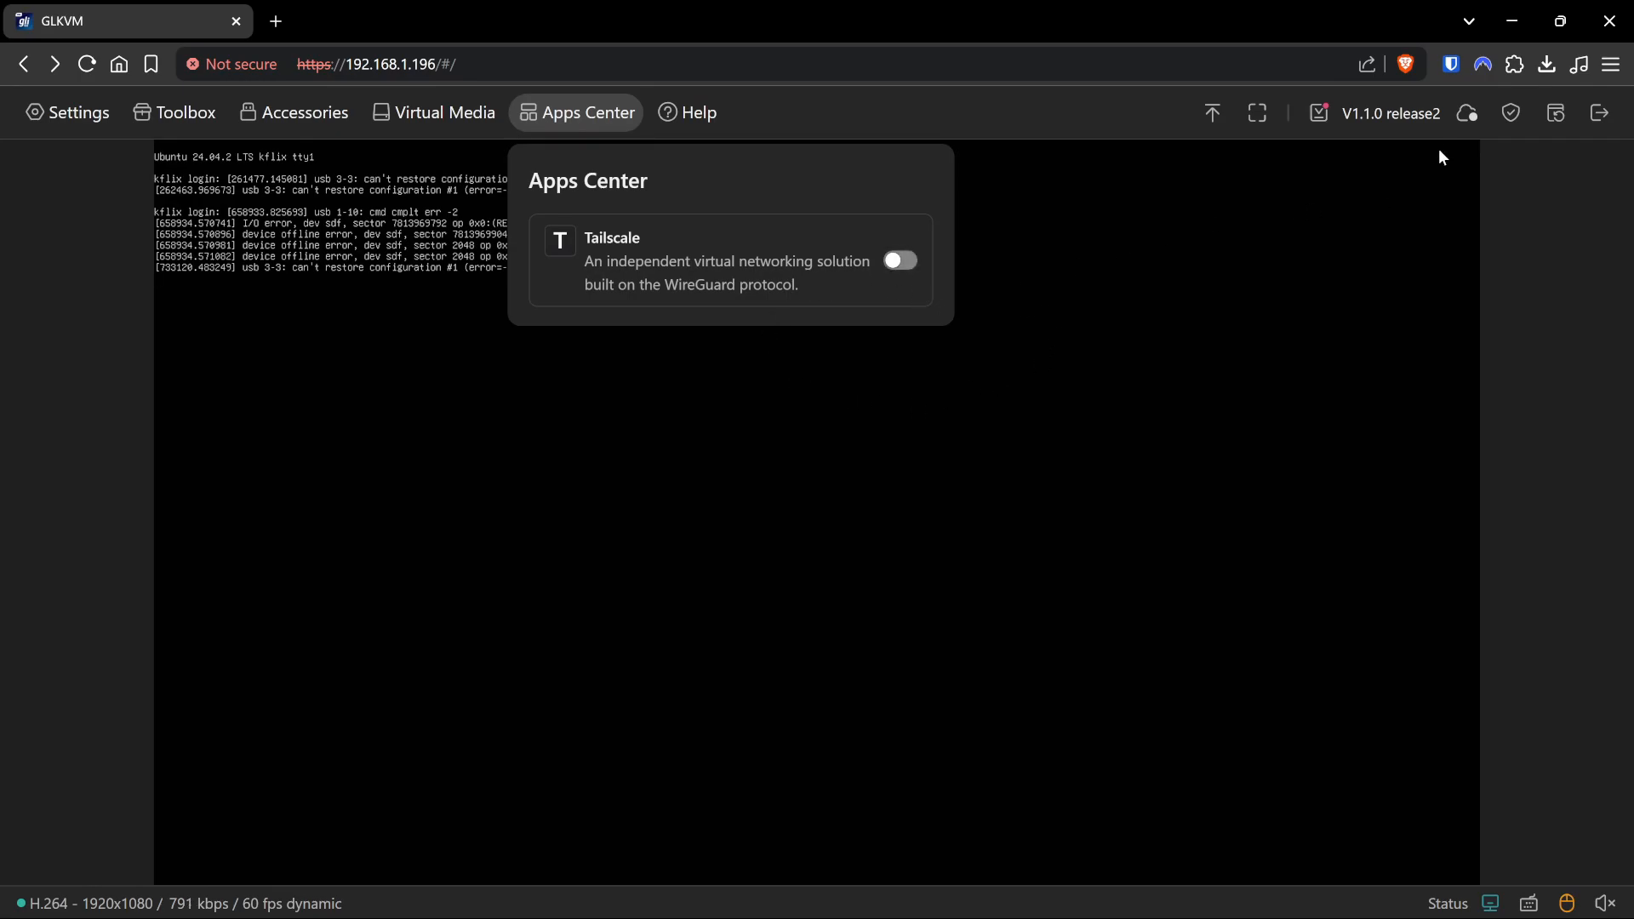
mouse_move(787, 208)
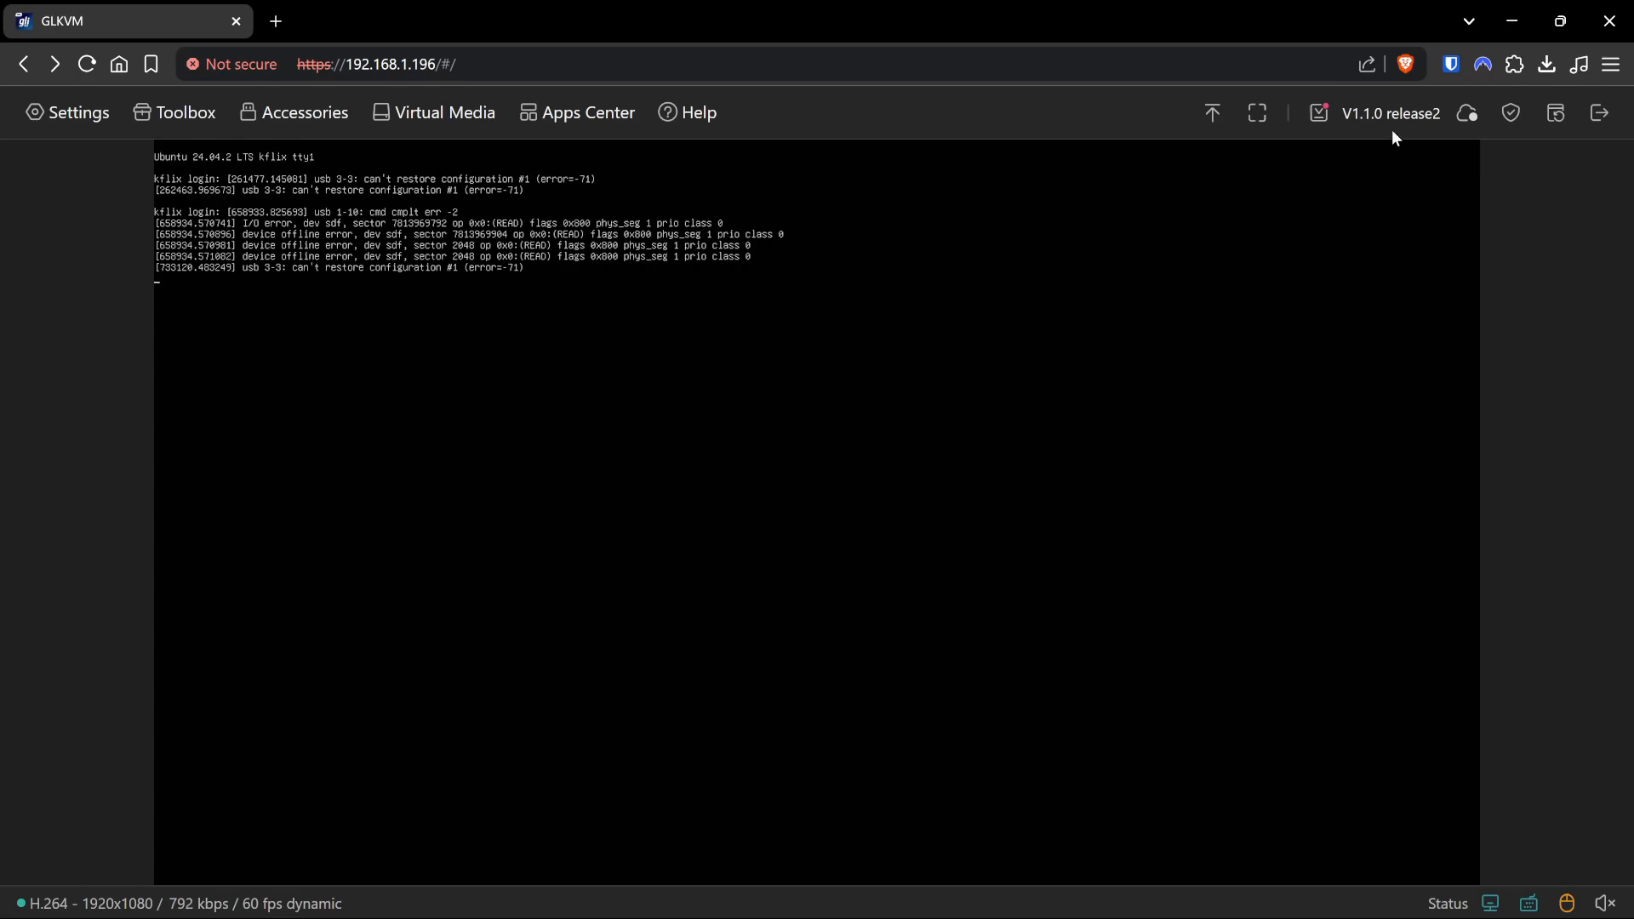
mouse_move(1110, 265)
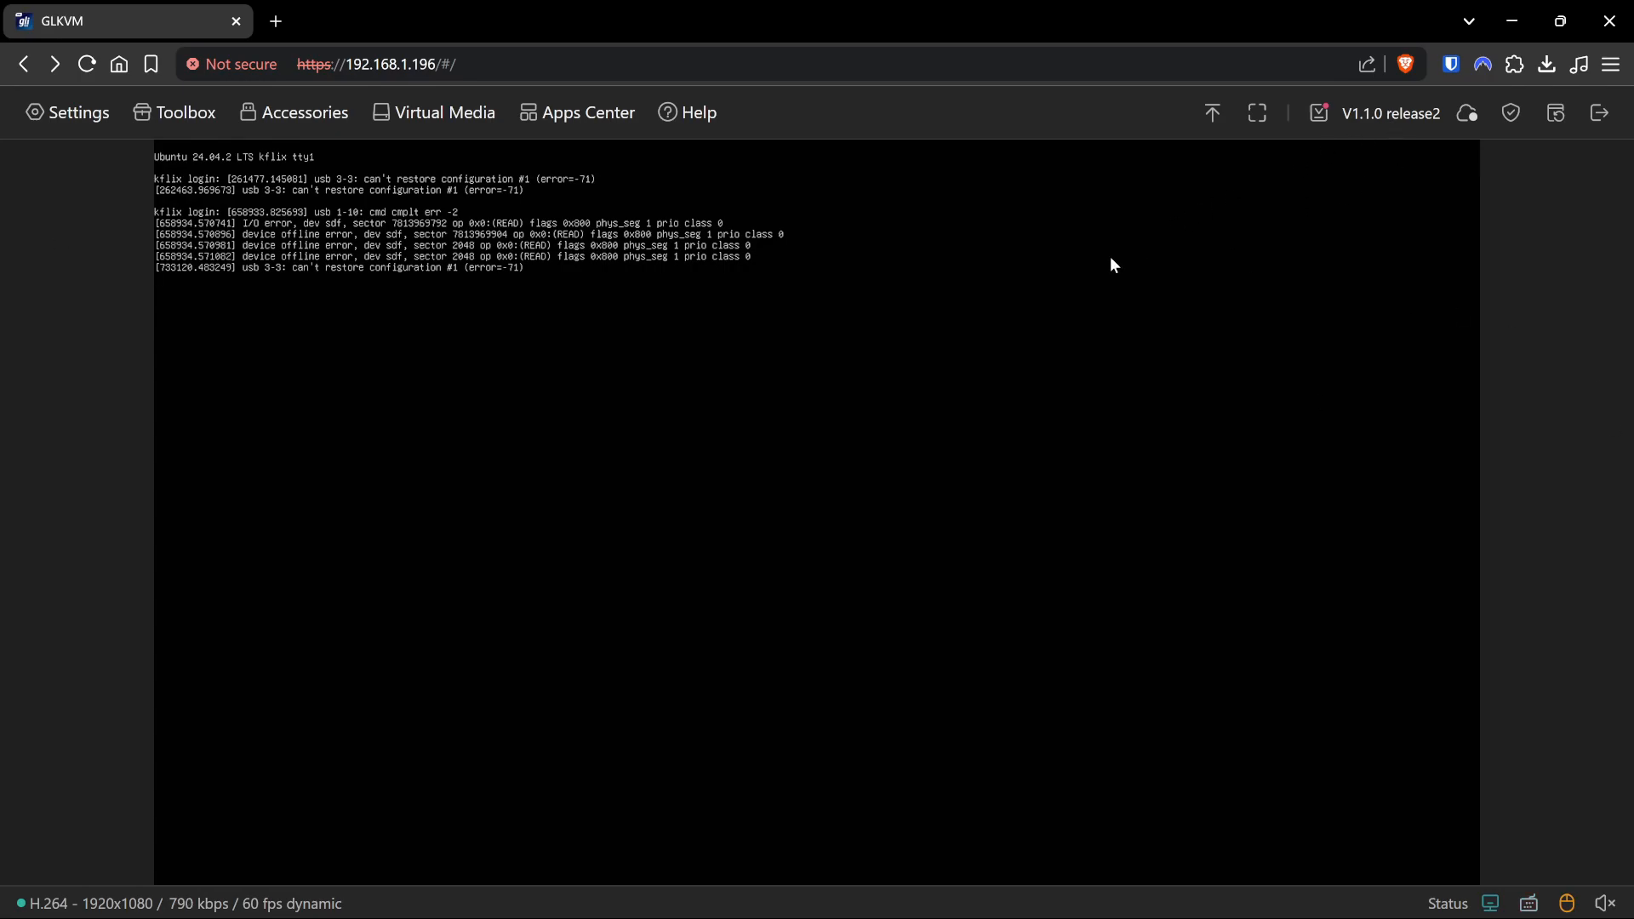
mouse_move(1096, 253)
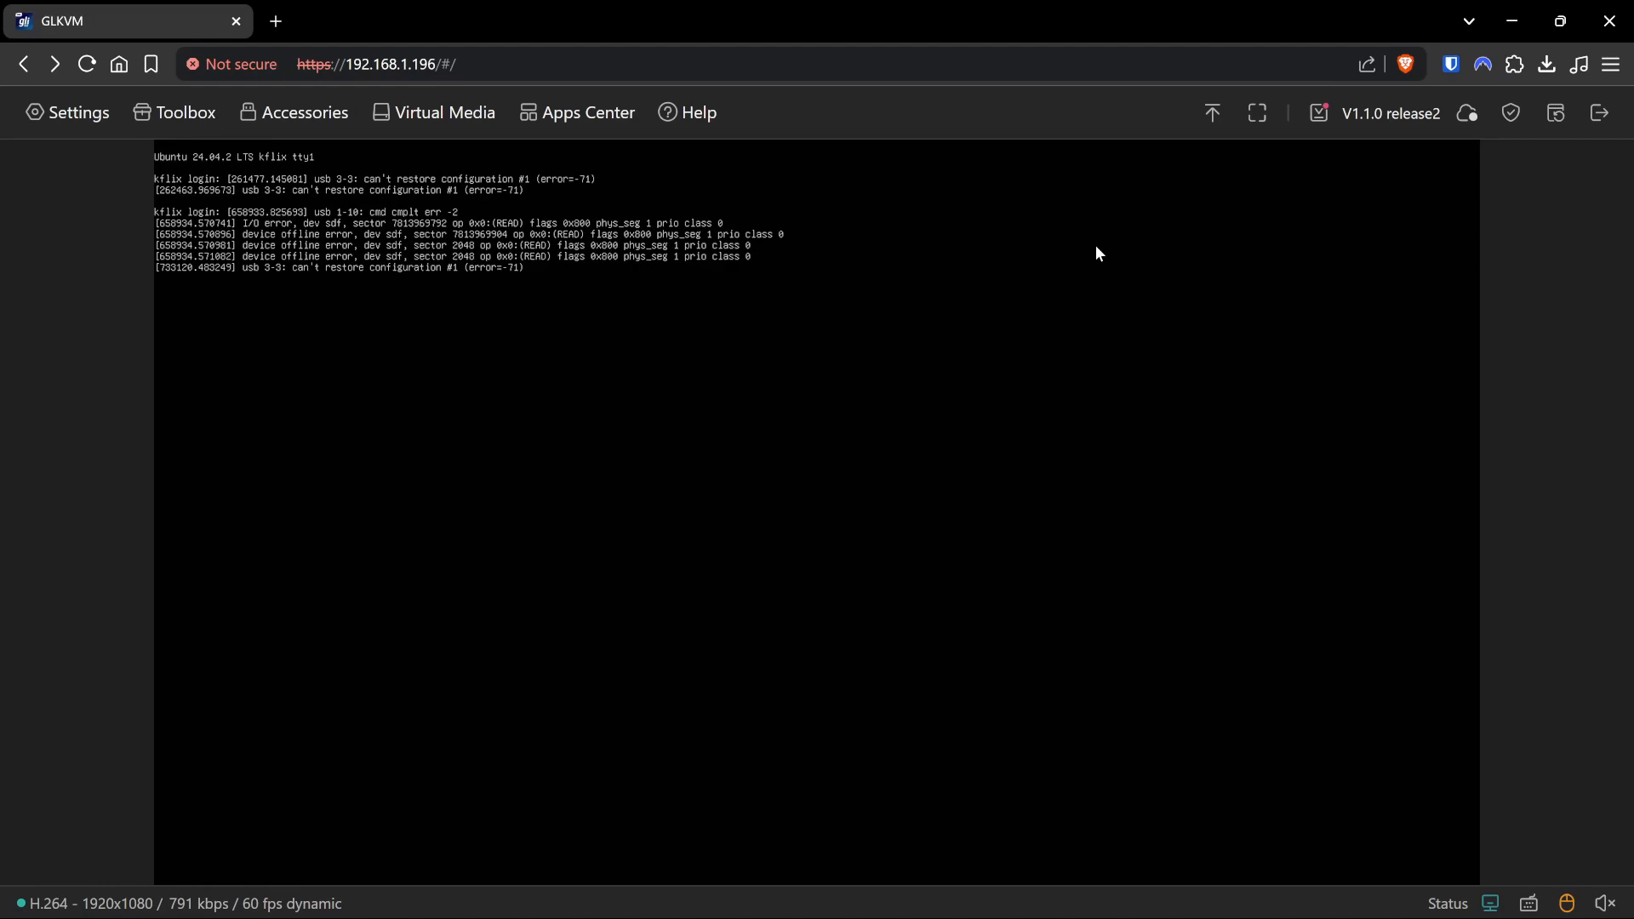